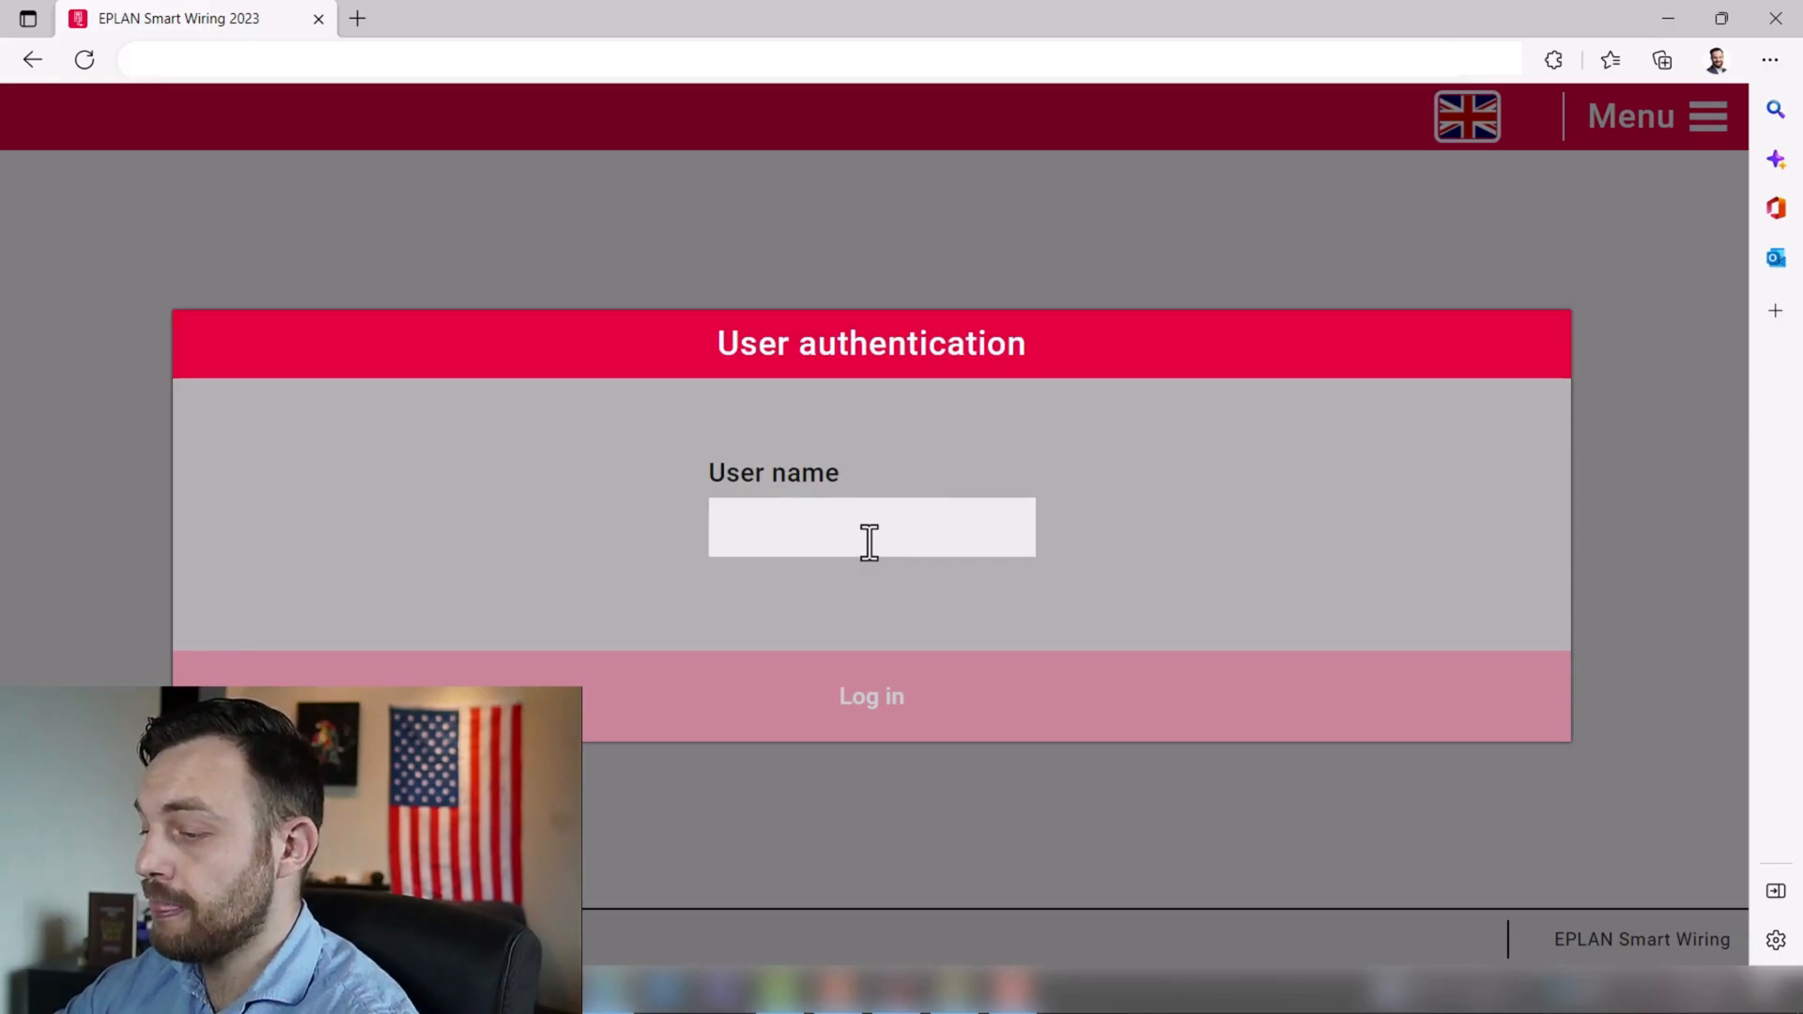
# - Log in as user KUT and load the RAF WT Example: 334 project
pyautogui.write('KUT')
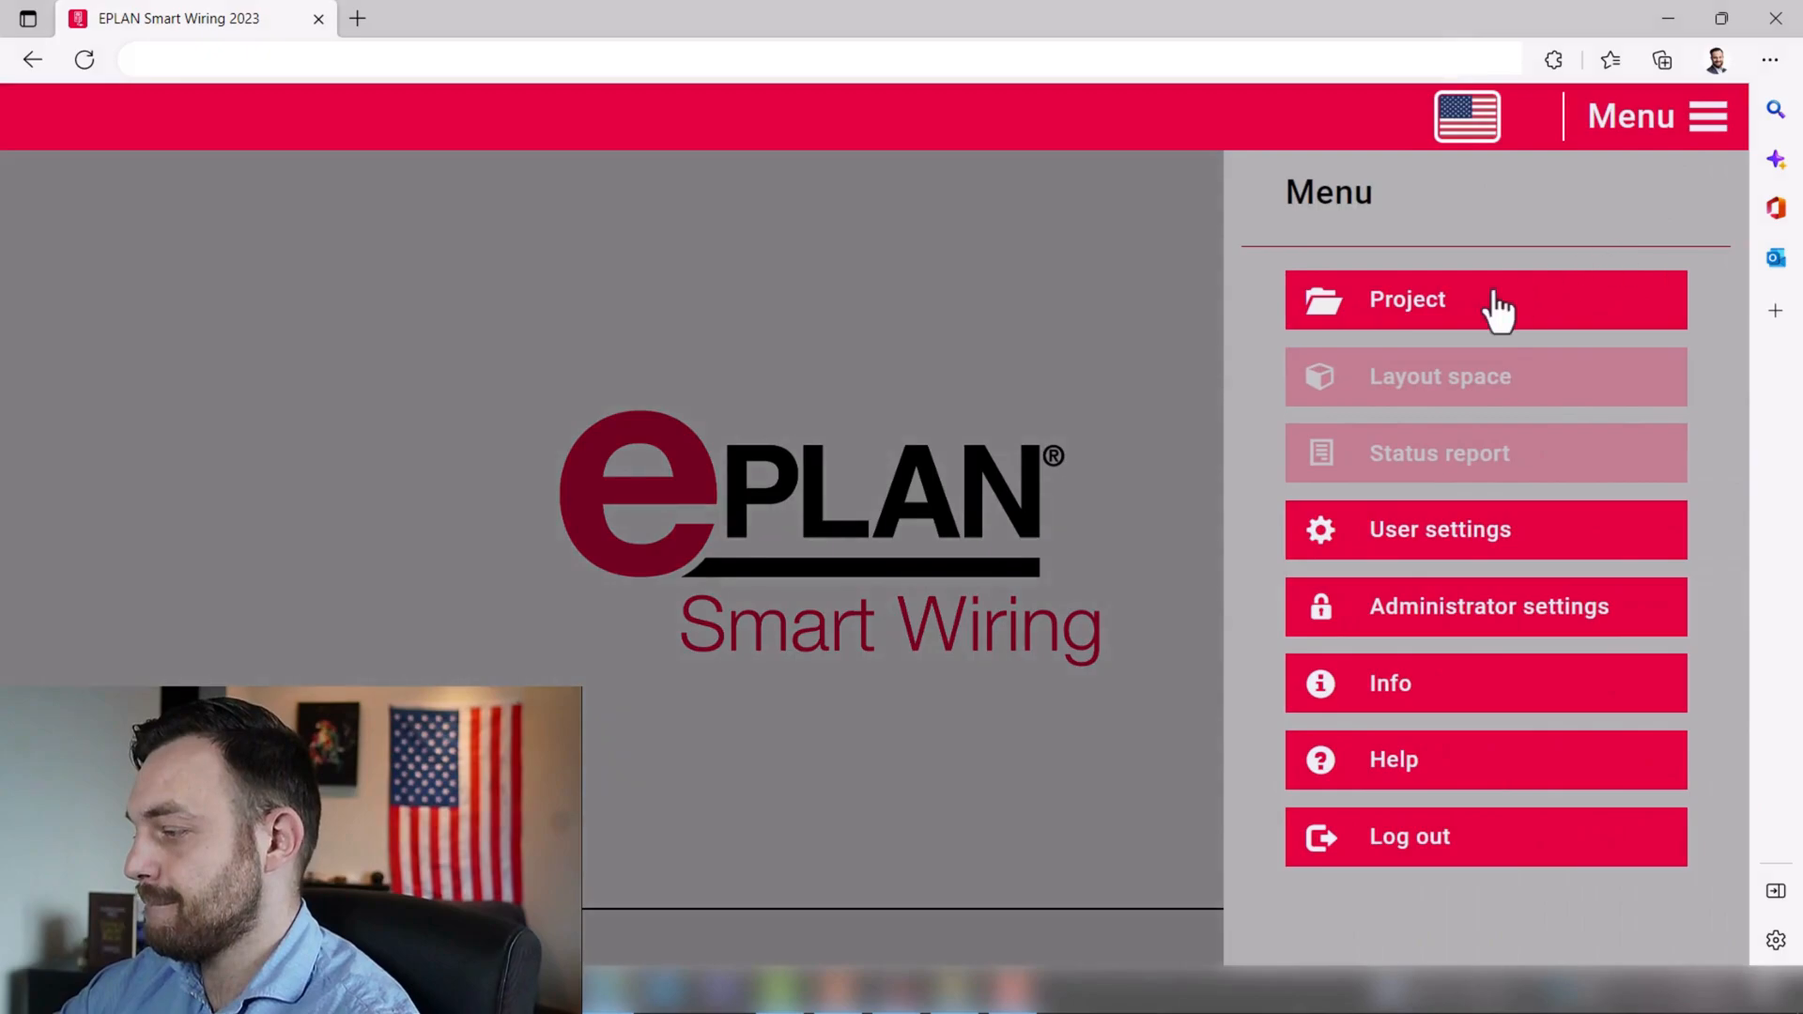
pyautogui.click(1406, 299)
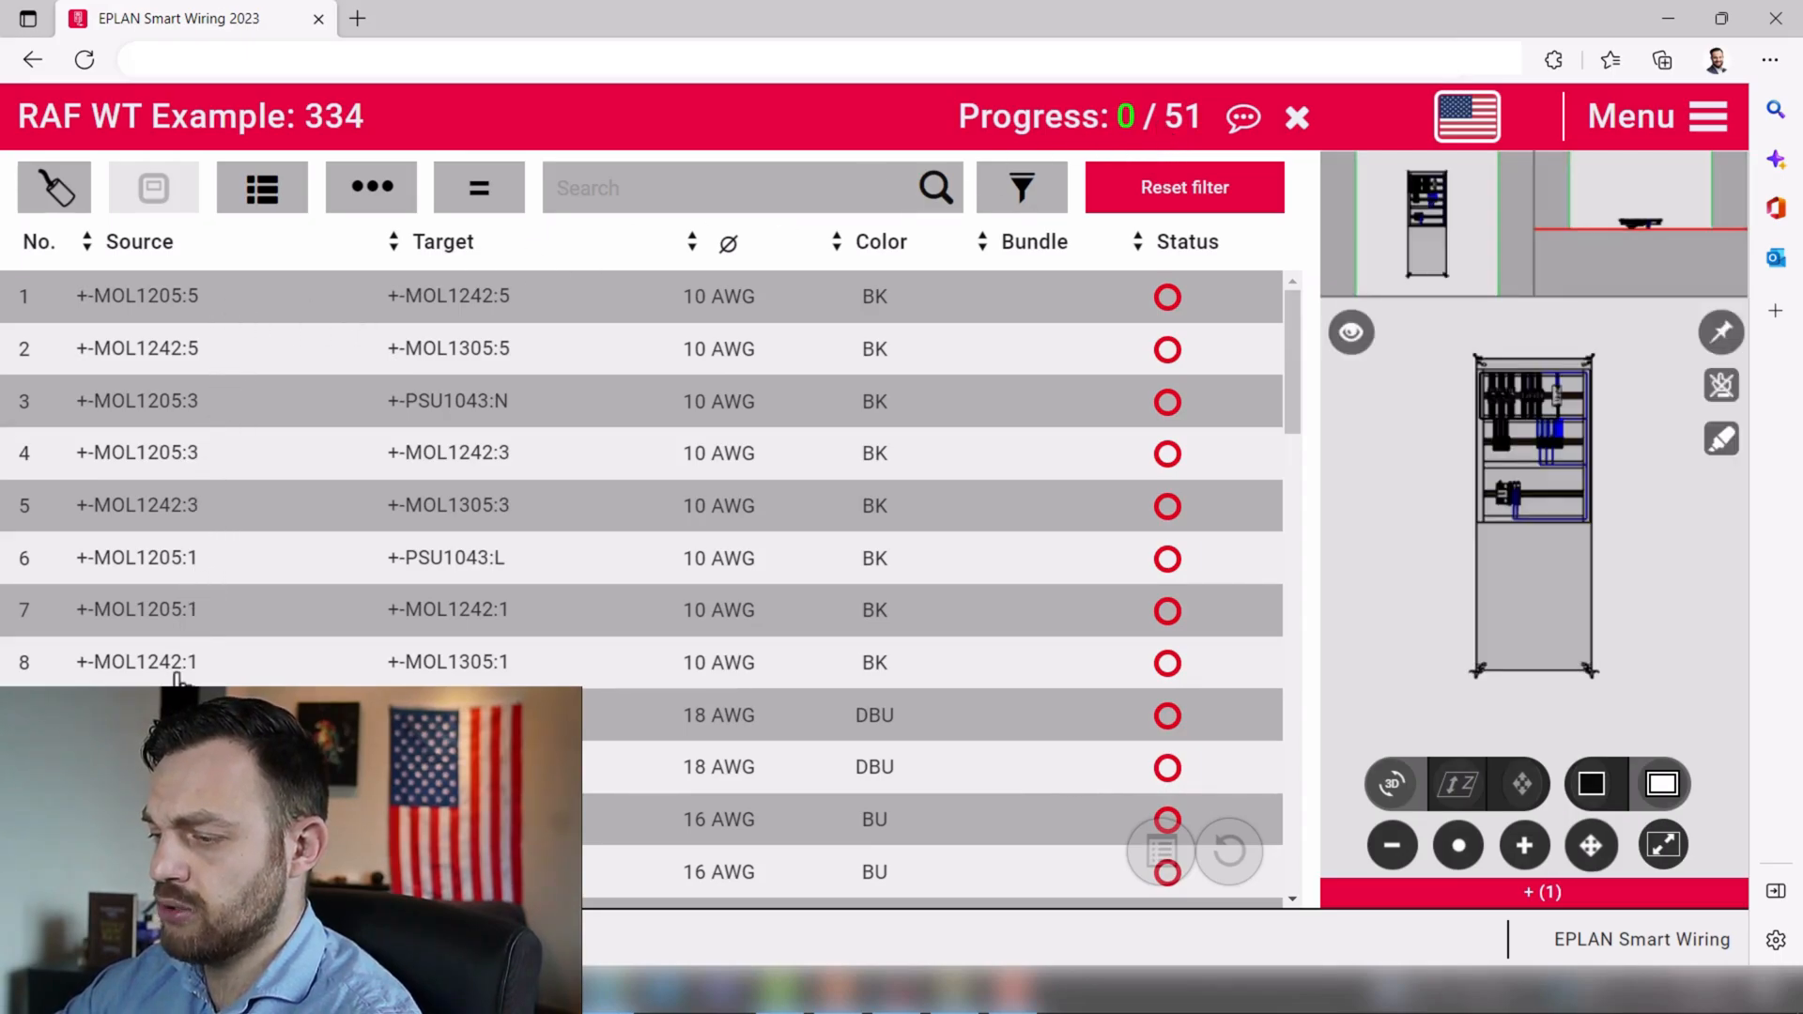
pyautogui.moveTo(727, 366)
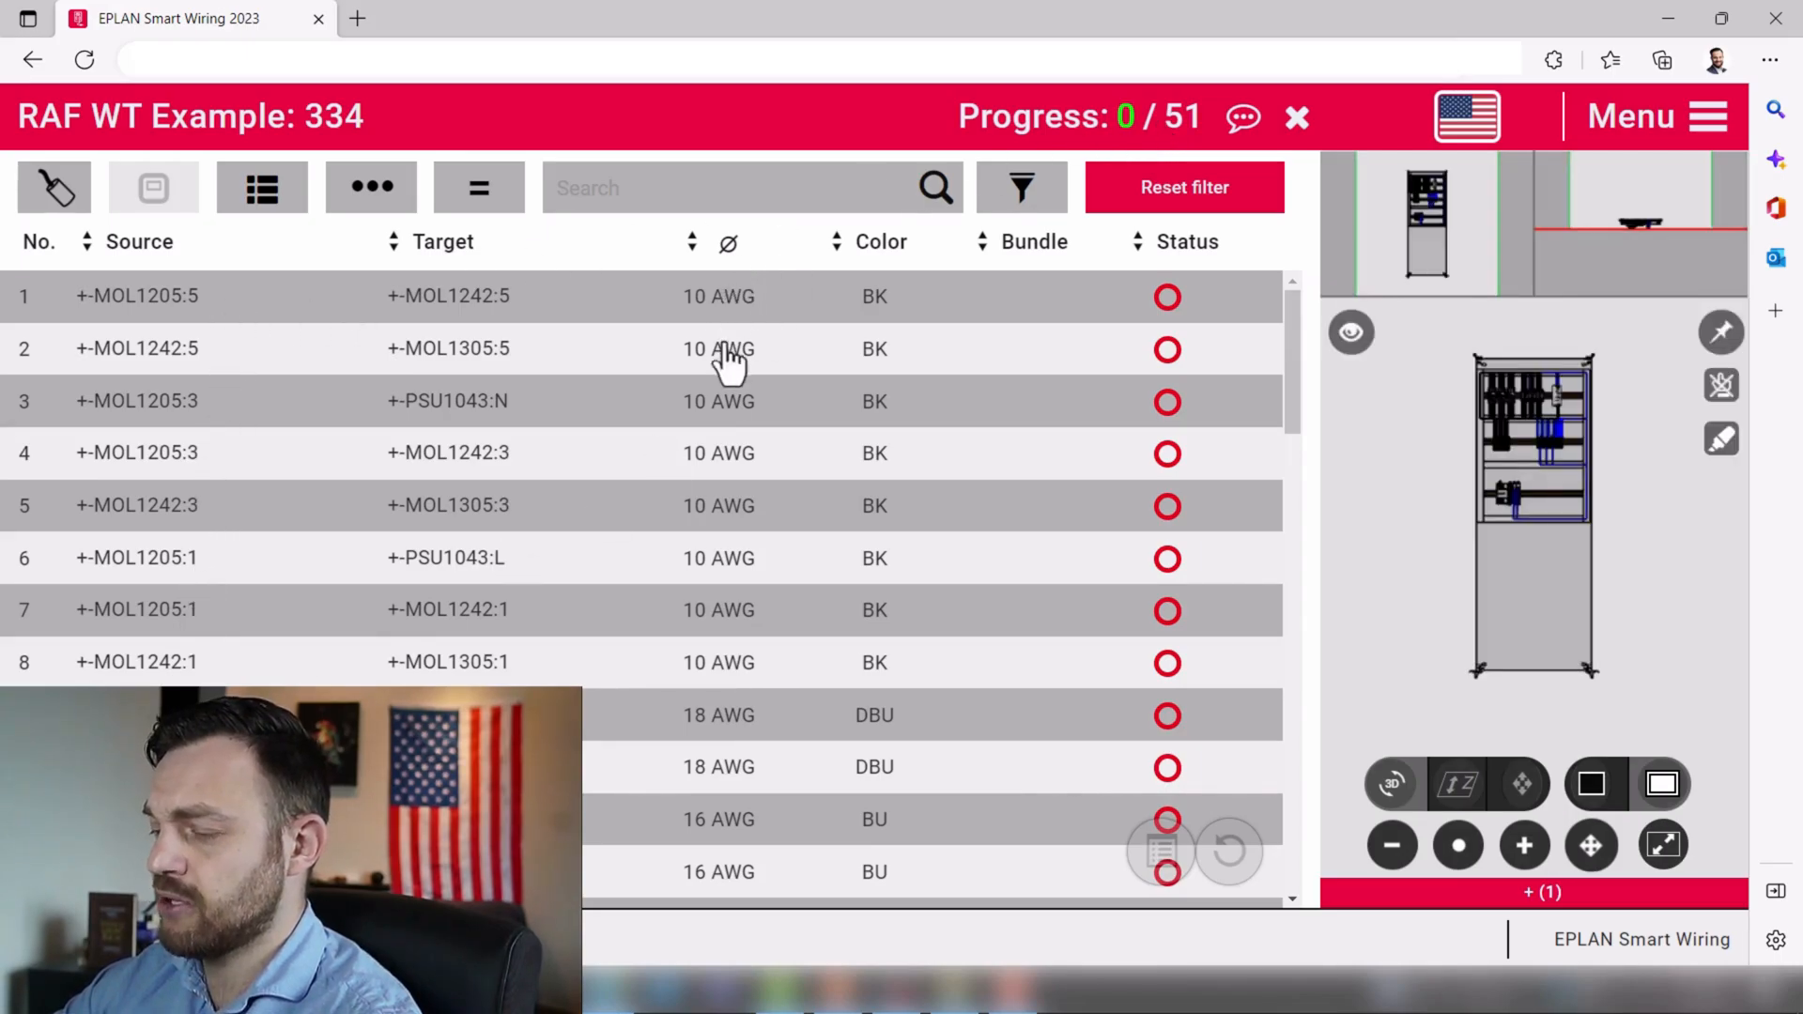
pyautogui.moveTo(1057, 505)
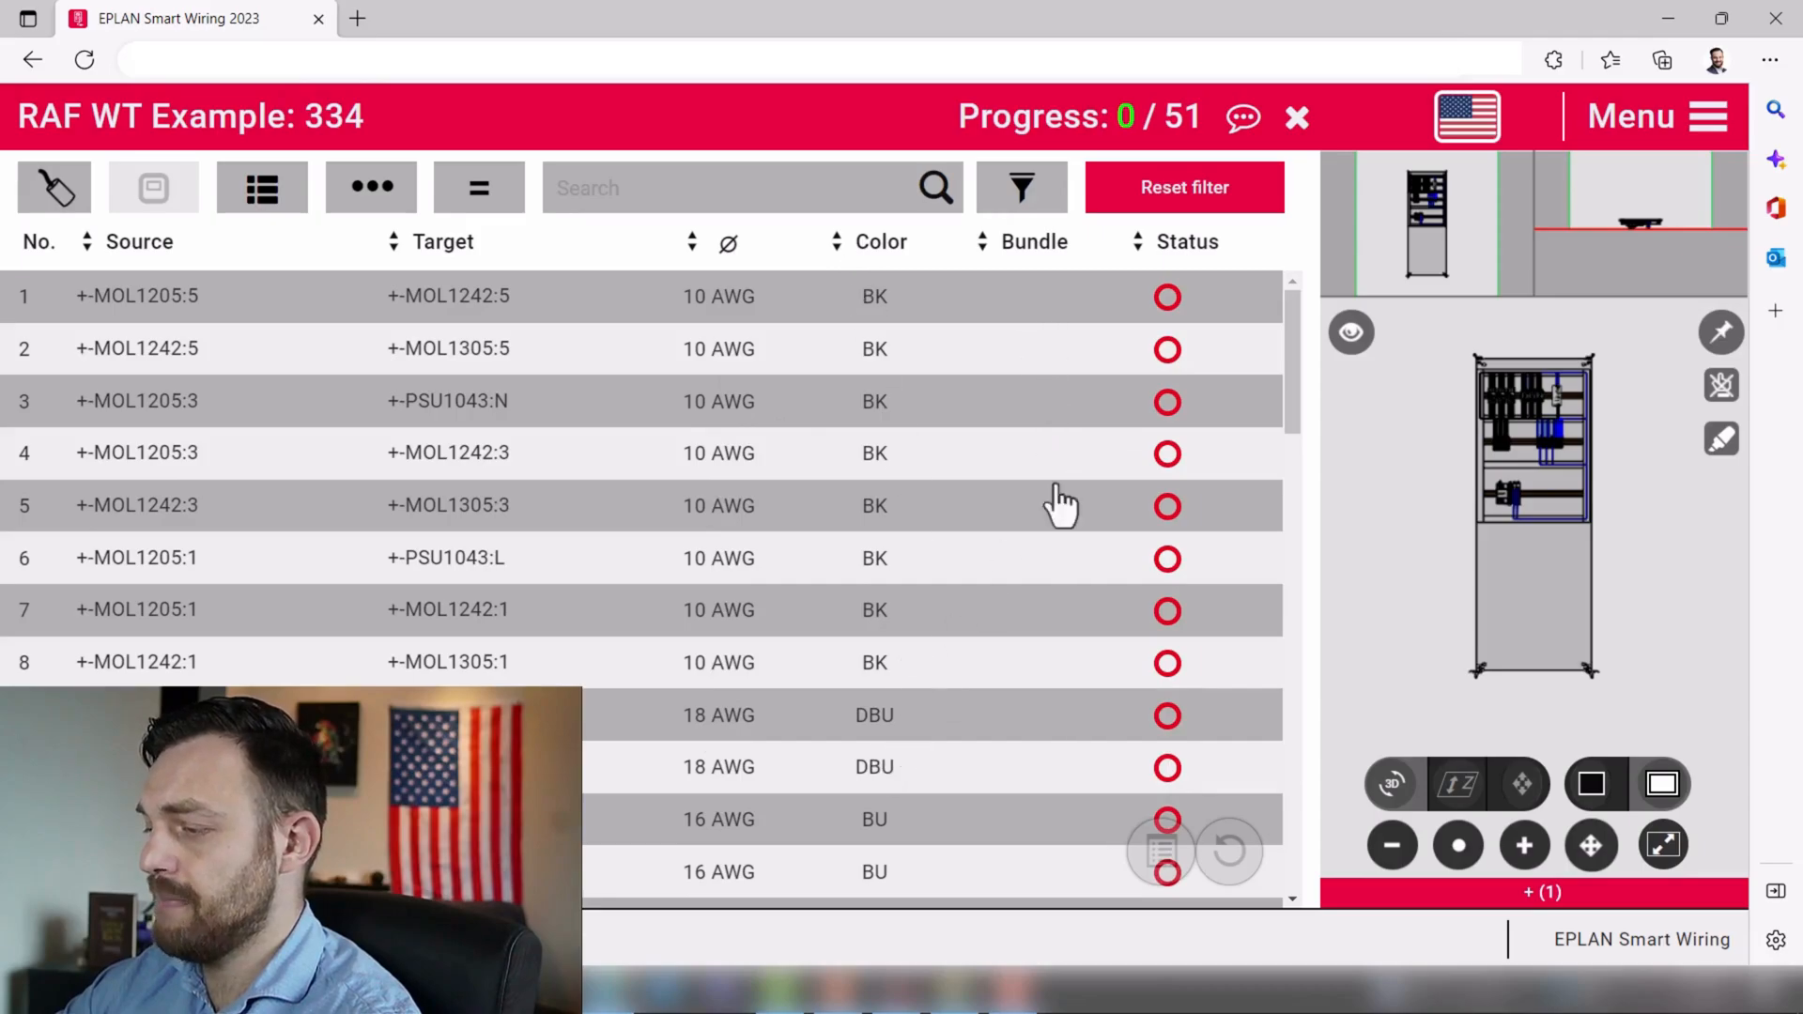
pyautogui.moveTo(1215, 787)
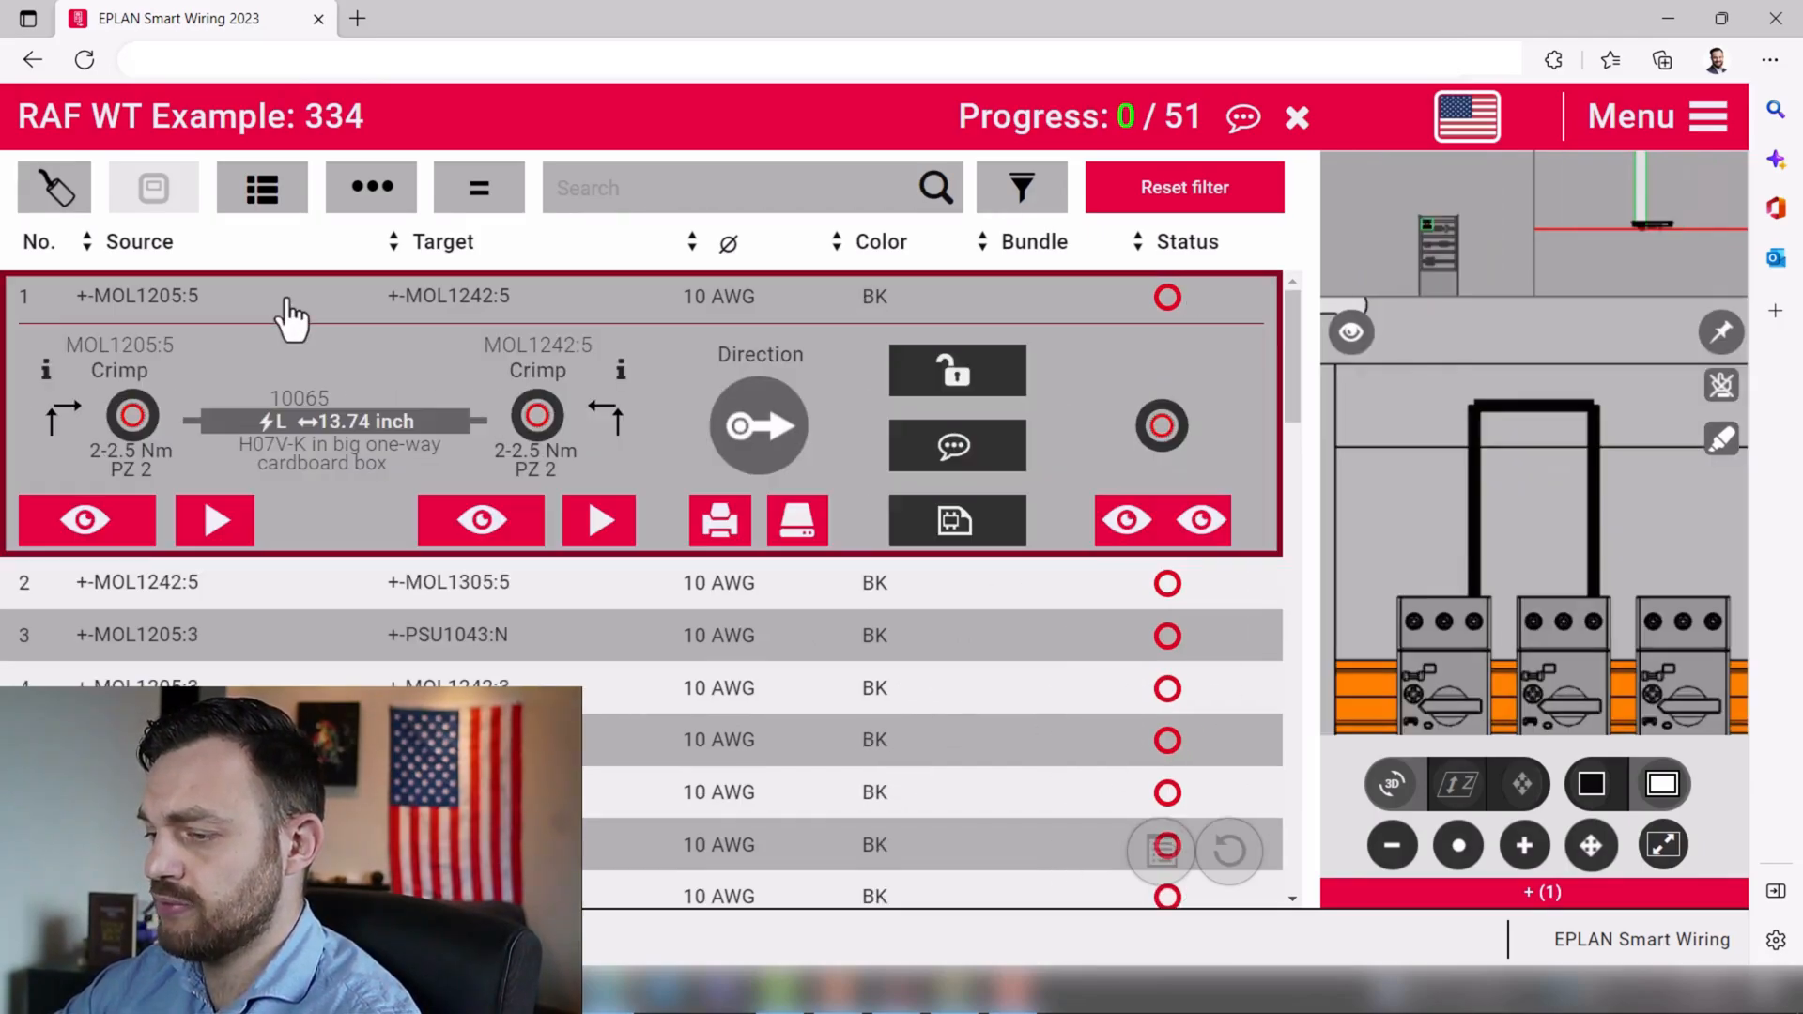
pyautogui.moveTo(1570, 591)
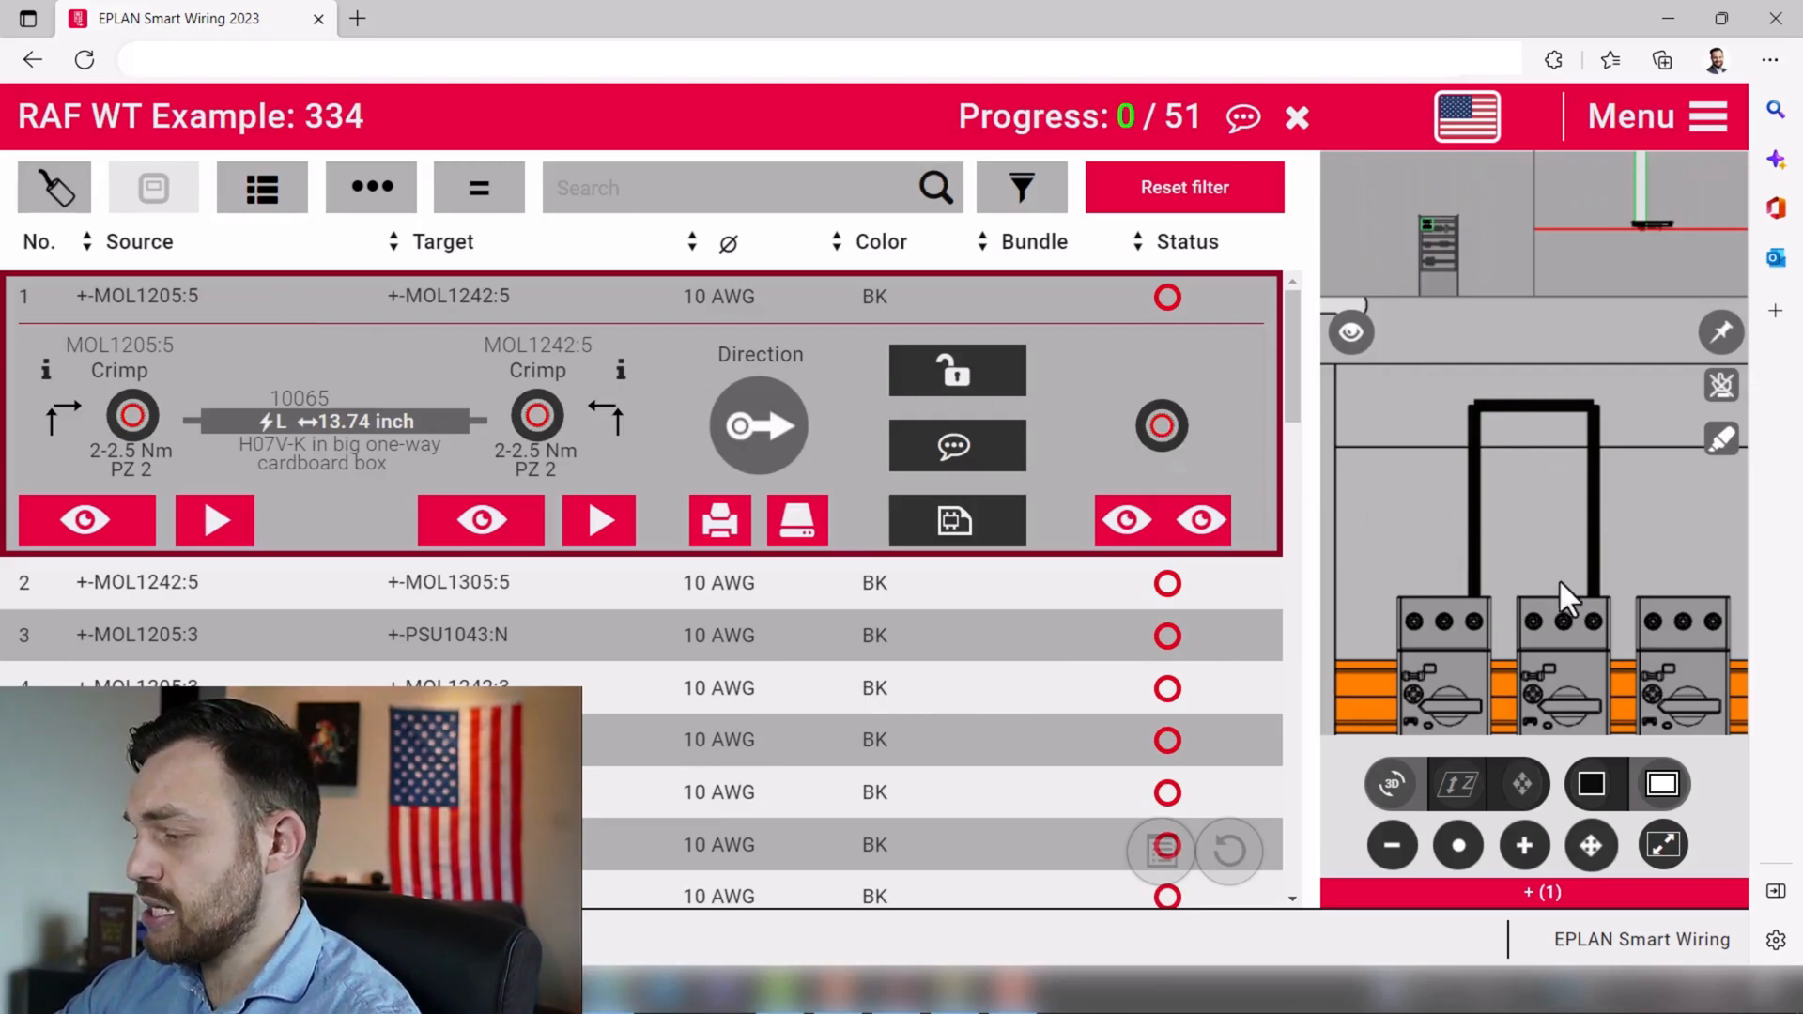
pyautogui.moveTo(1523, 362)
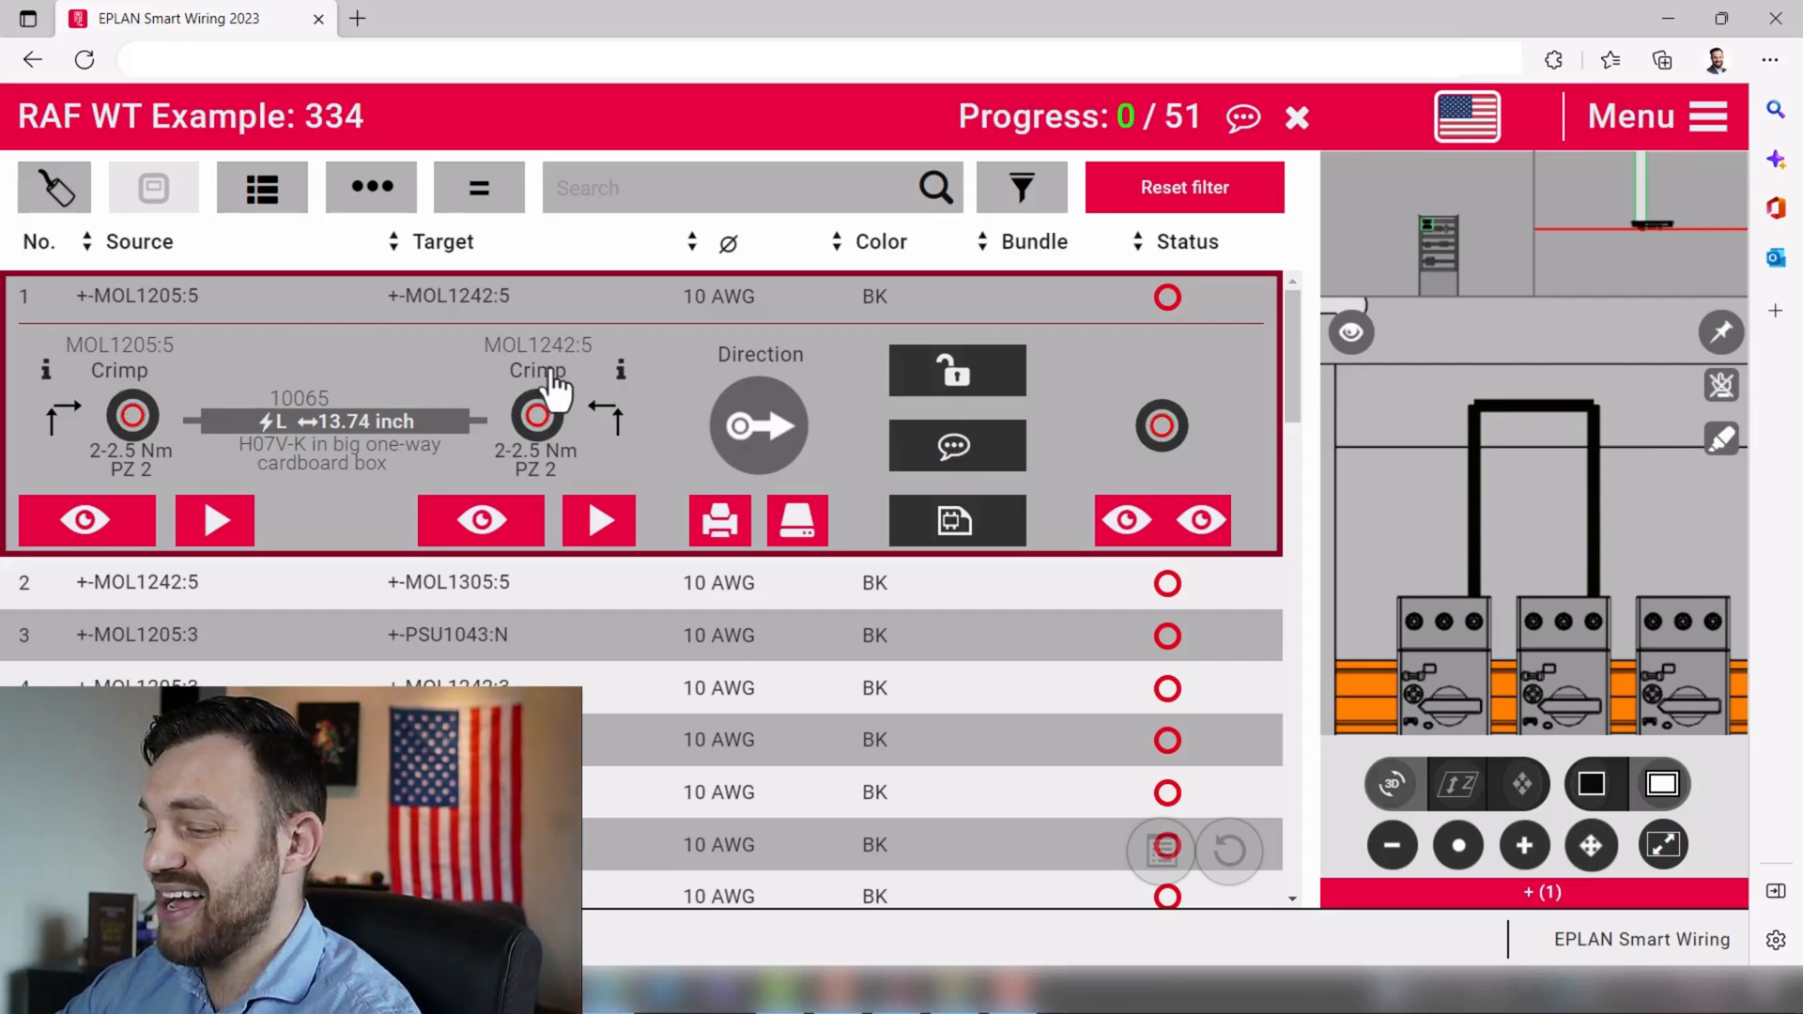
pyautogui.moveTo(248, 449)
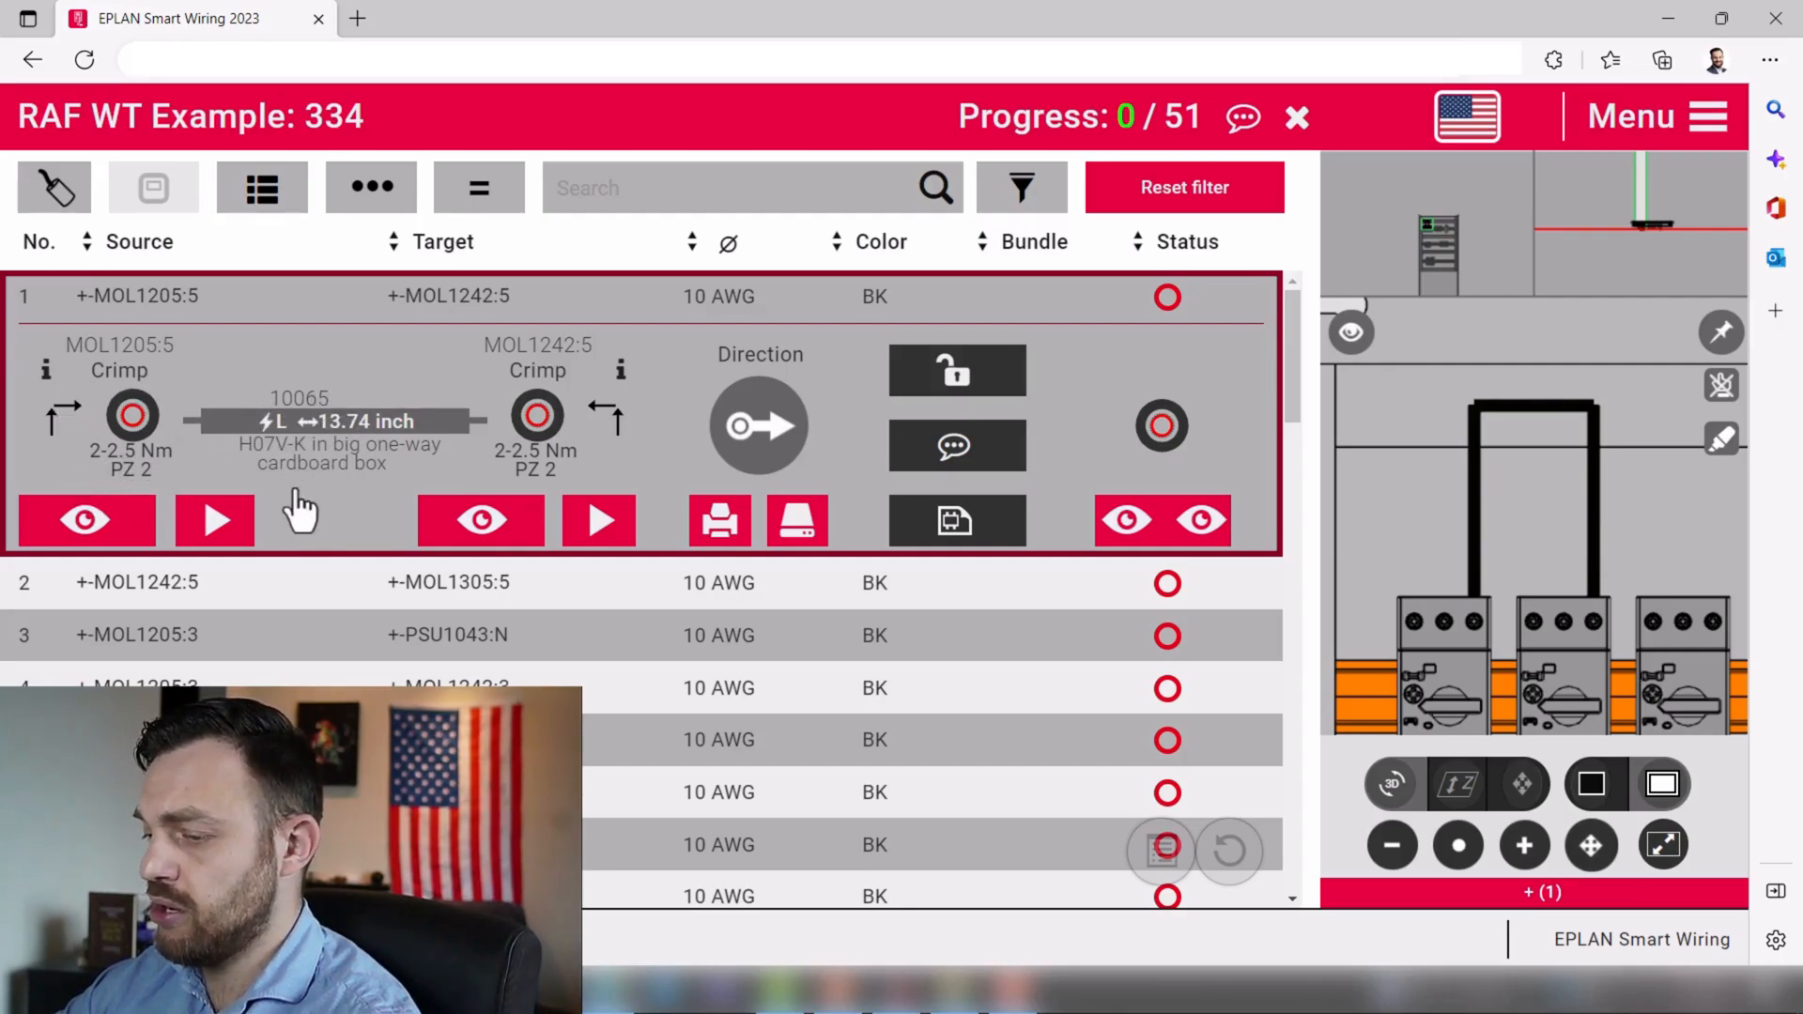
# - Expand connection 3 to +-PSU1043:N and play, then pause, its wire routing animation
pyautogui.click(84, 520)
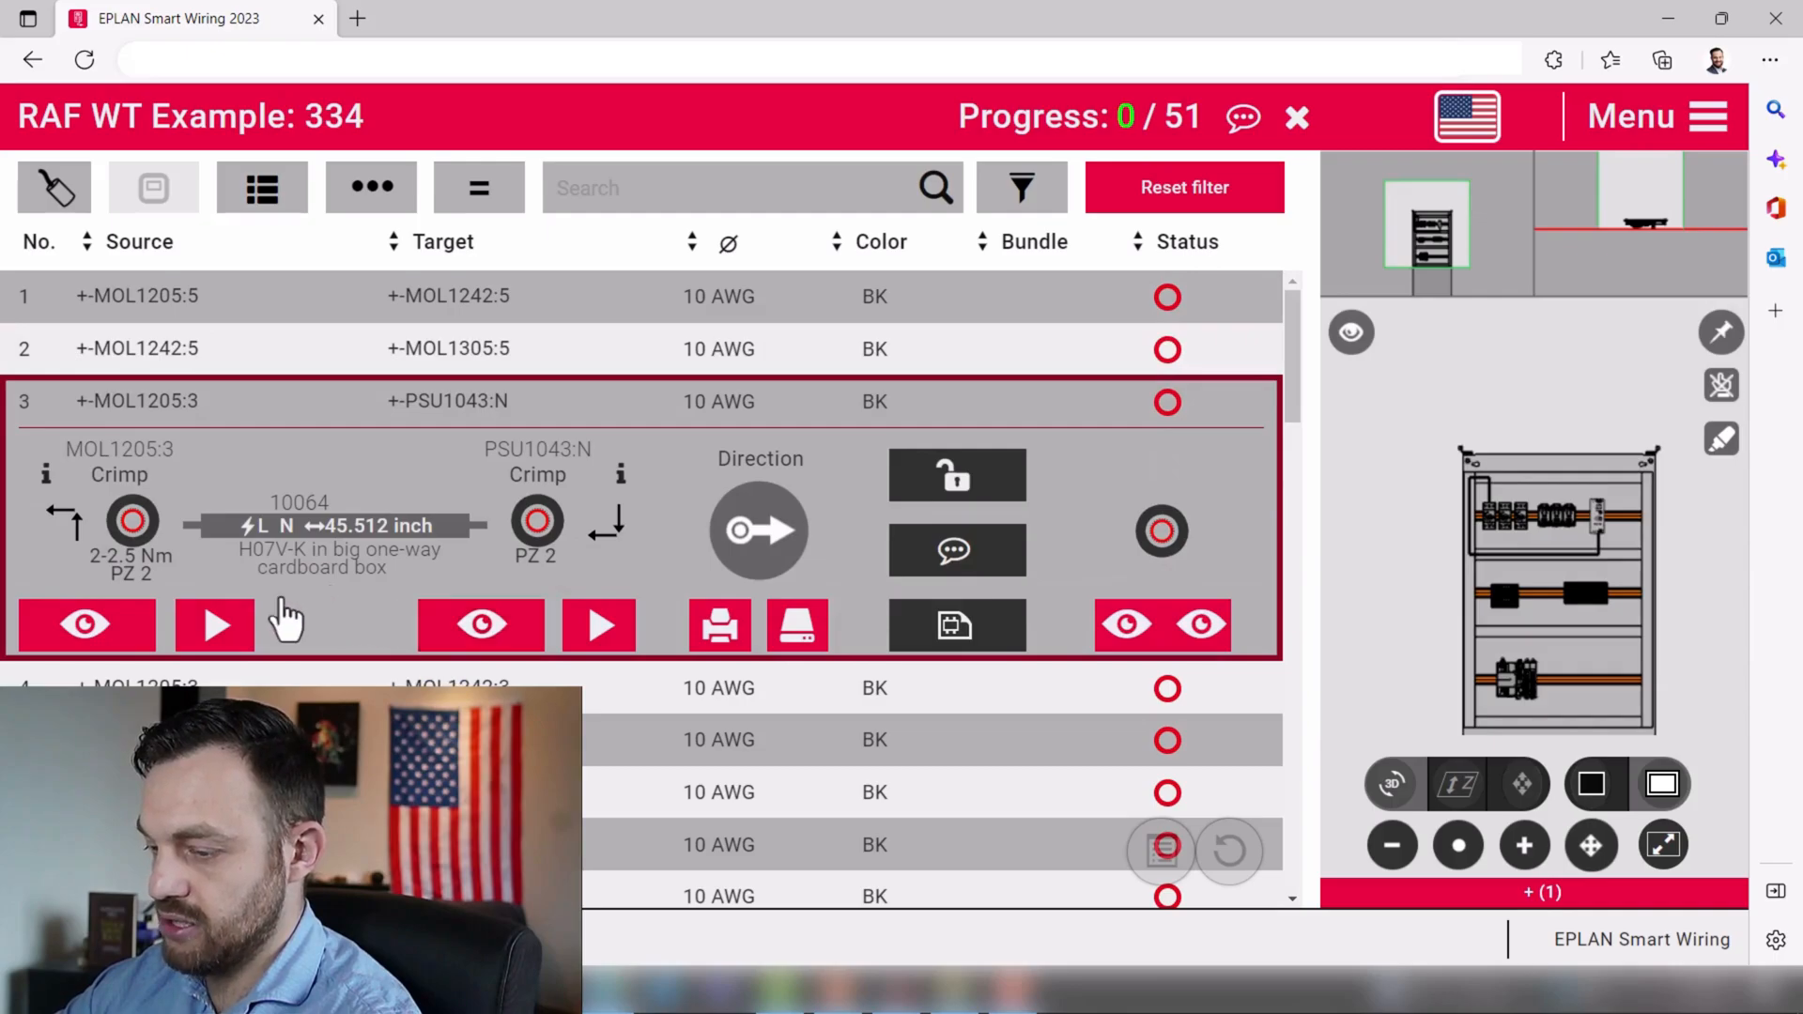
pyautogui.click(214, 623)
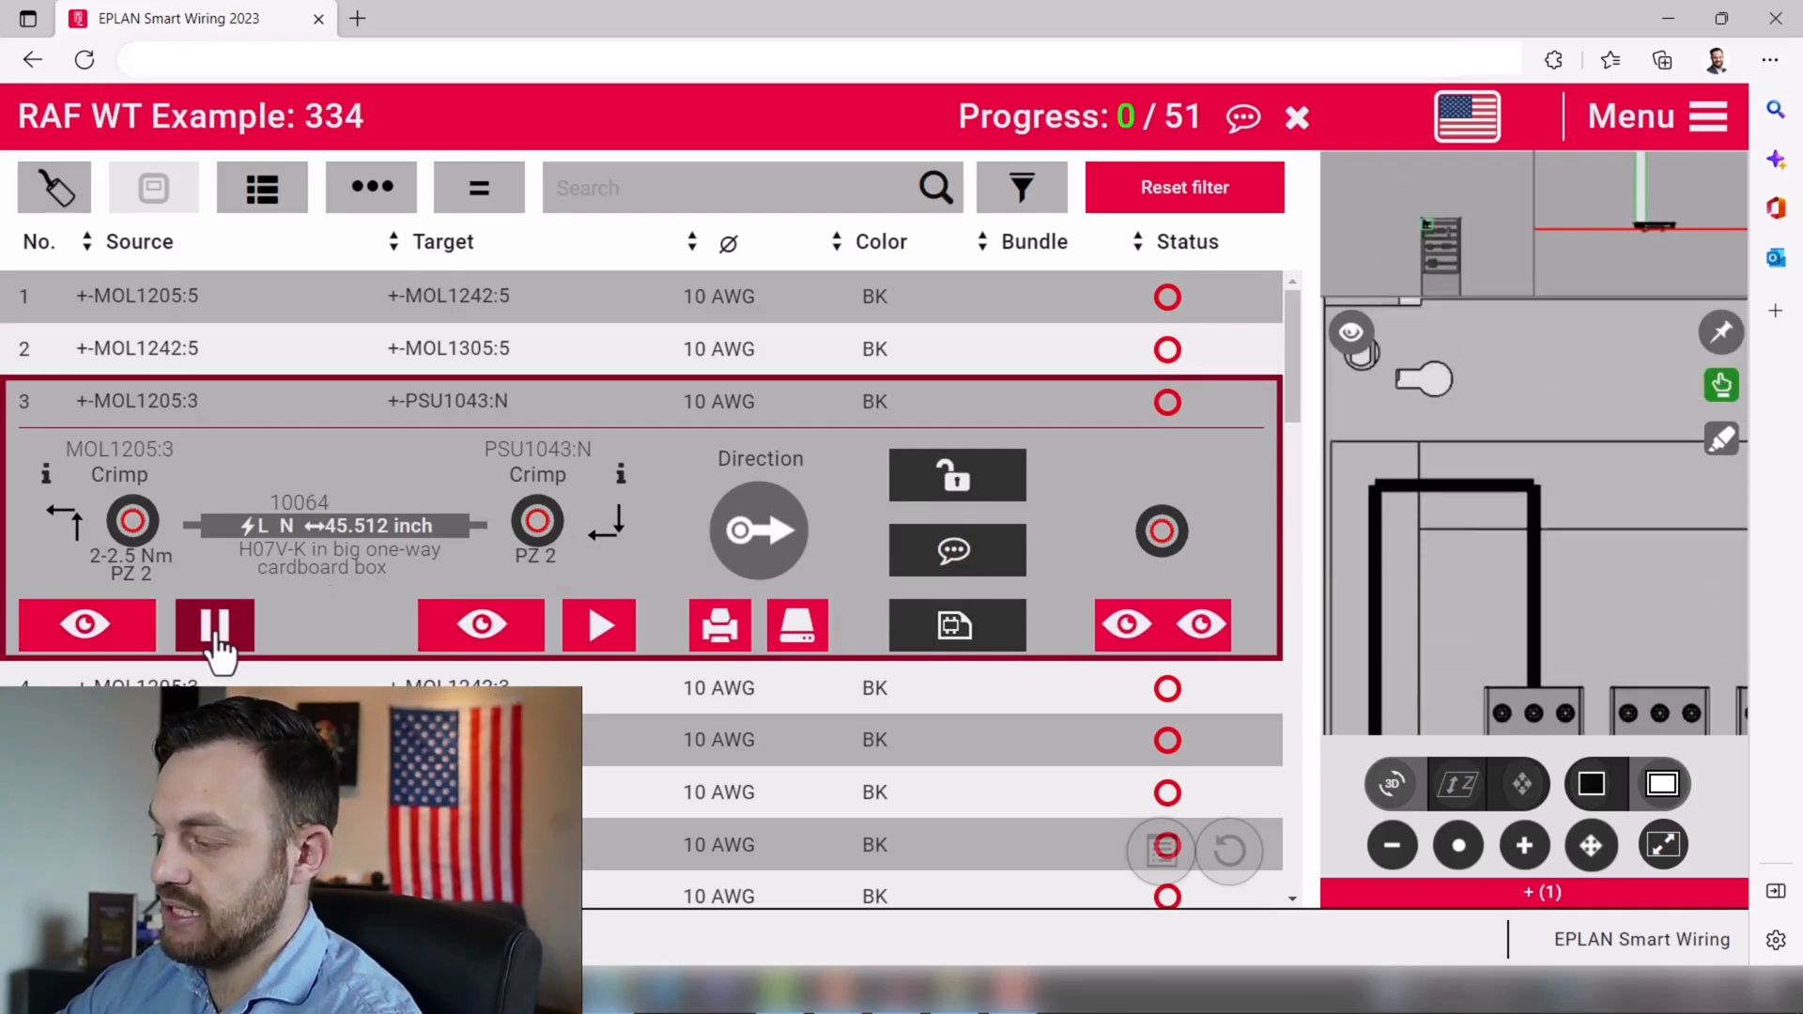
pyautogui.click(212, 624)
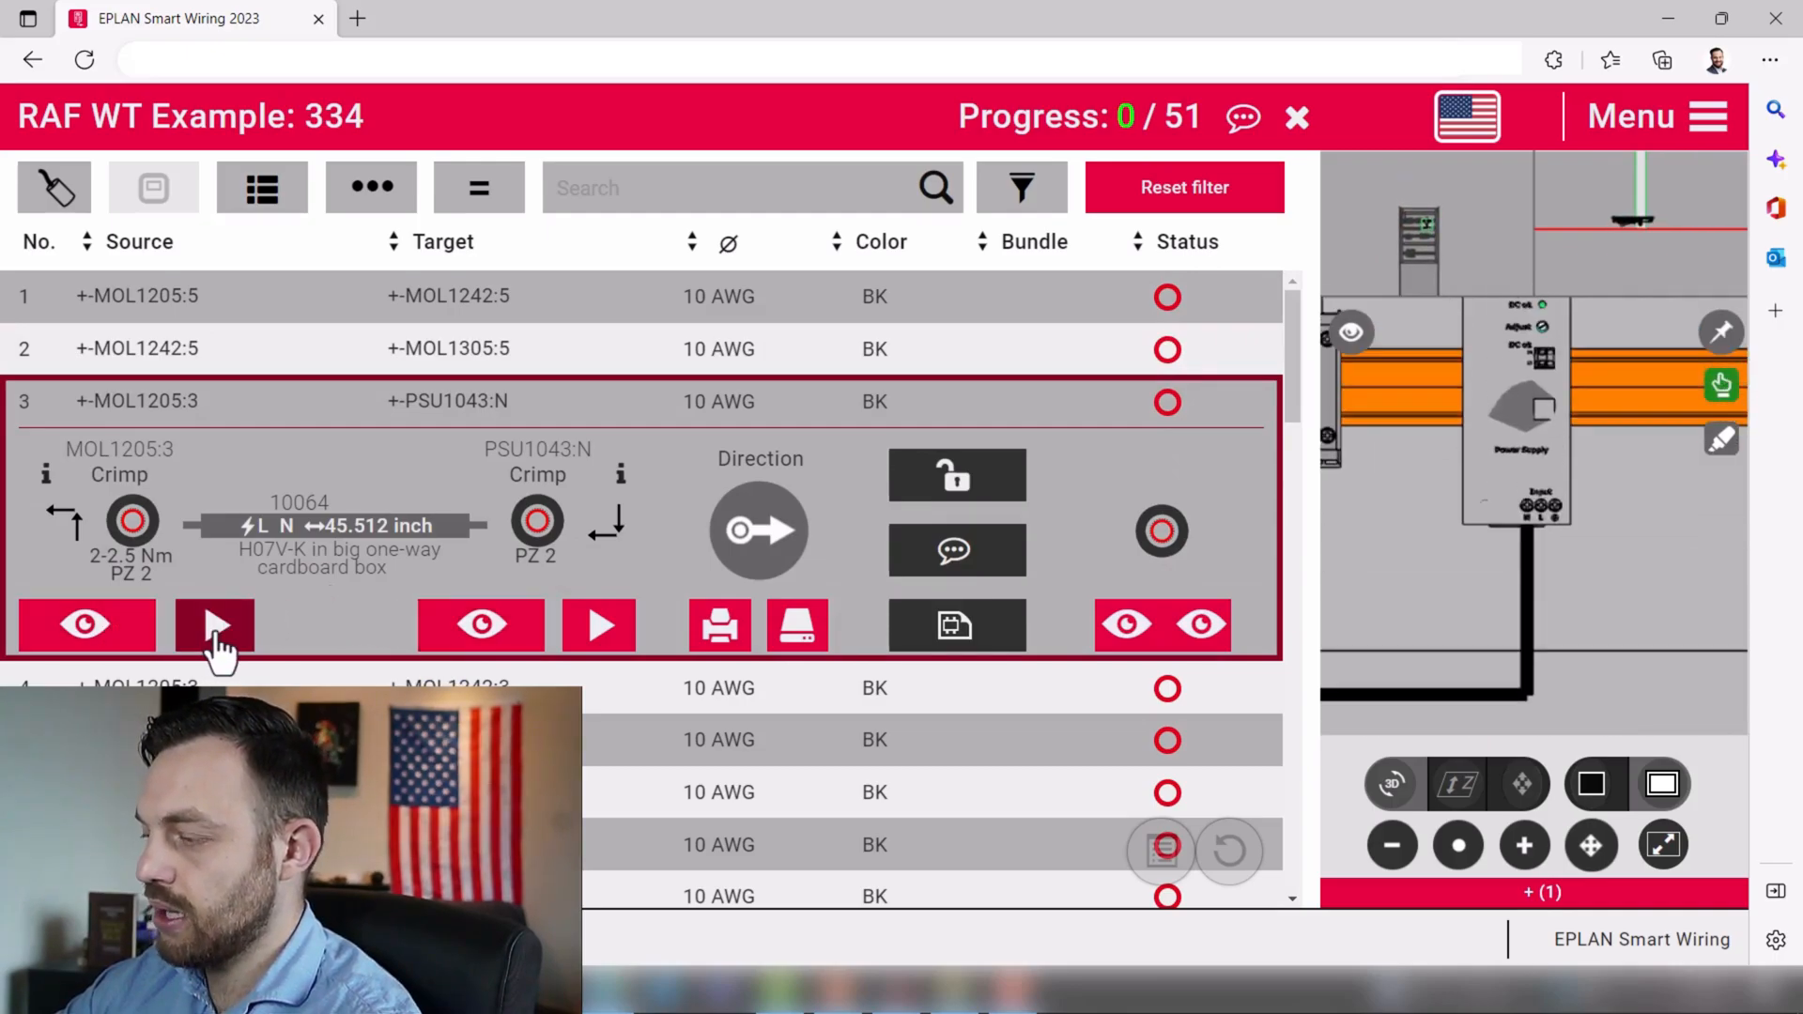
pyautogui.moveTo(1441, 579)
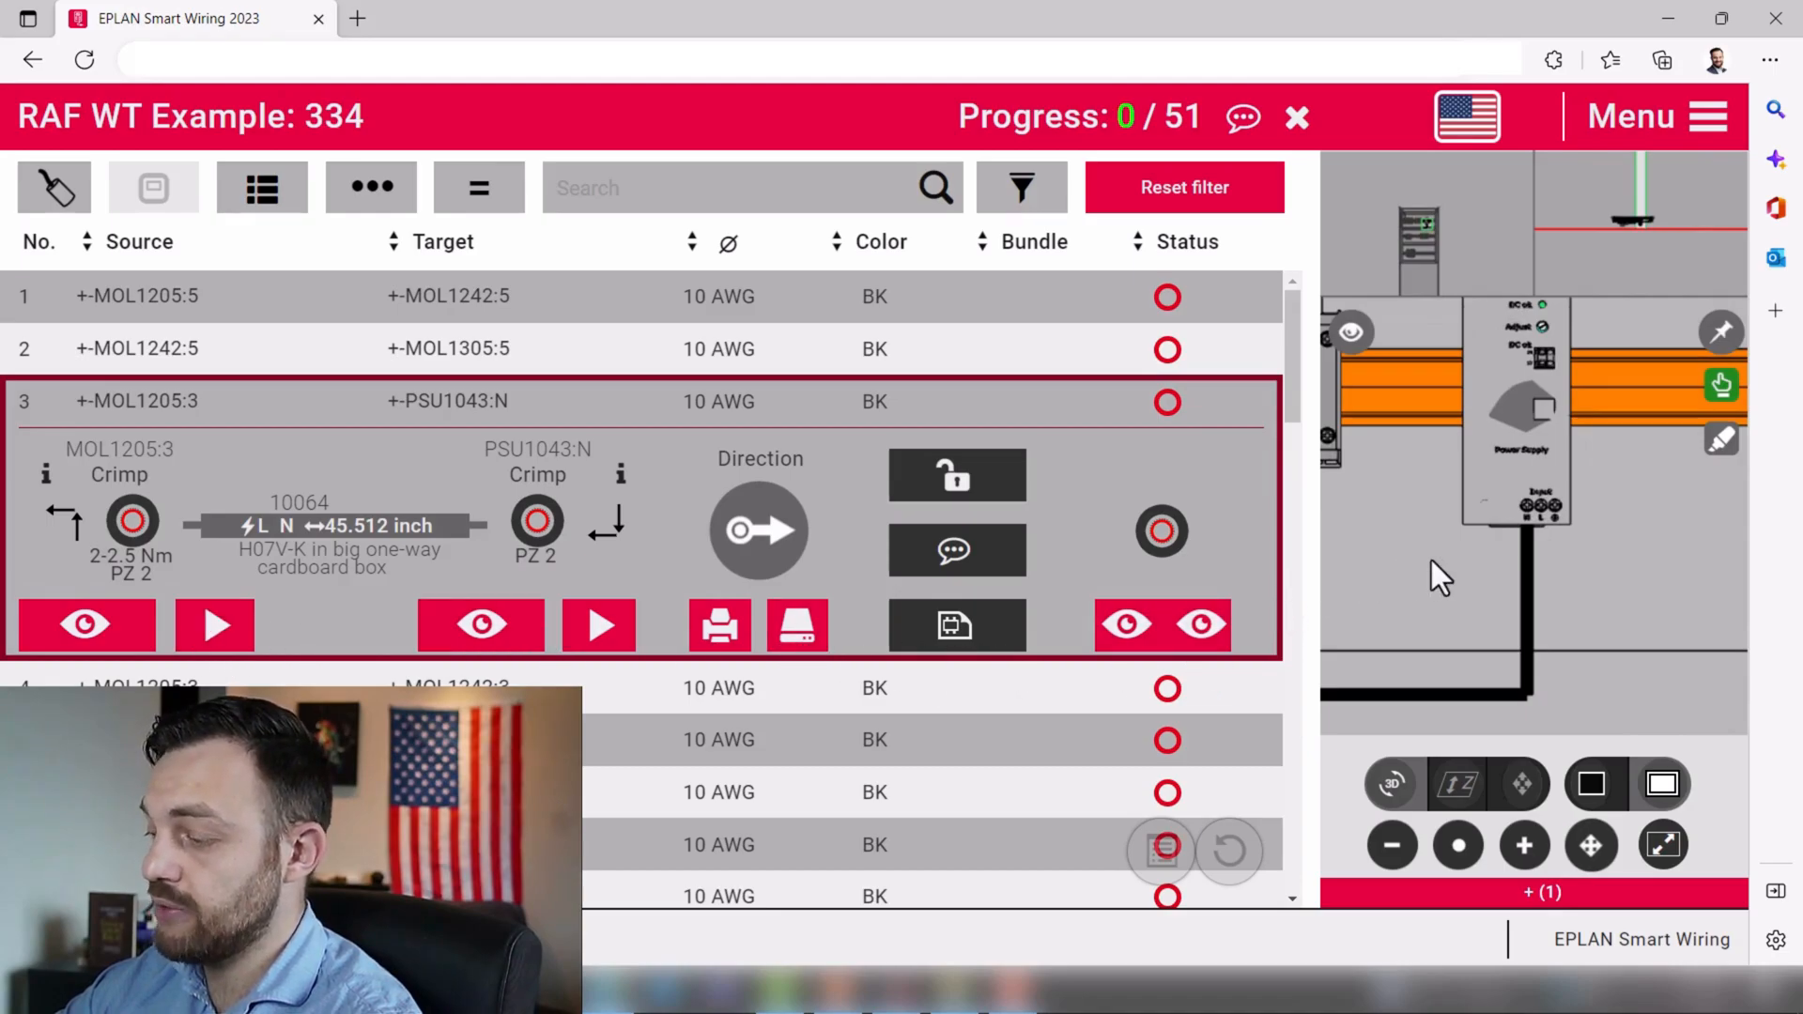
pyautogui.moveTo(1416, 687)
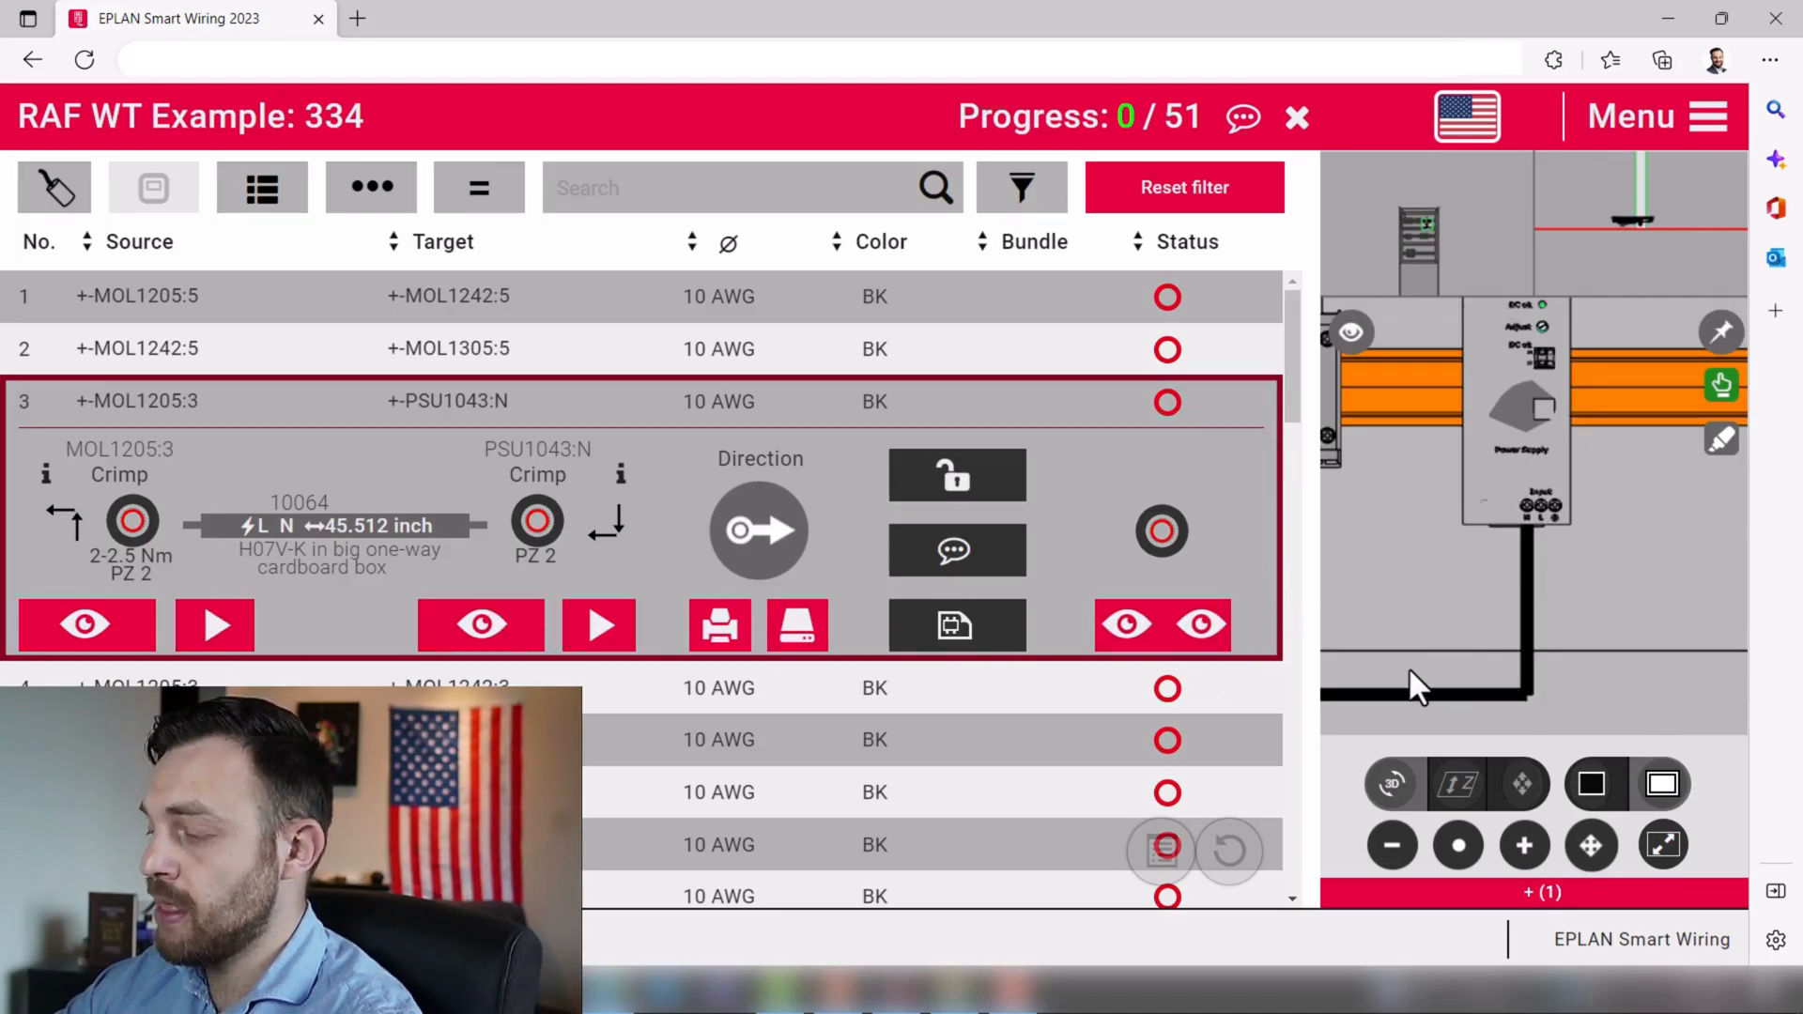
pyautogui.moveTo(1063, 541)
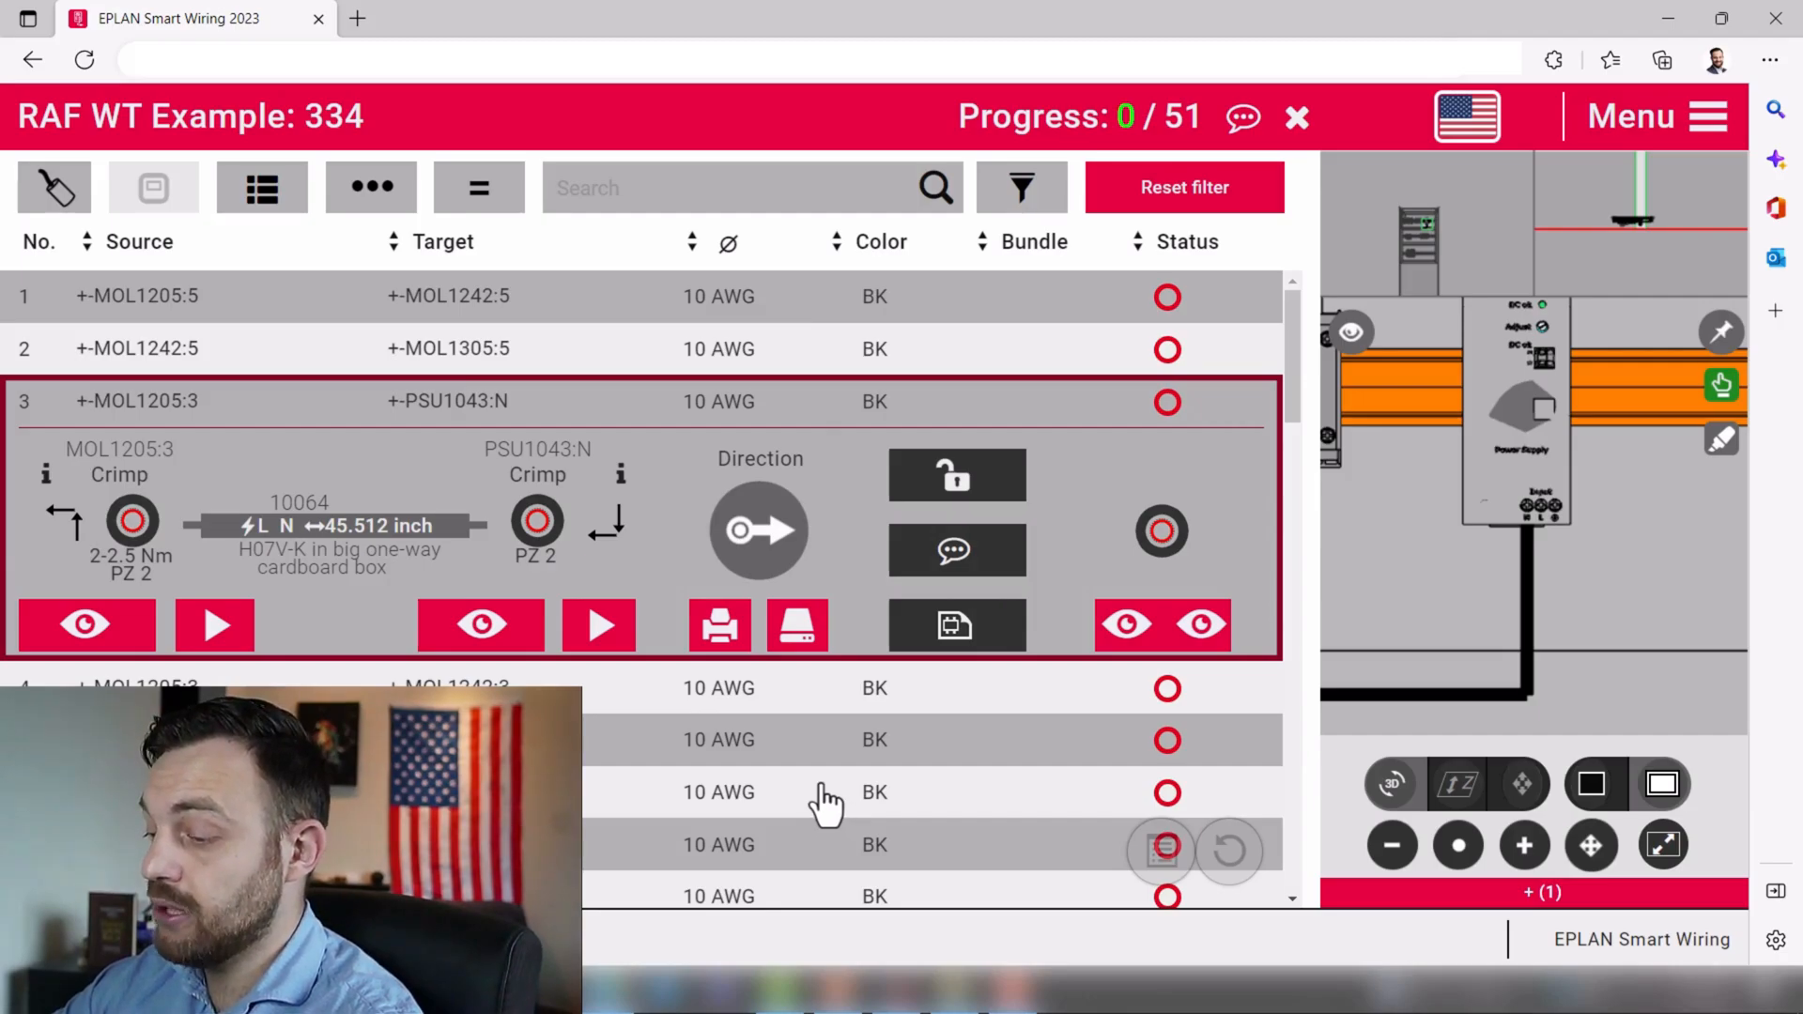
pyautogui.moveTo(639, 725)
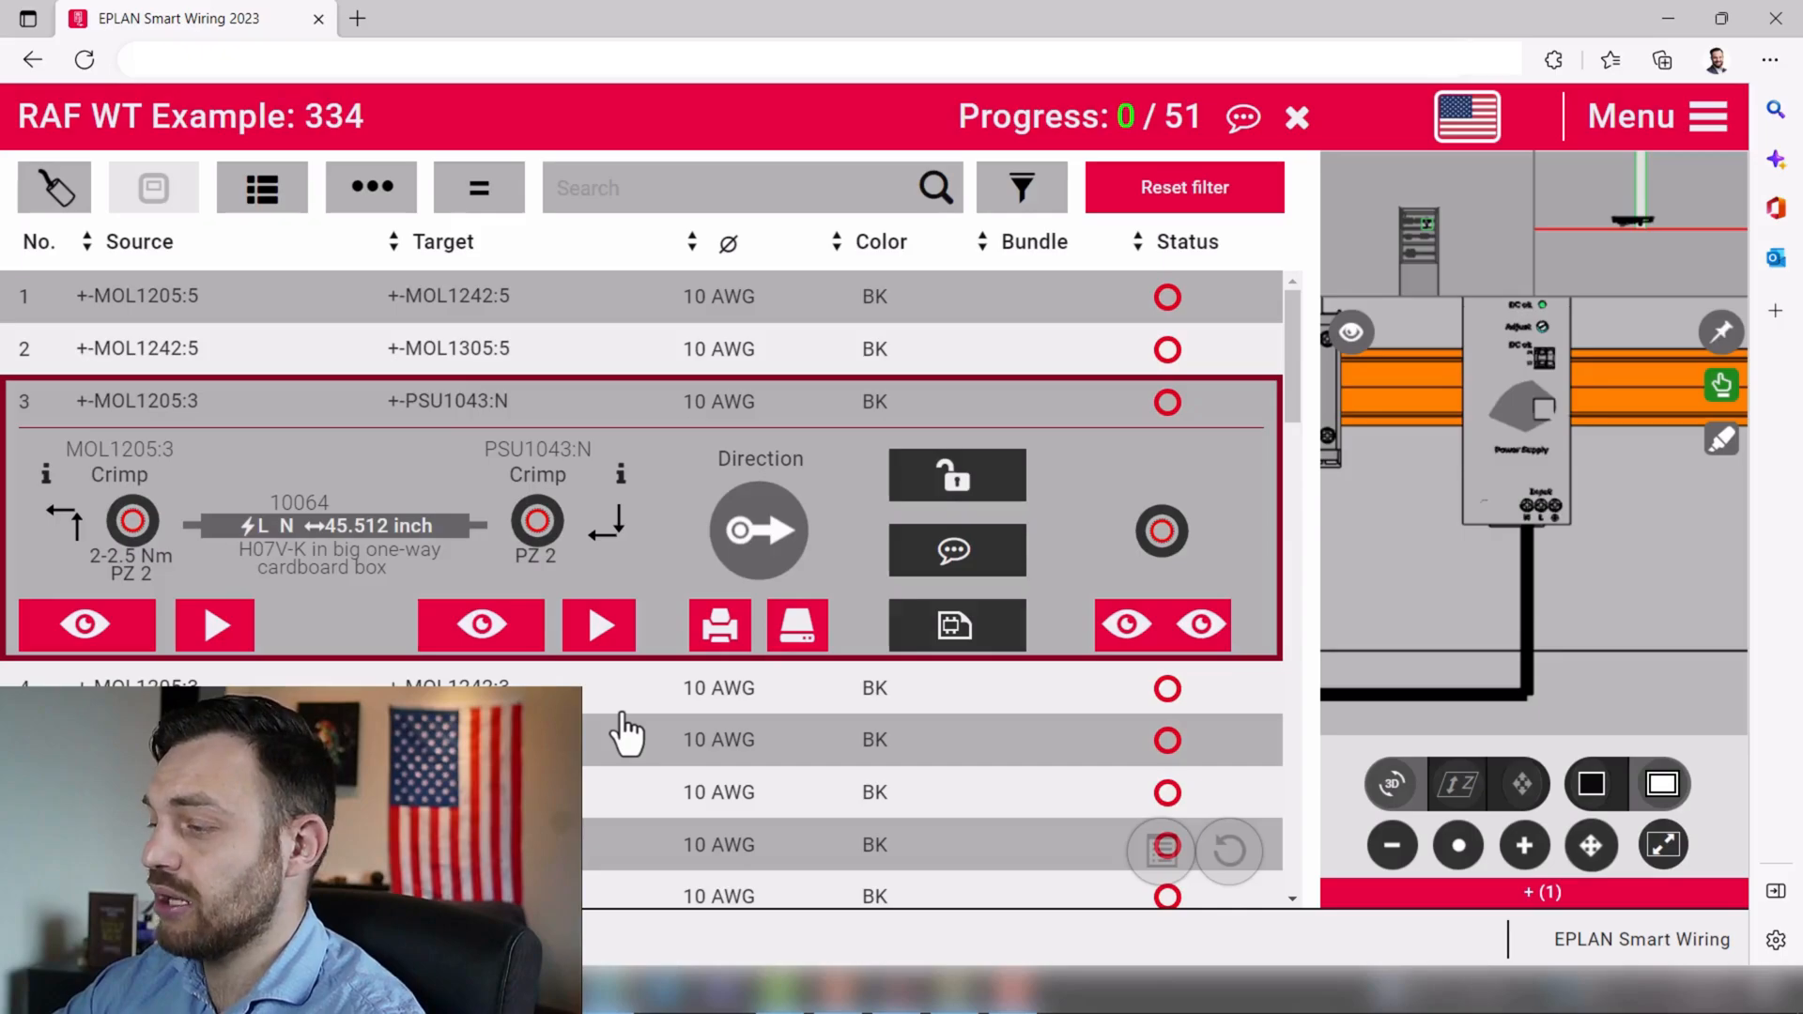
pyautogui.moveTo(659, 731)
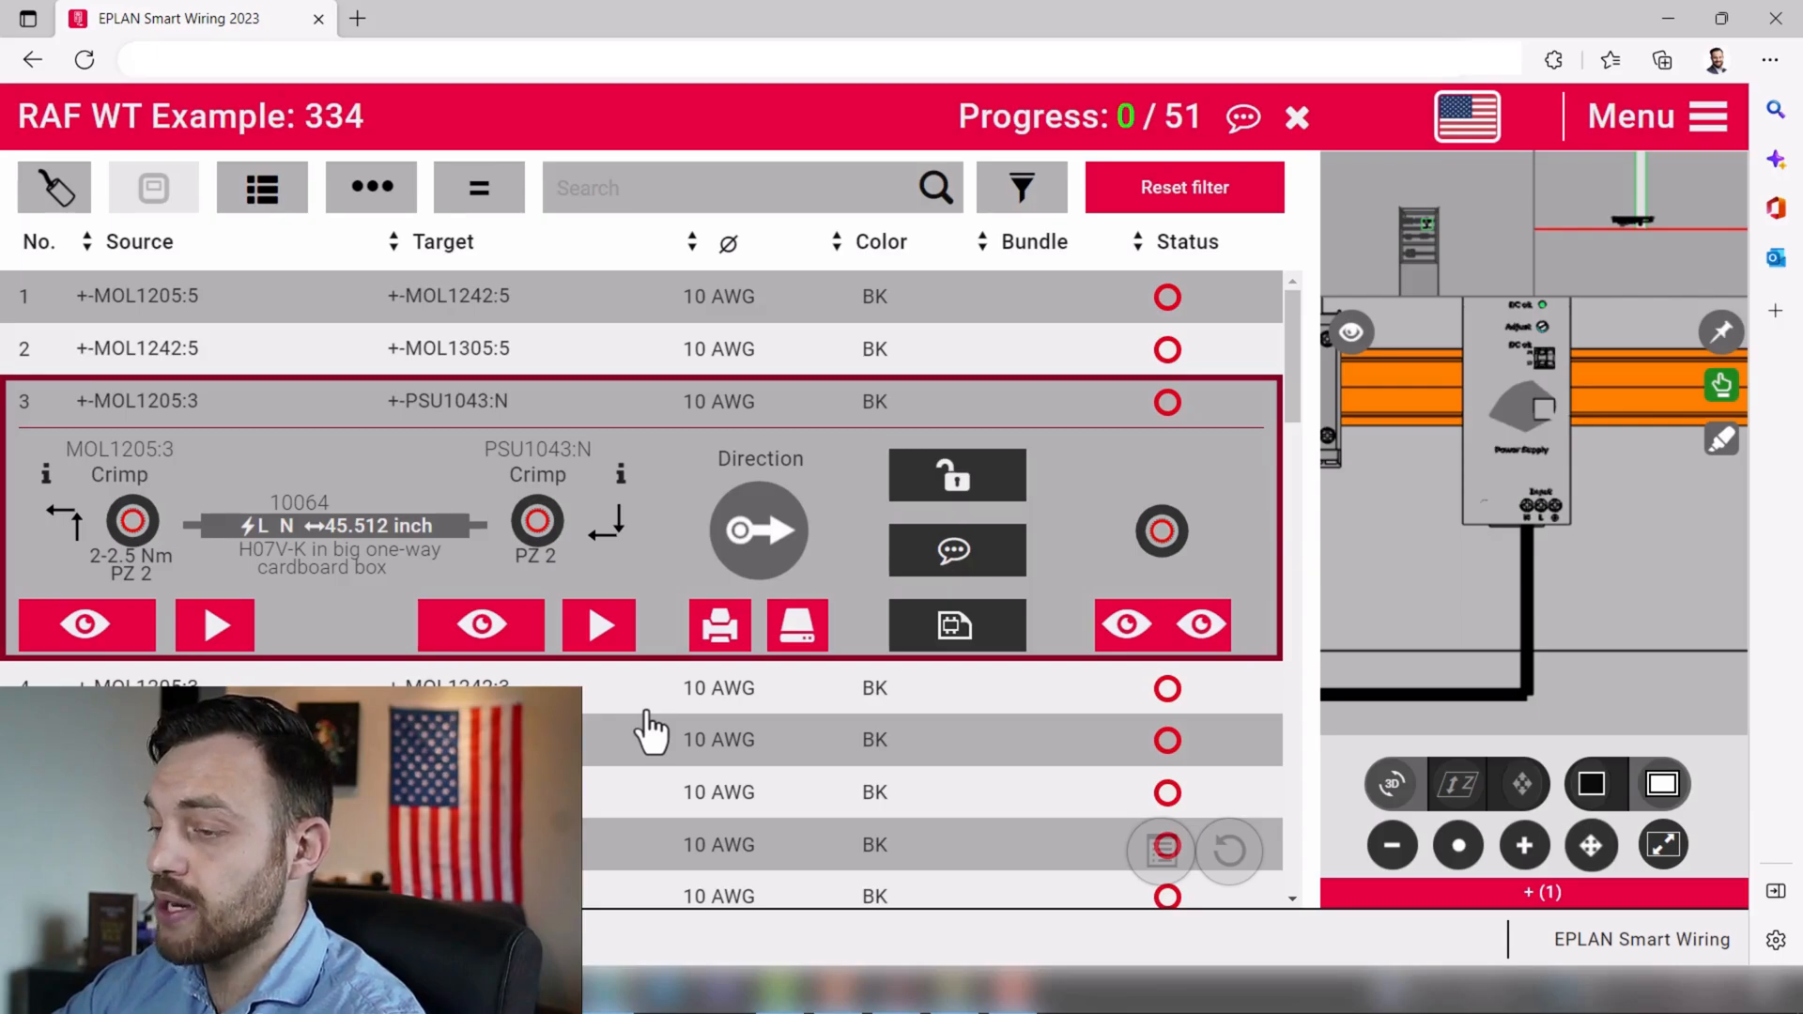
pyautogui.moveTo(458, 449)
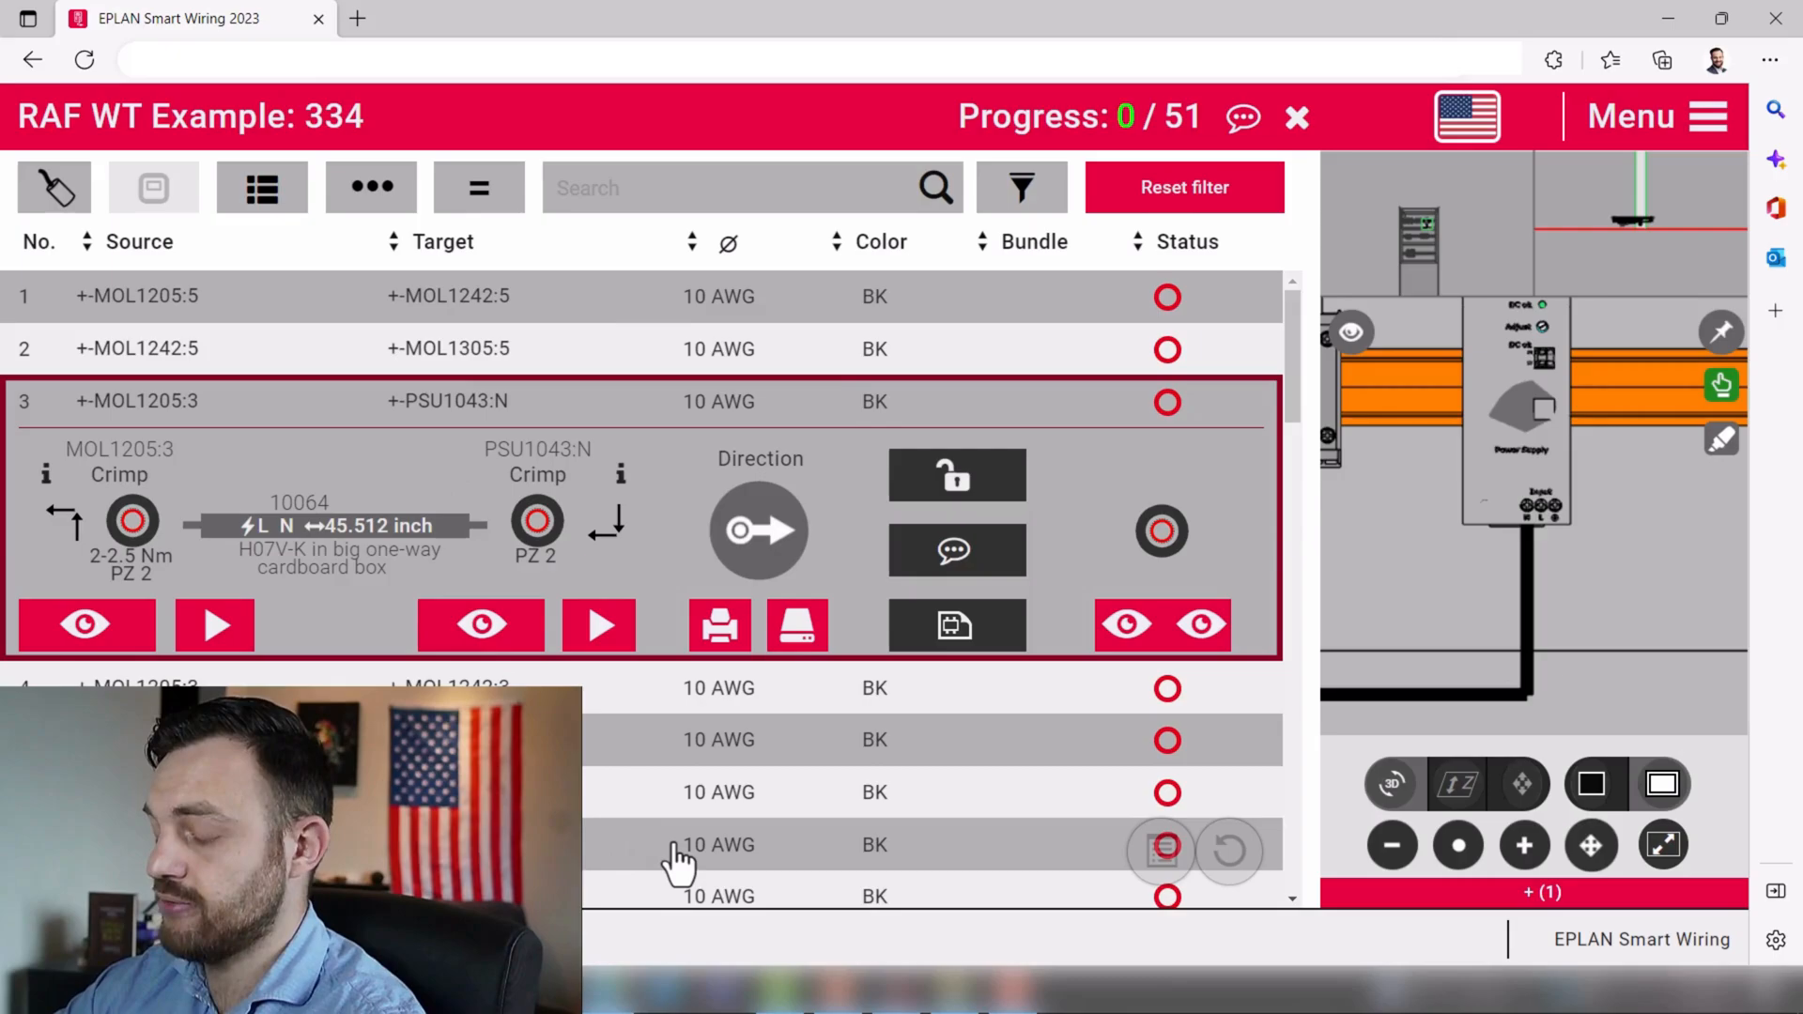
pyautogui.moveTo(676, 860)
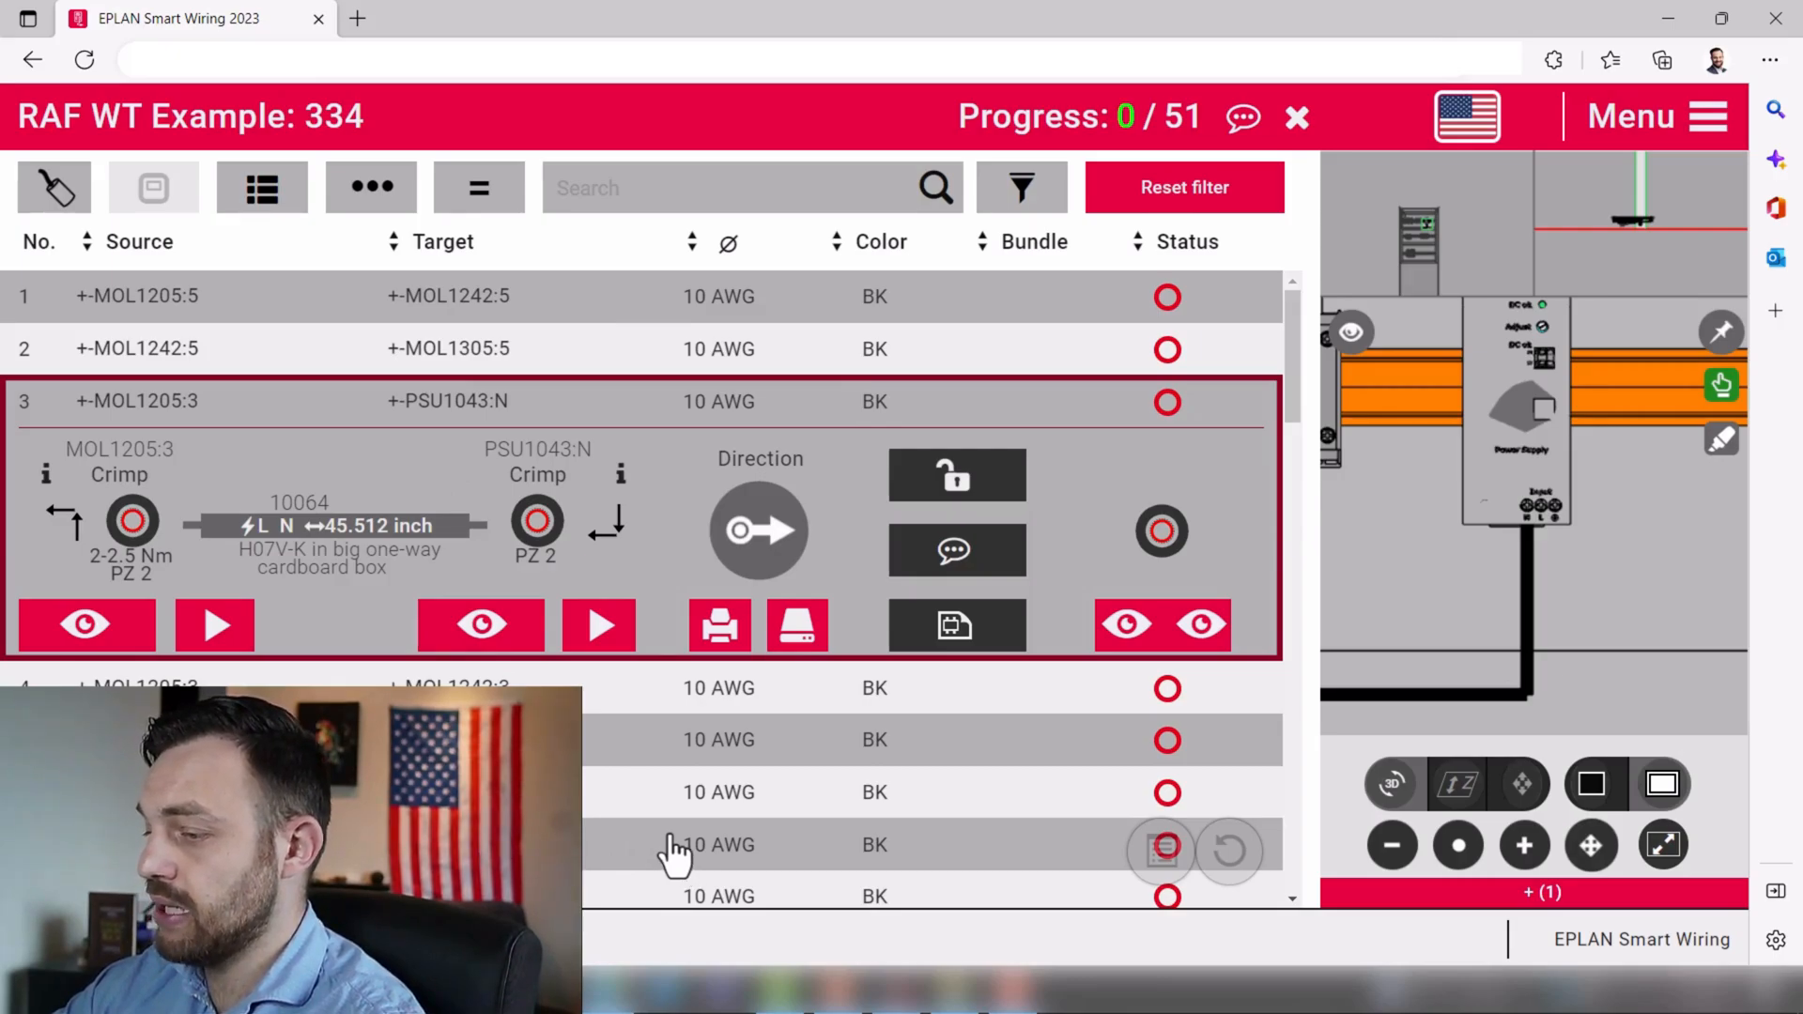
pyautogui.moveTo(714, 806)
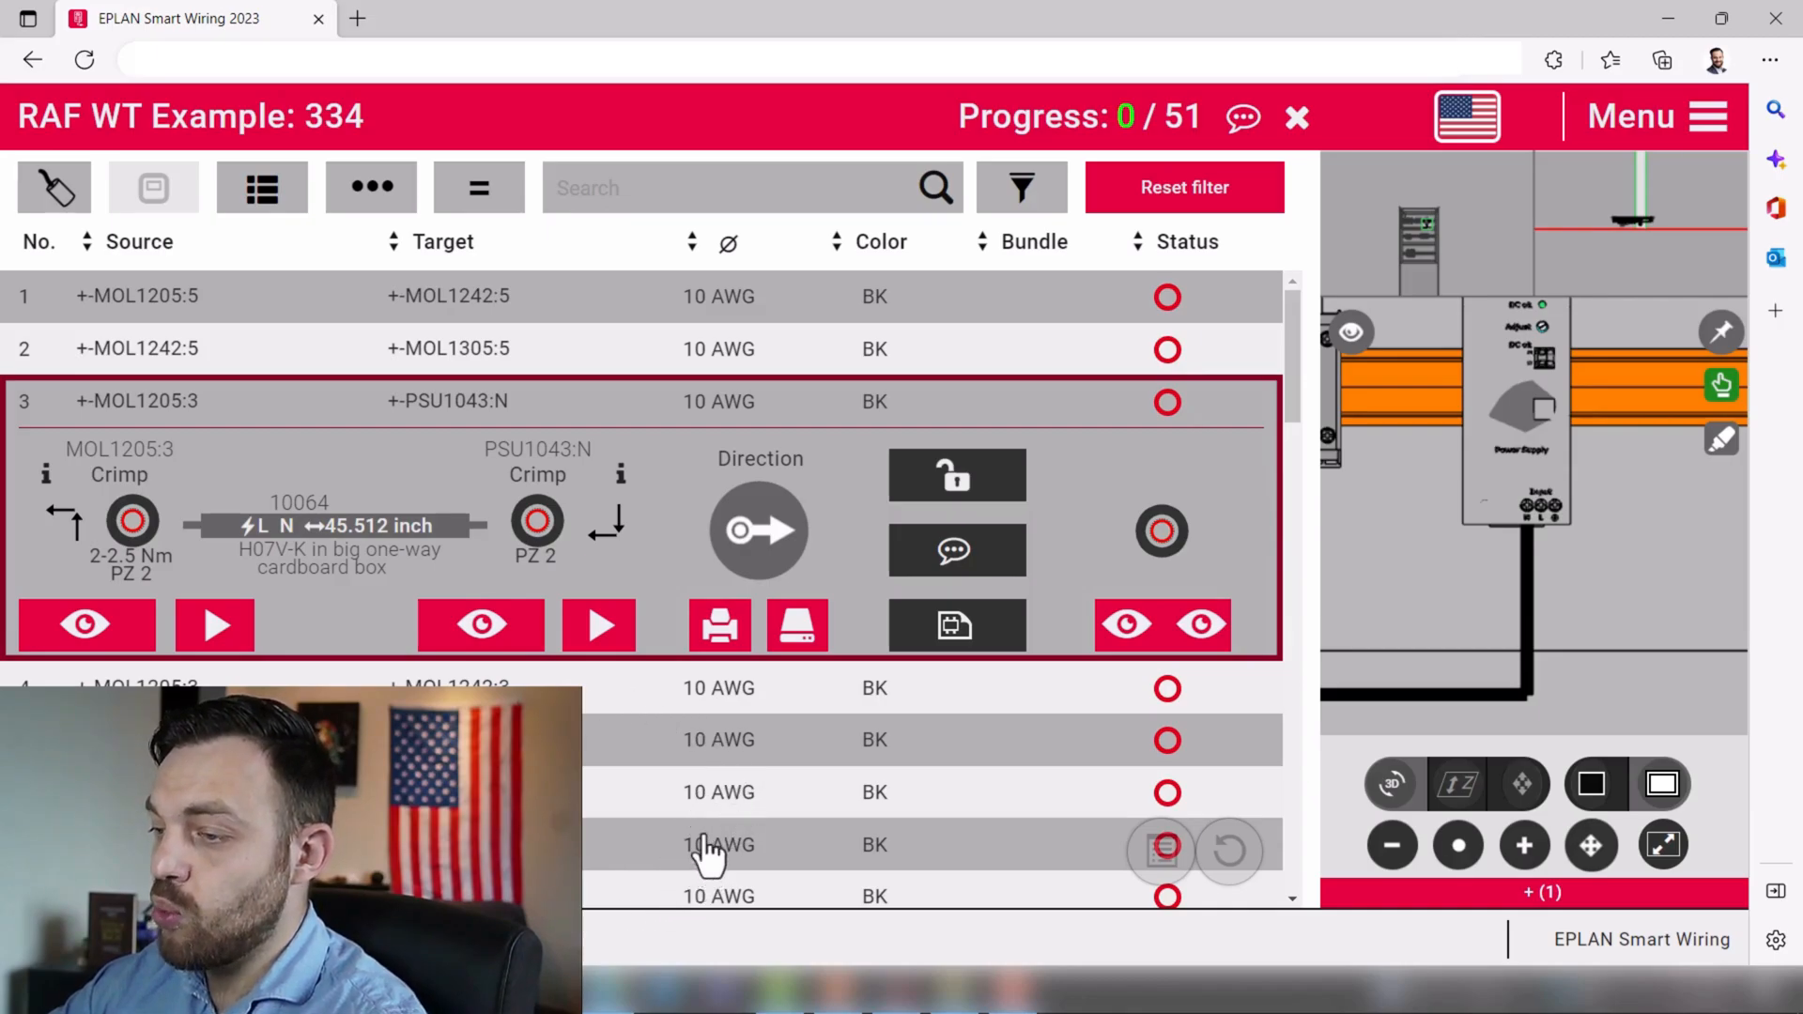
pyautogui.moveTo(714, 856)
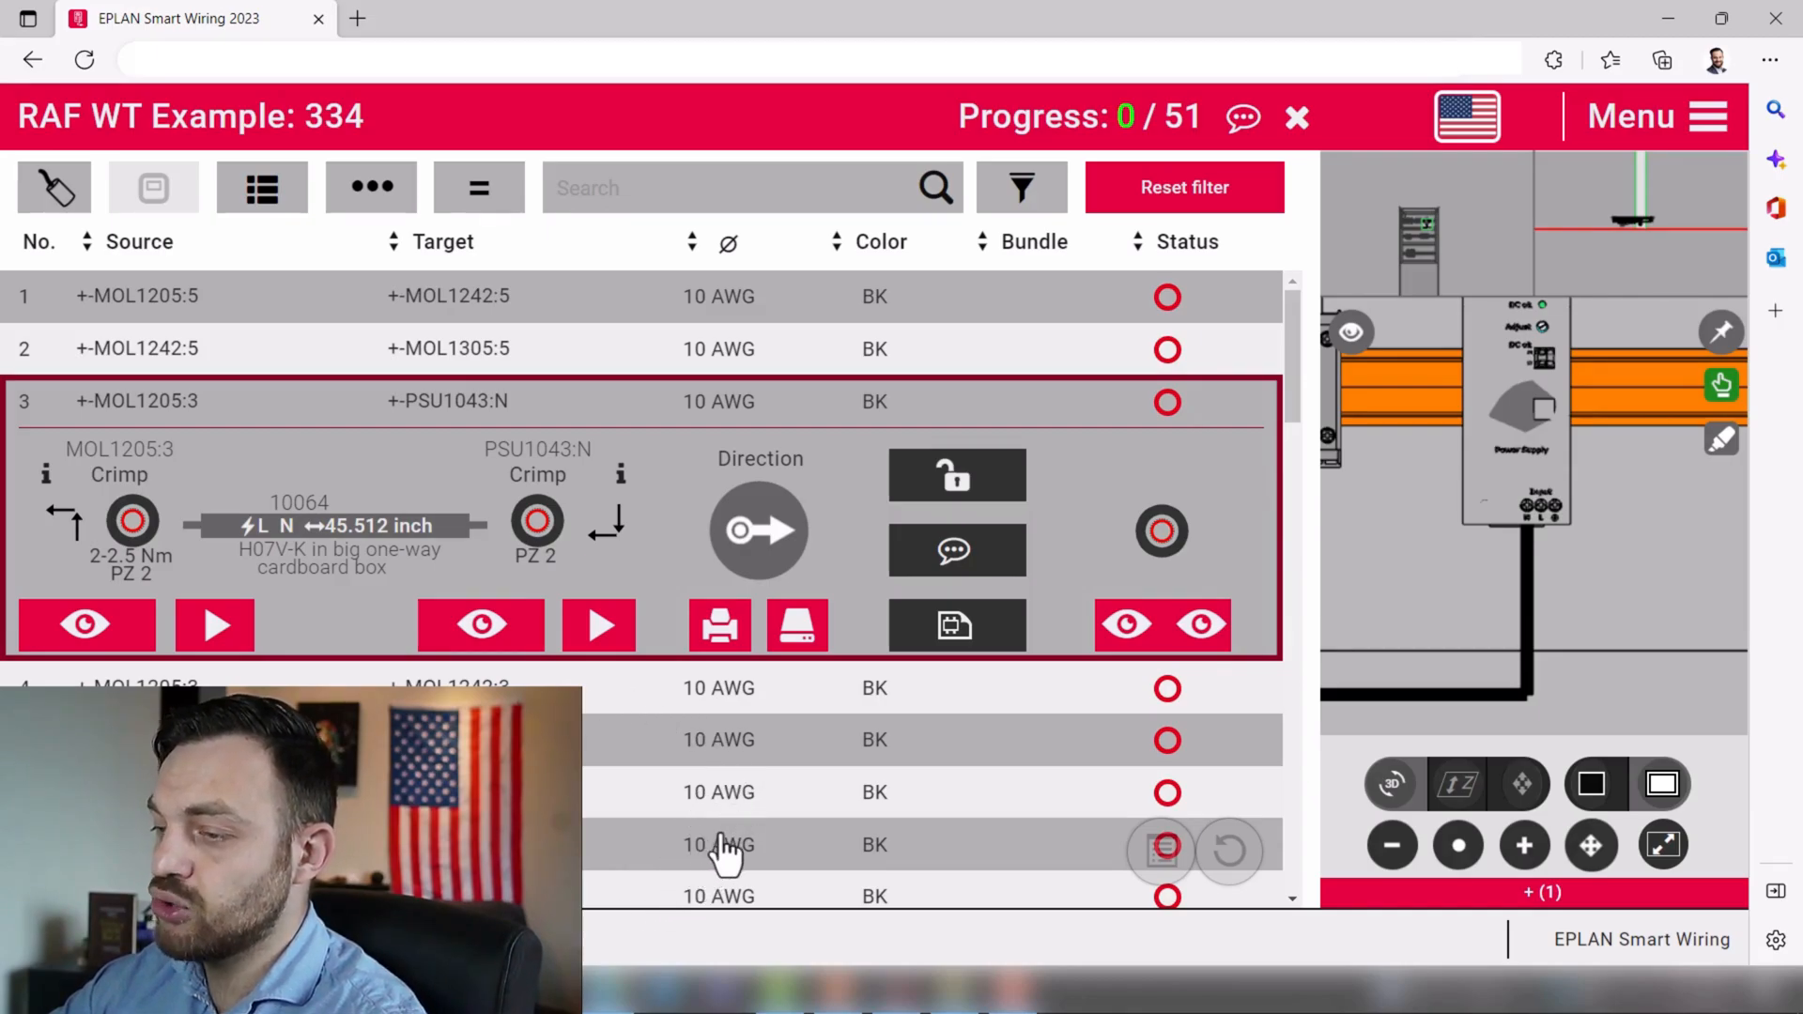
pyautogui.moveTo(719, 806)
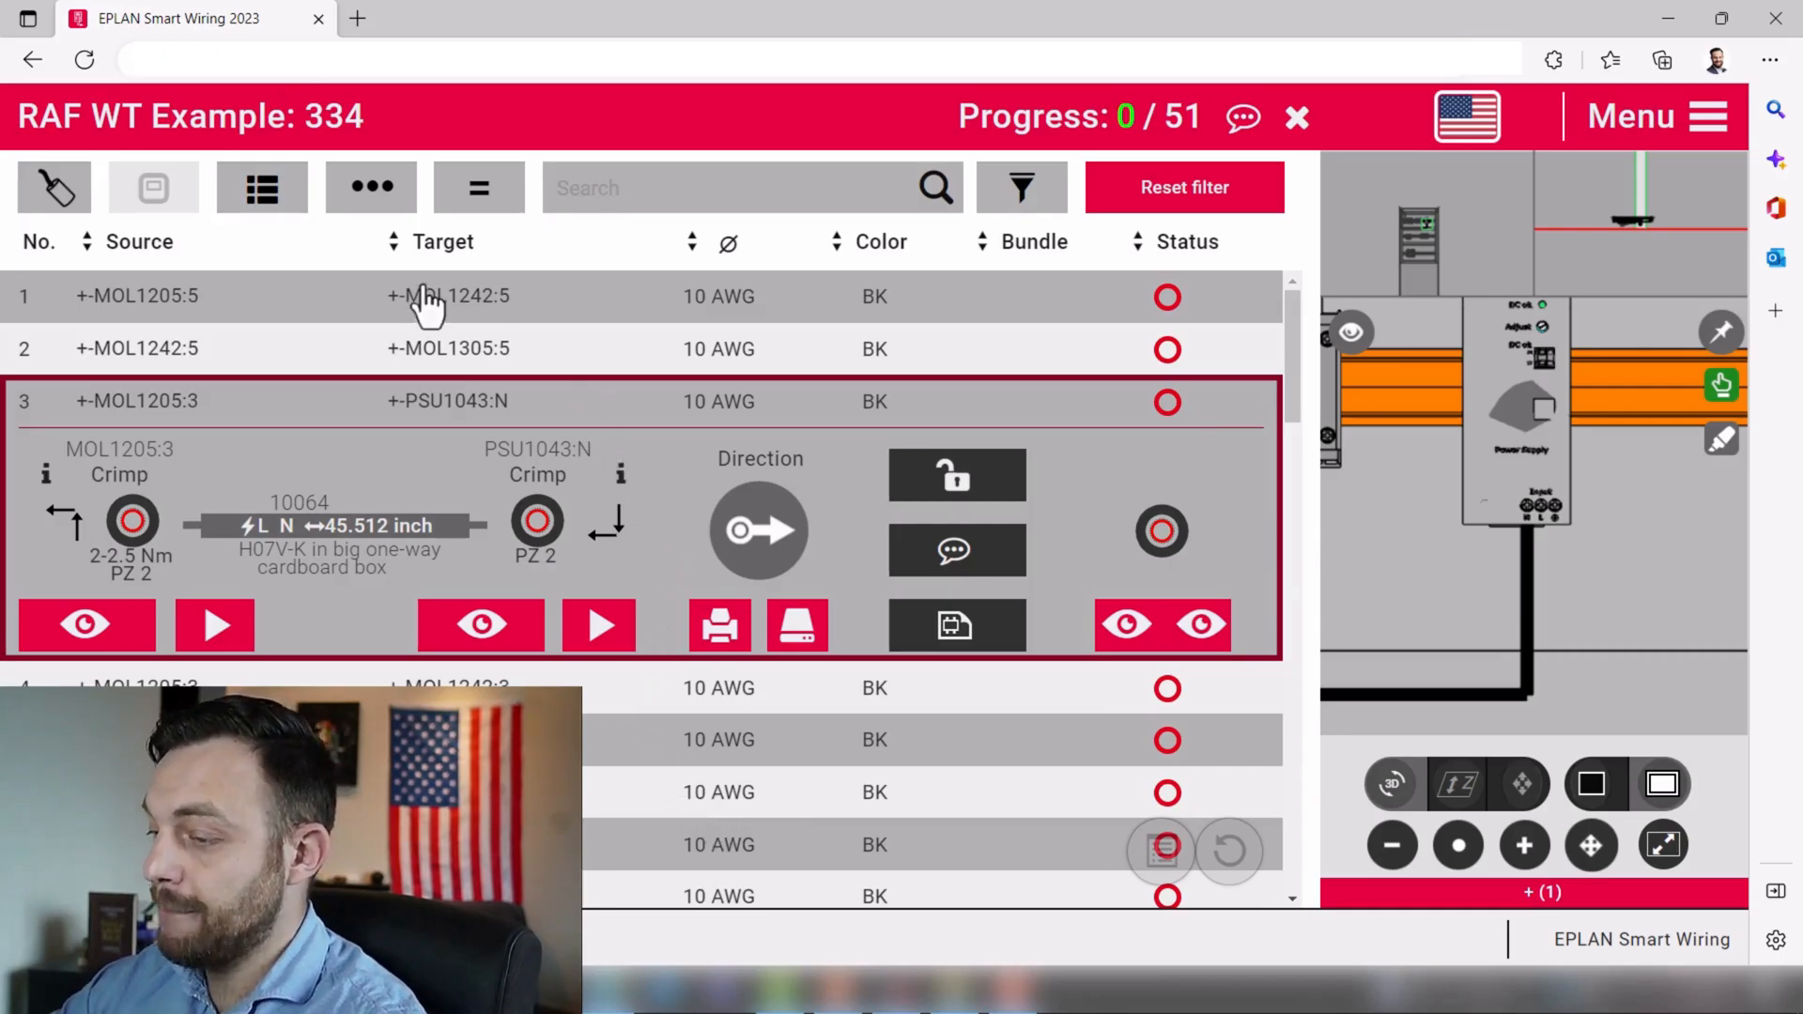
pyautogui.moveTo(672, 256)
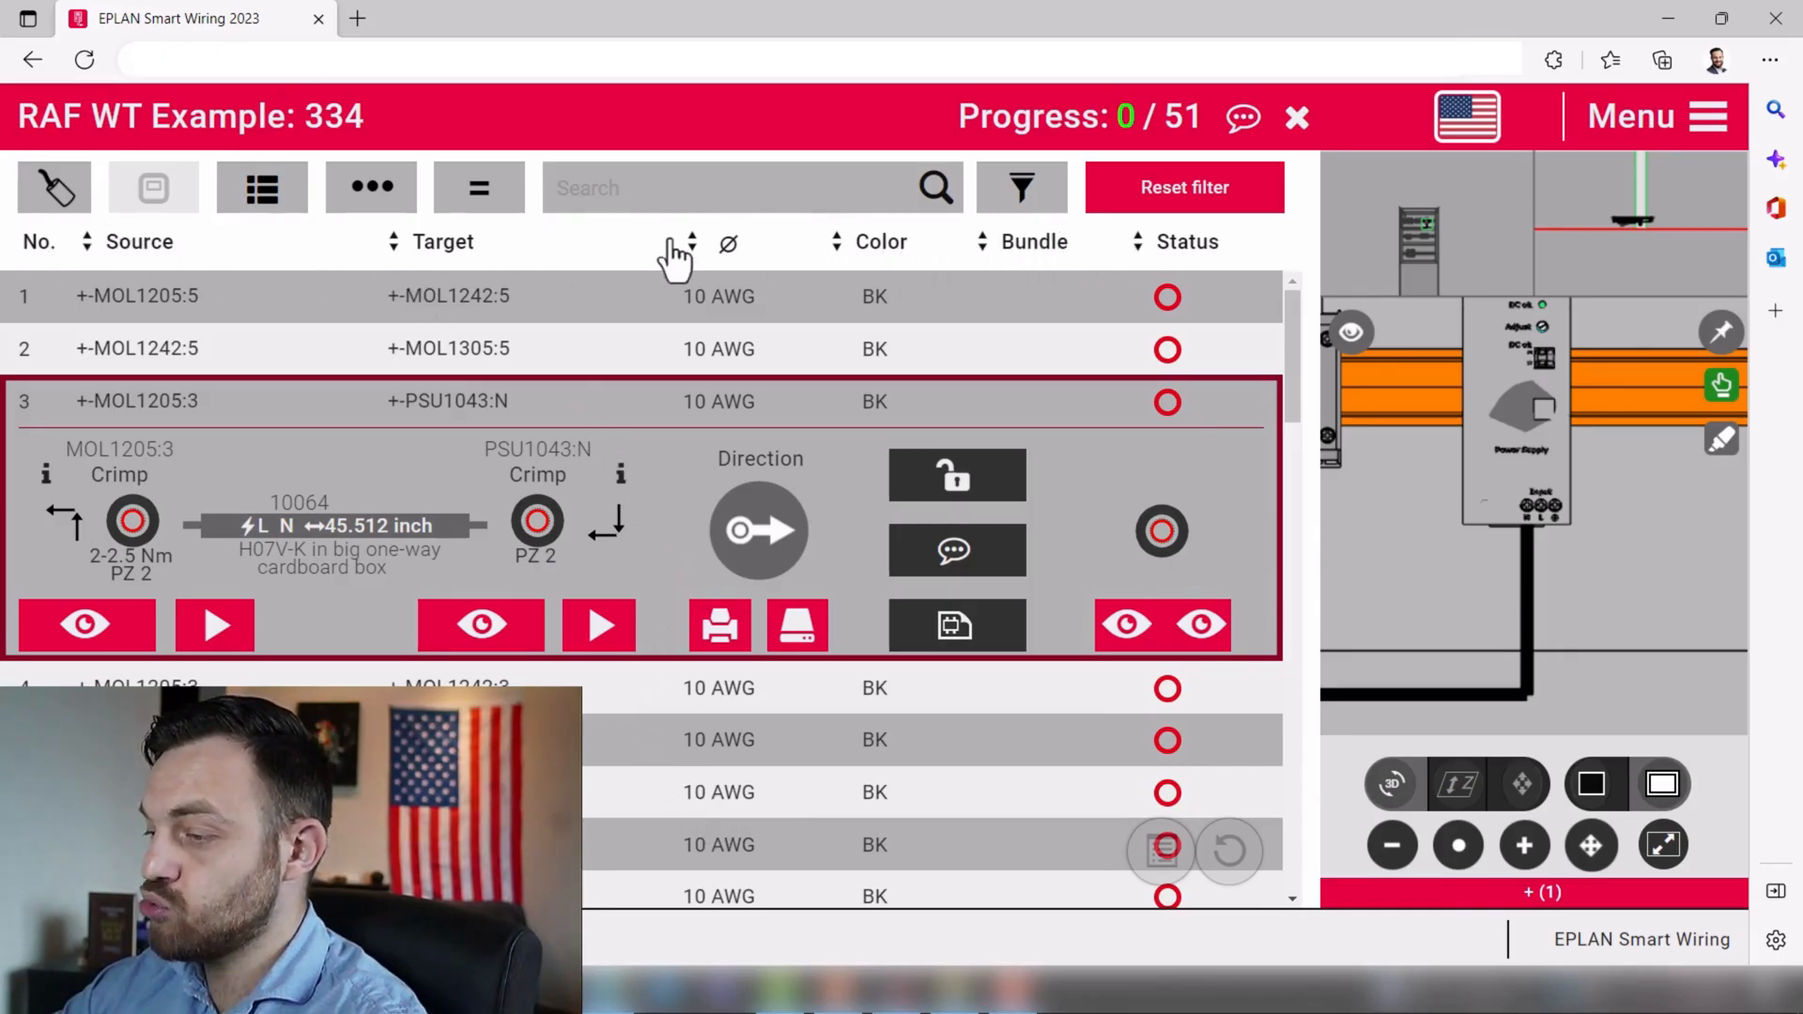
pyautogui.moveTo(811, 254)
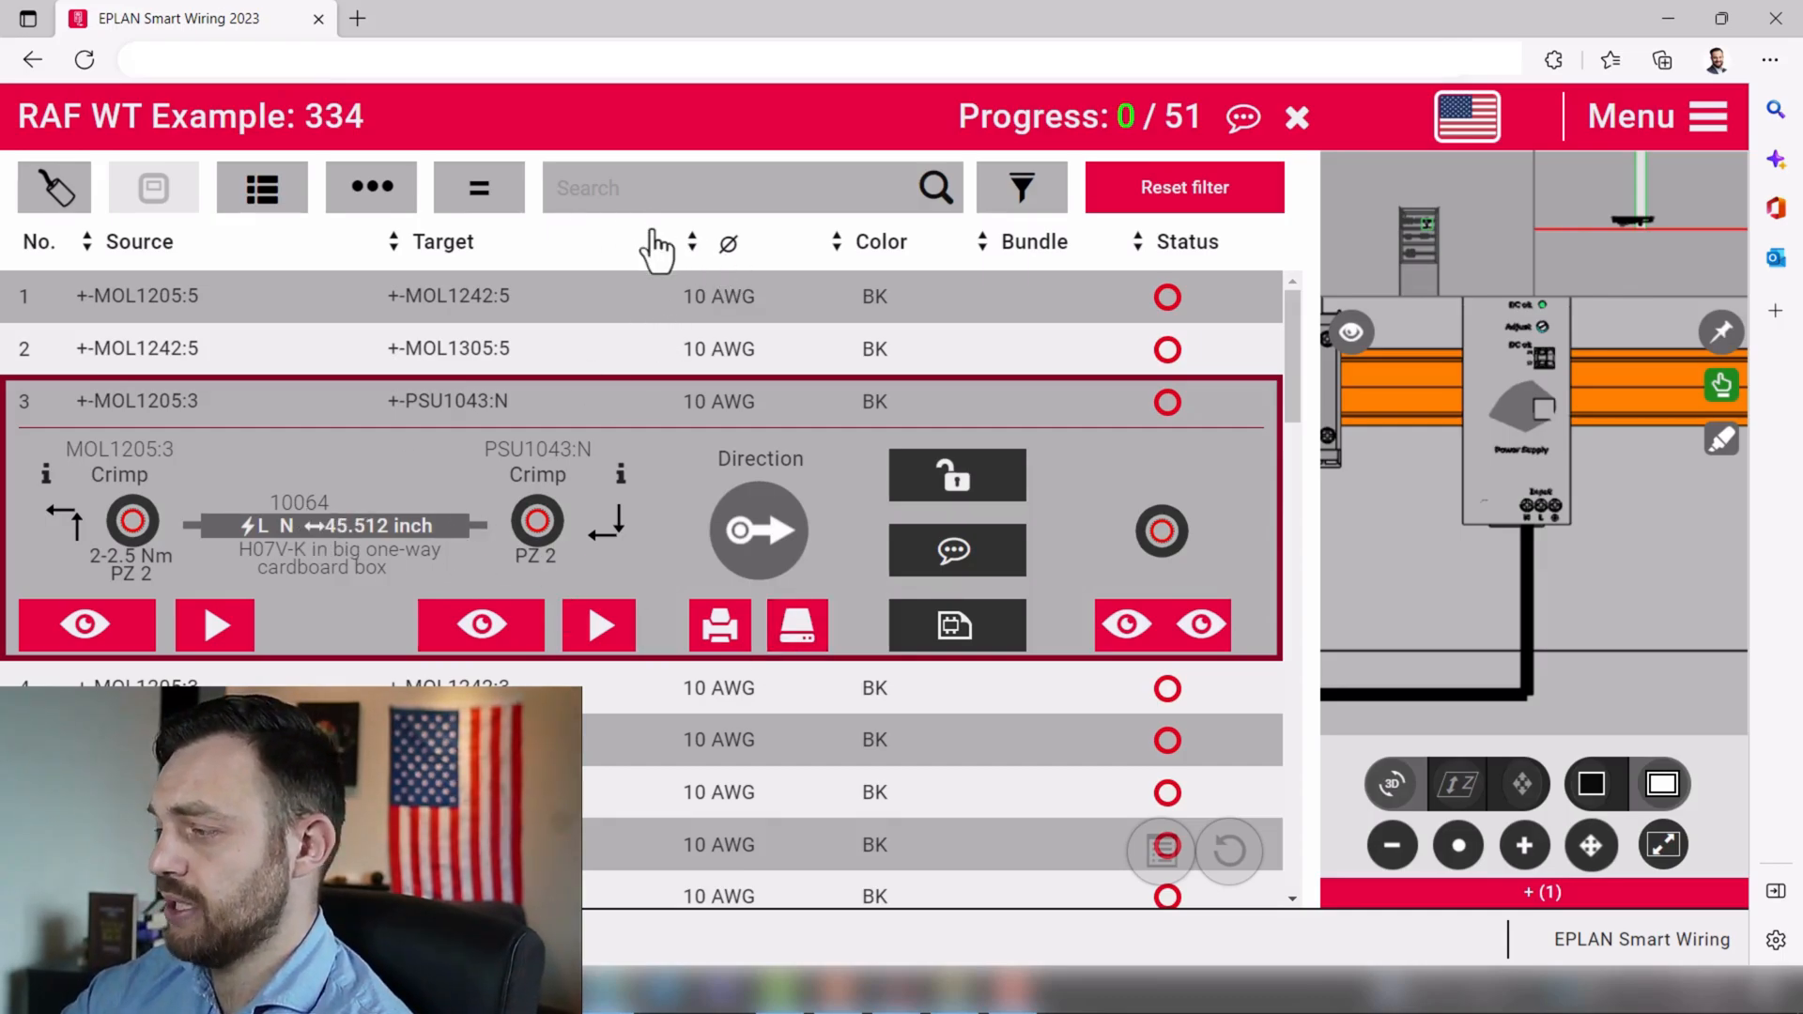
pyautogui.moveTo(649, 285)
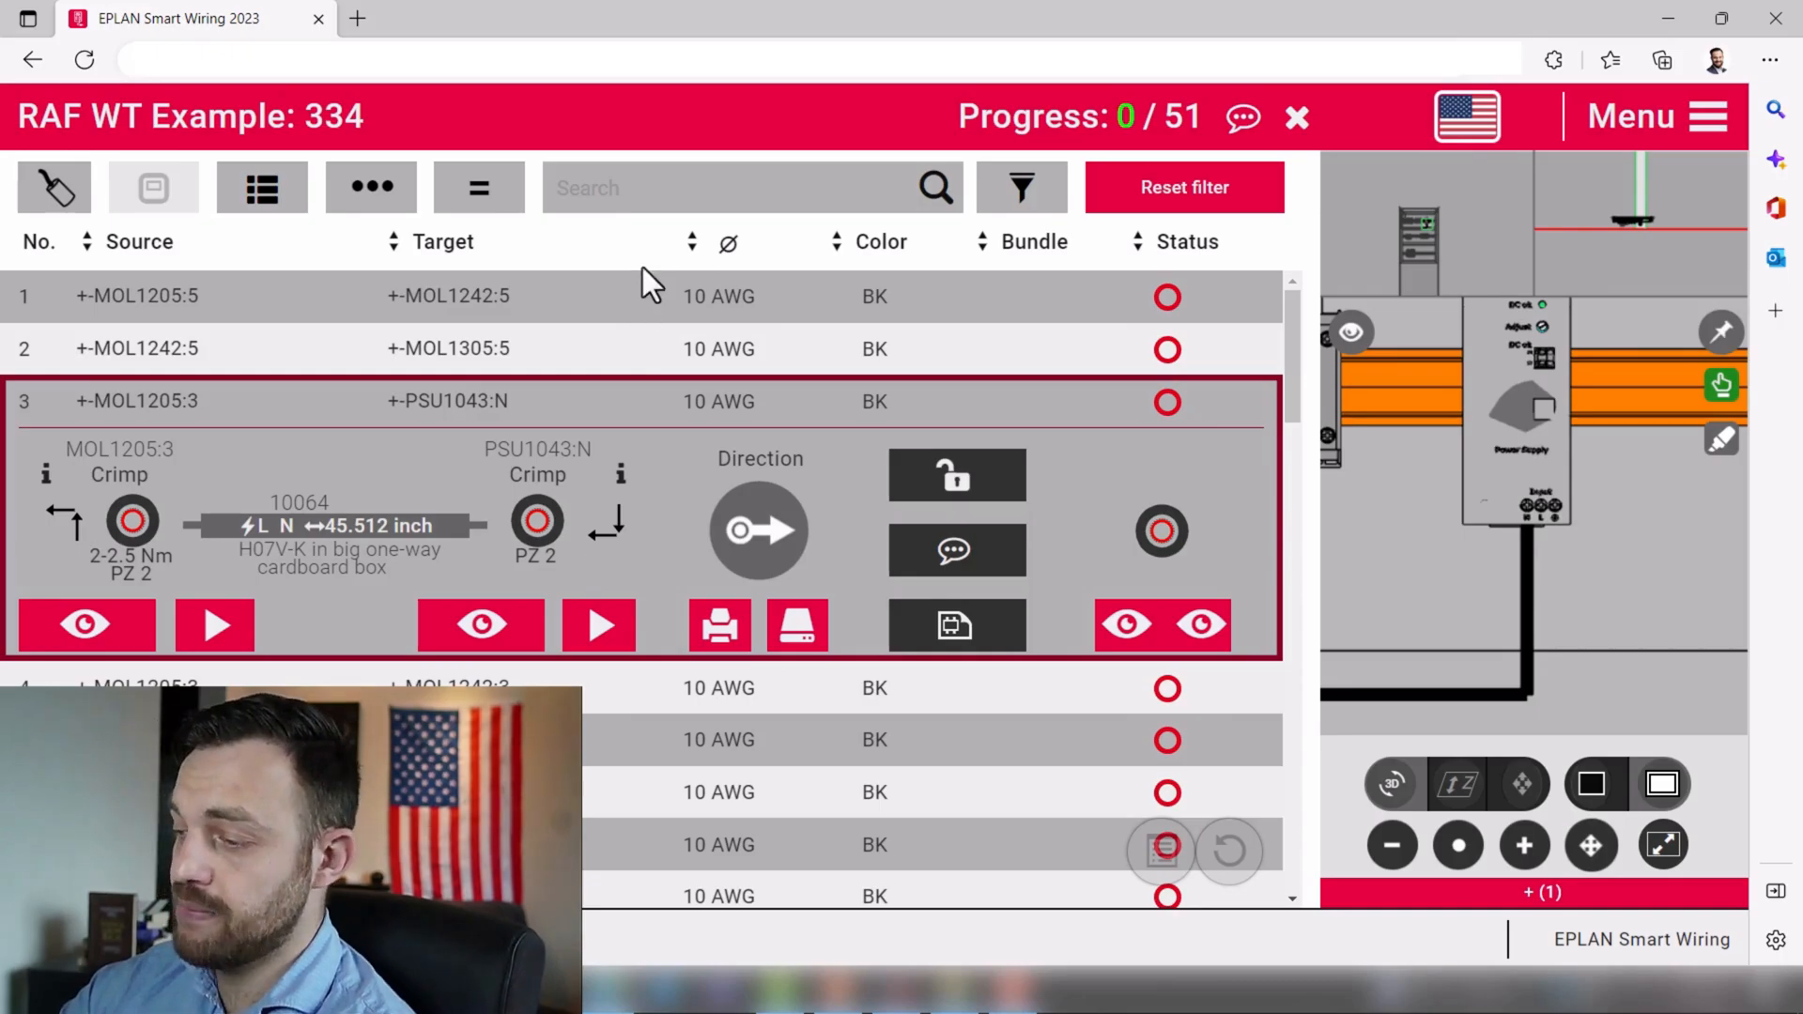
pyautogui.moveTo(661, 310)
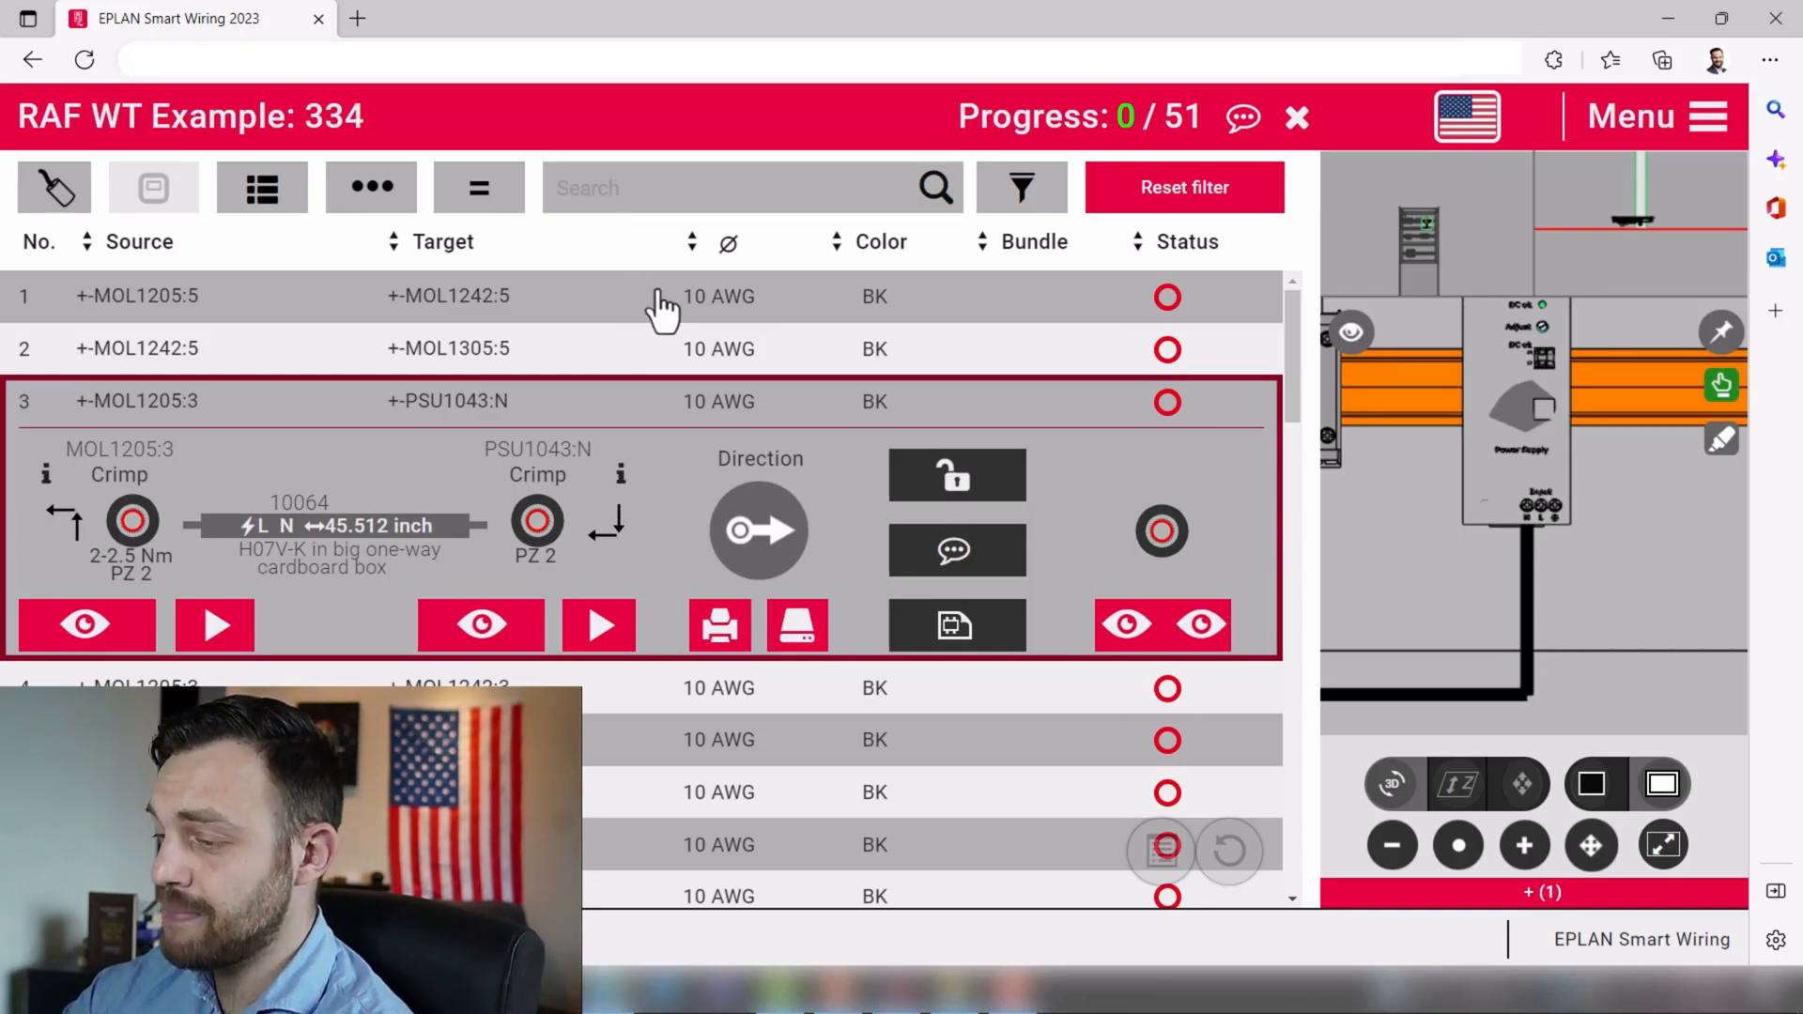
pyautogui.moveTo(830, 291)
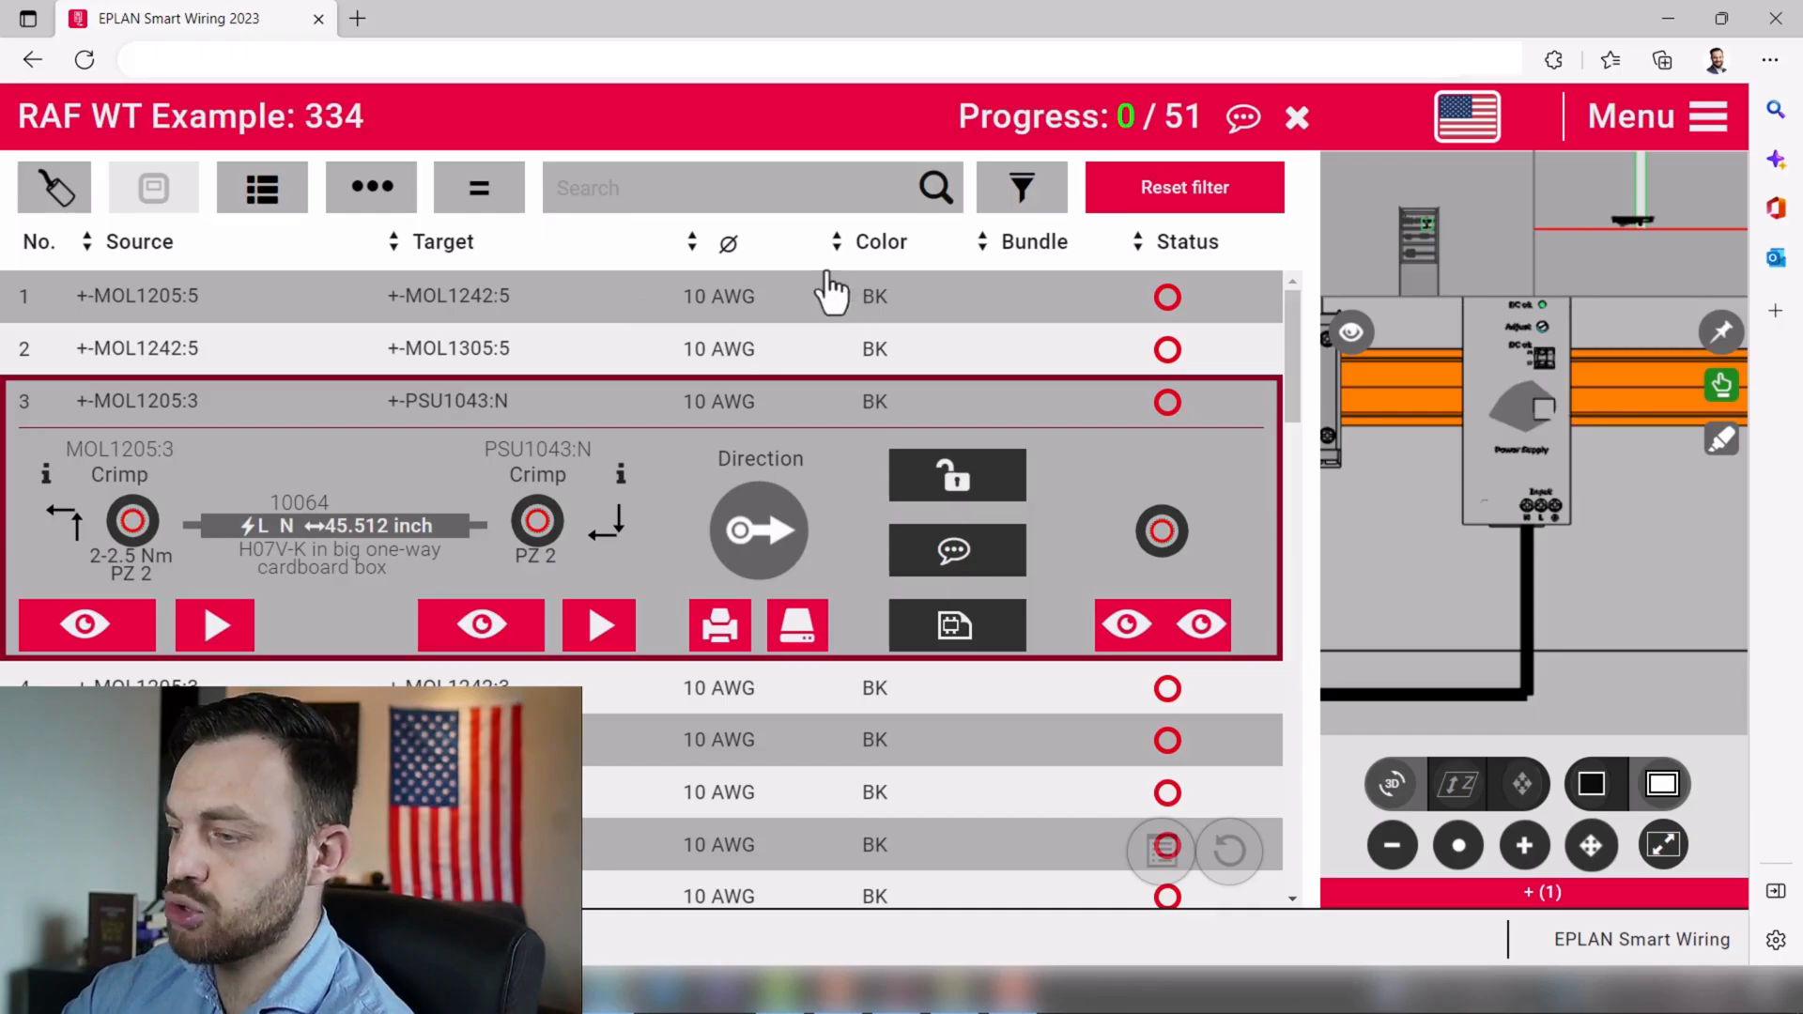
pyautogui.moveTo(326, 530)
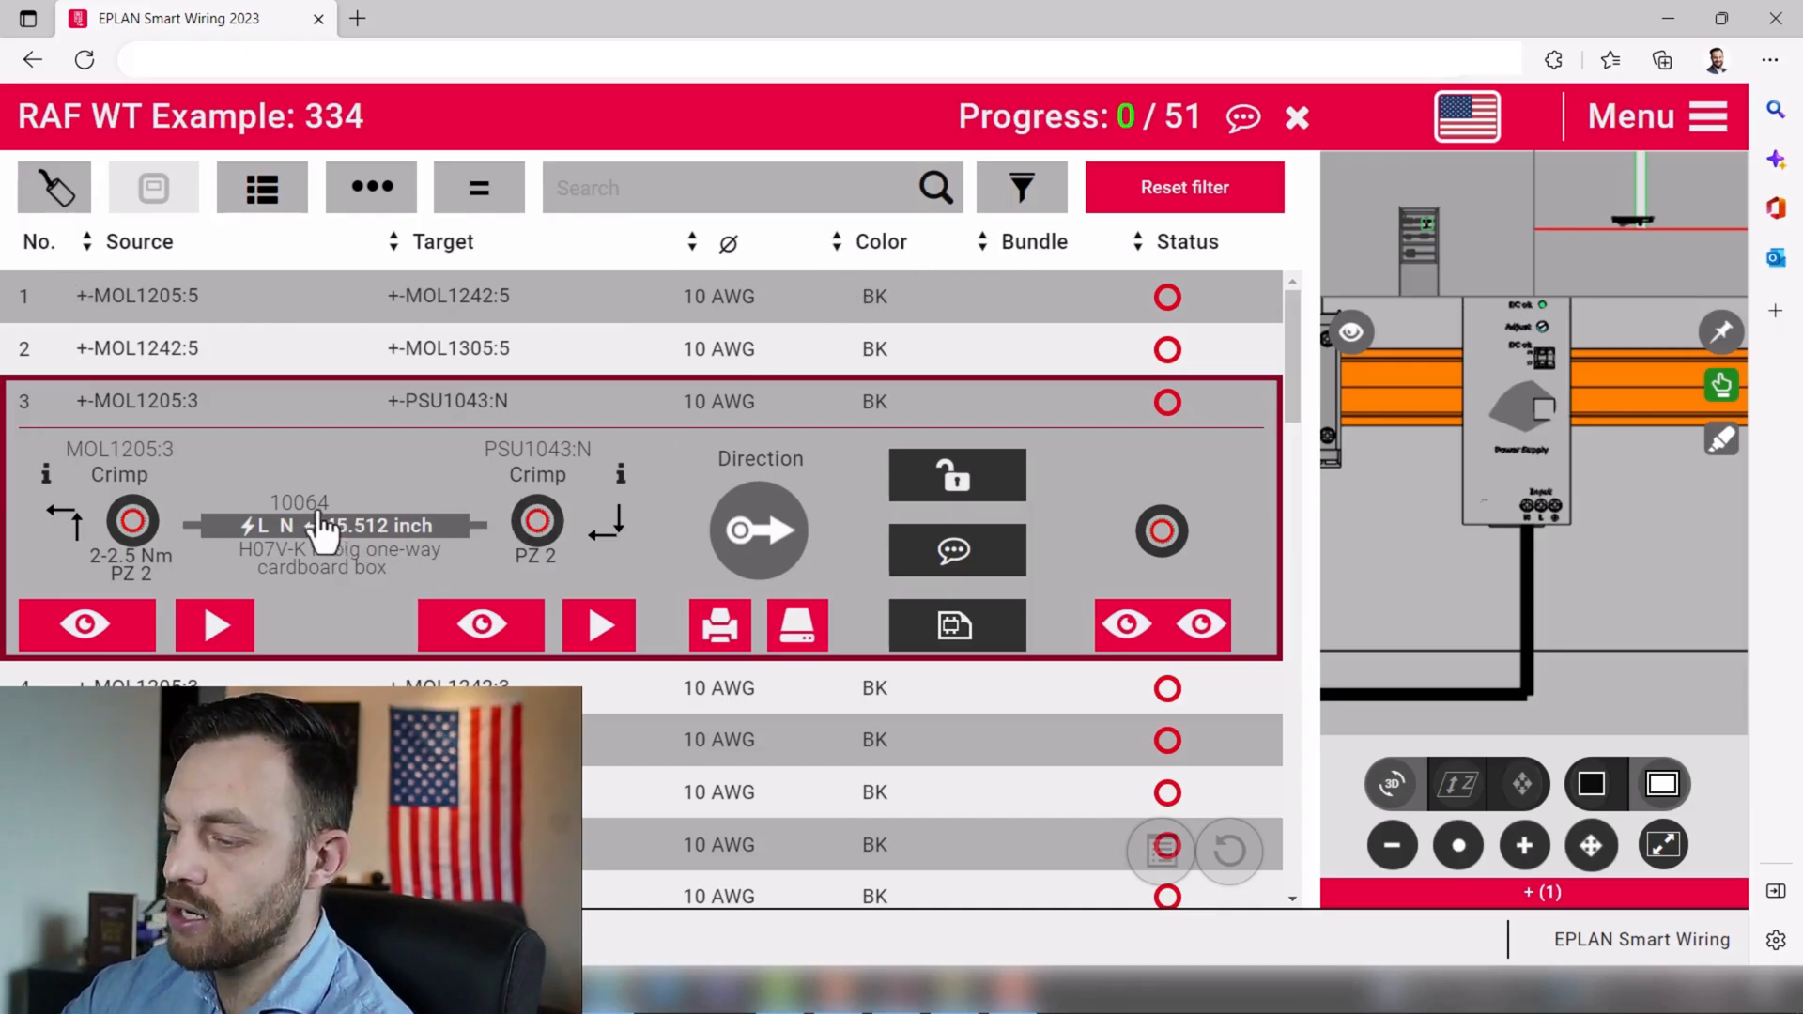
pyautogui.moveTo(890, 390)
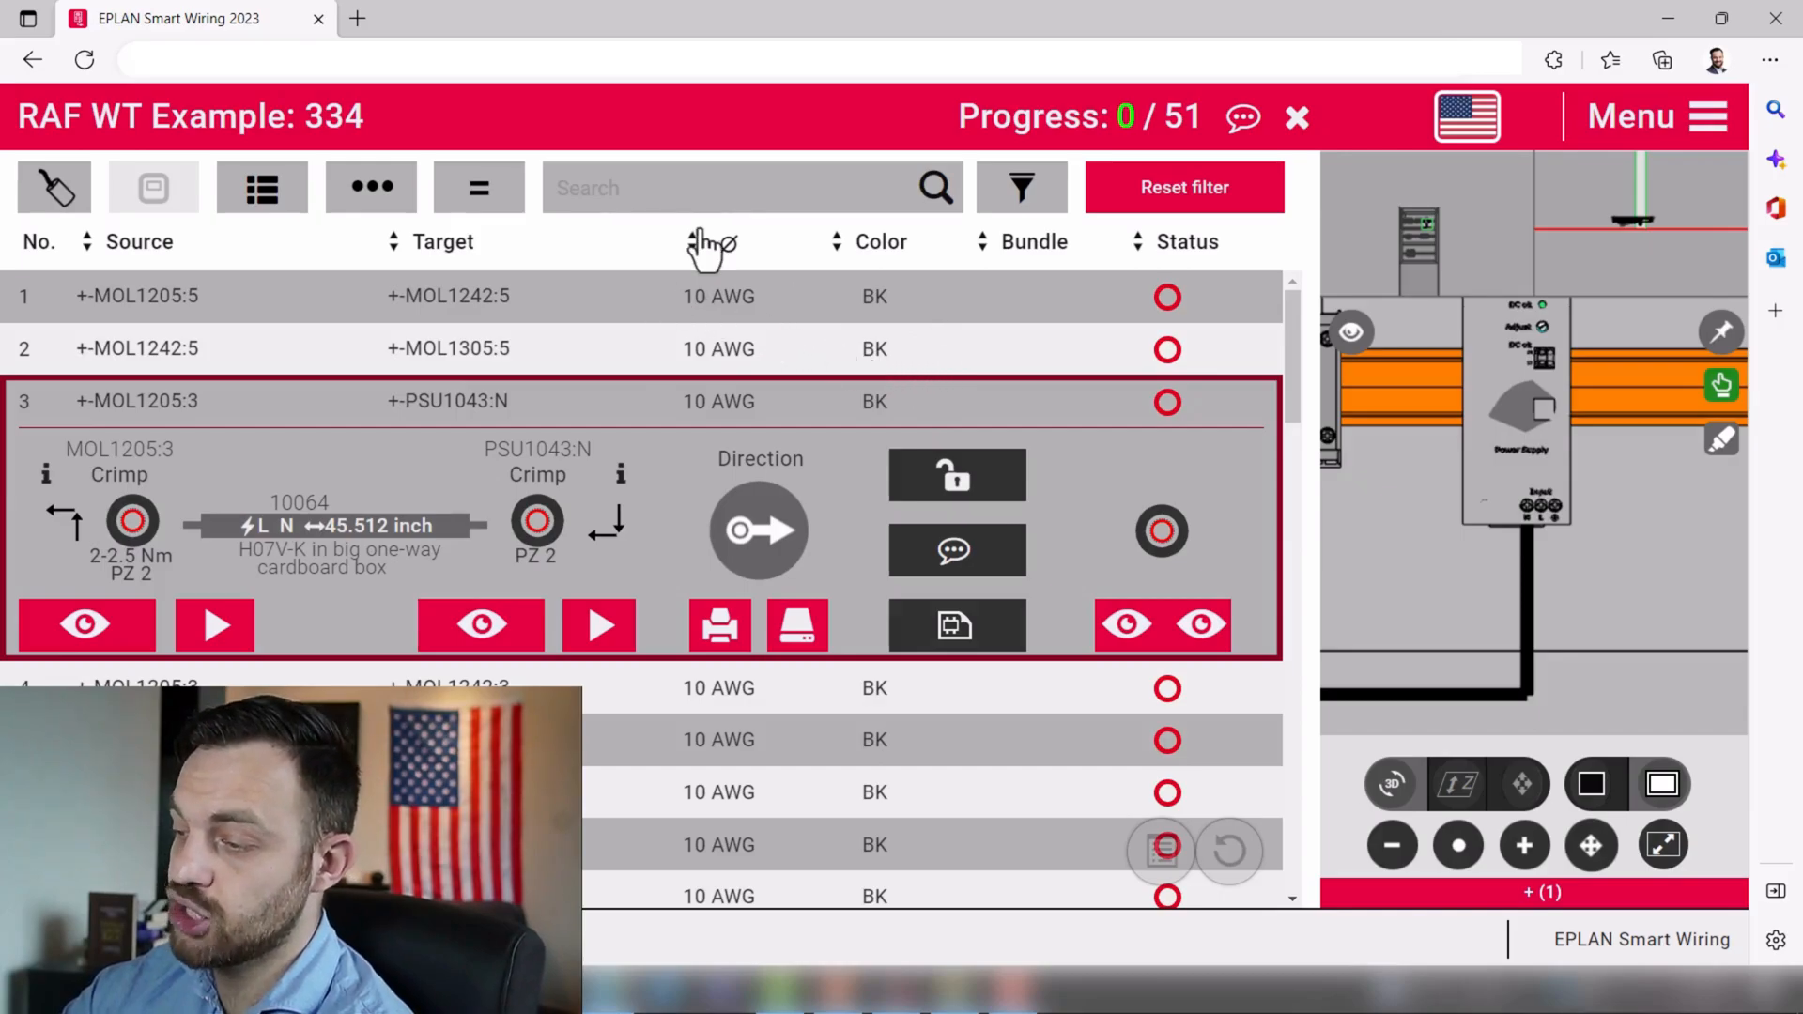
pyautogui.moveTo(856, 433)
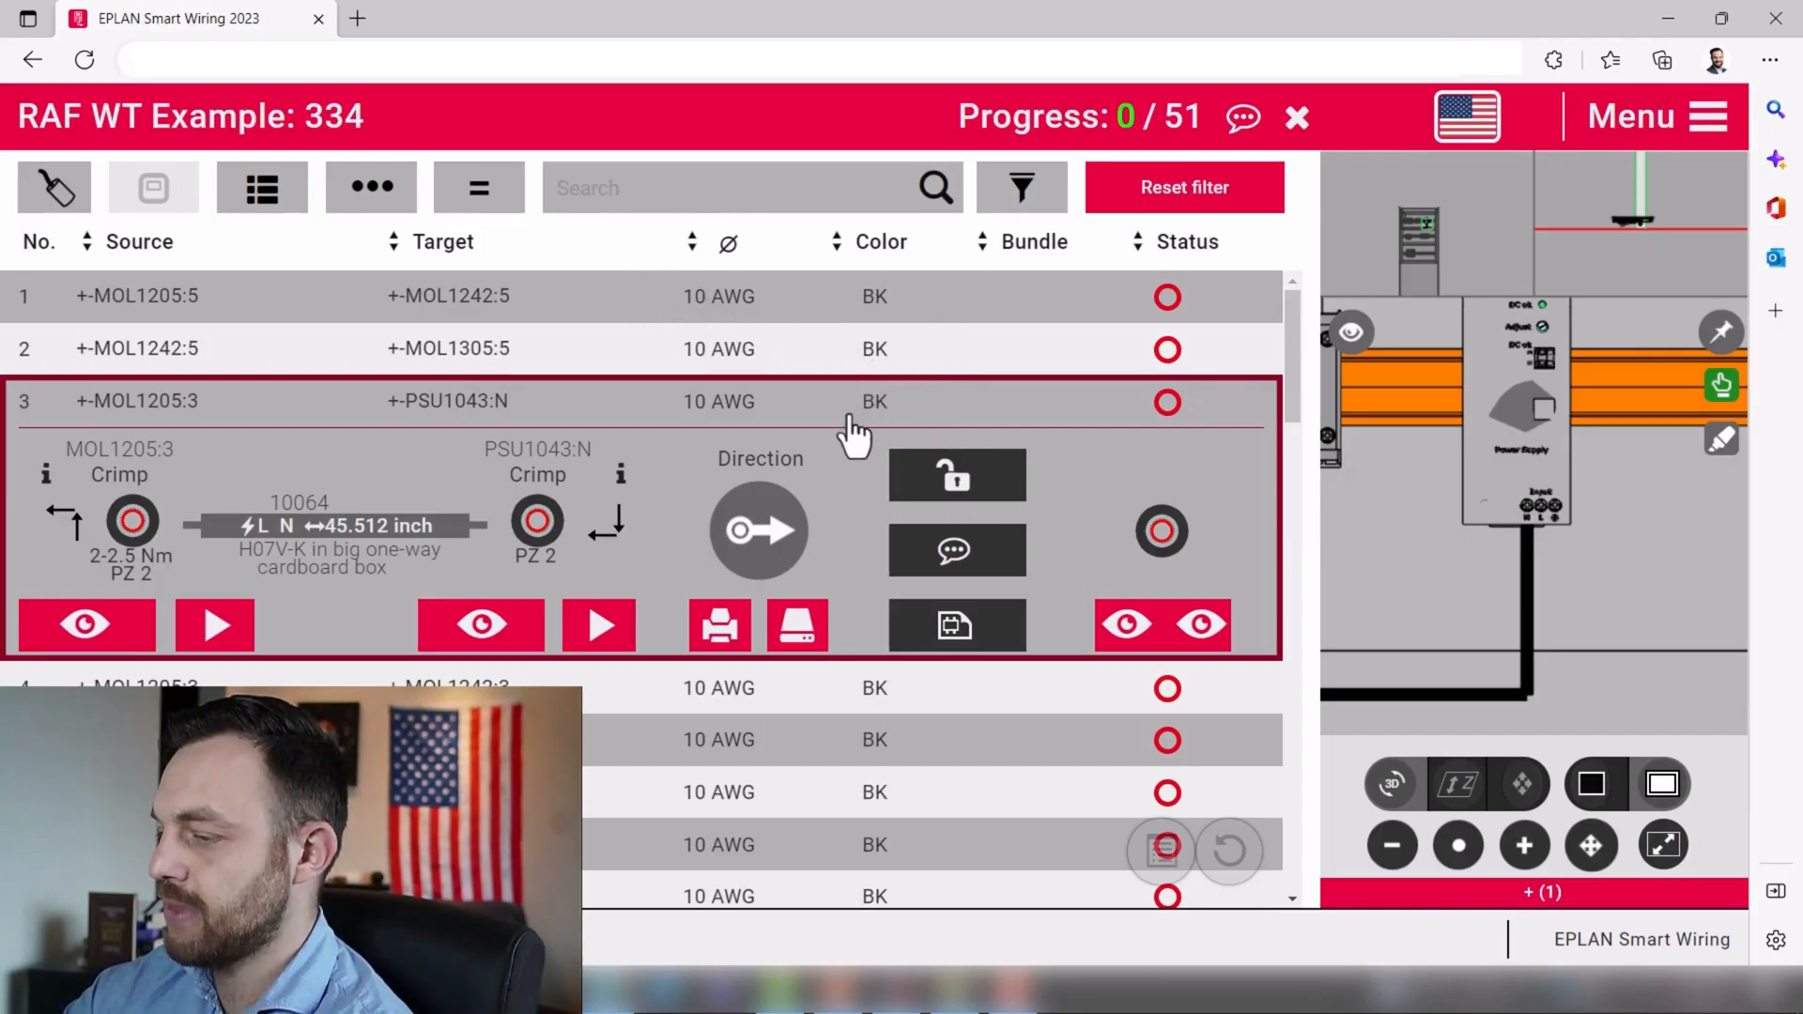
pyautogui.moveTo(851, 449)
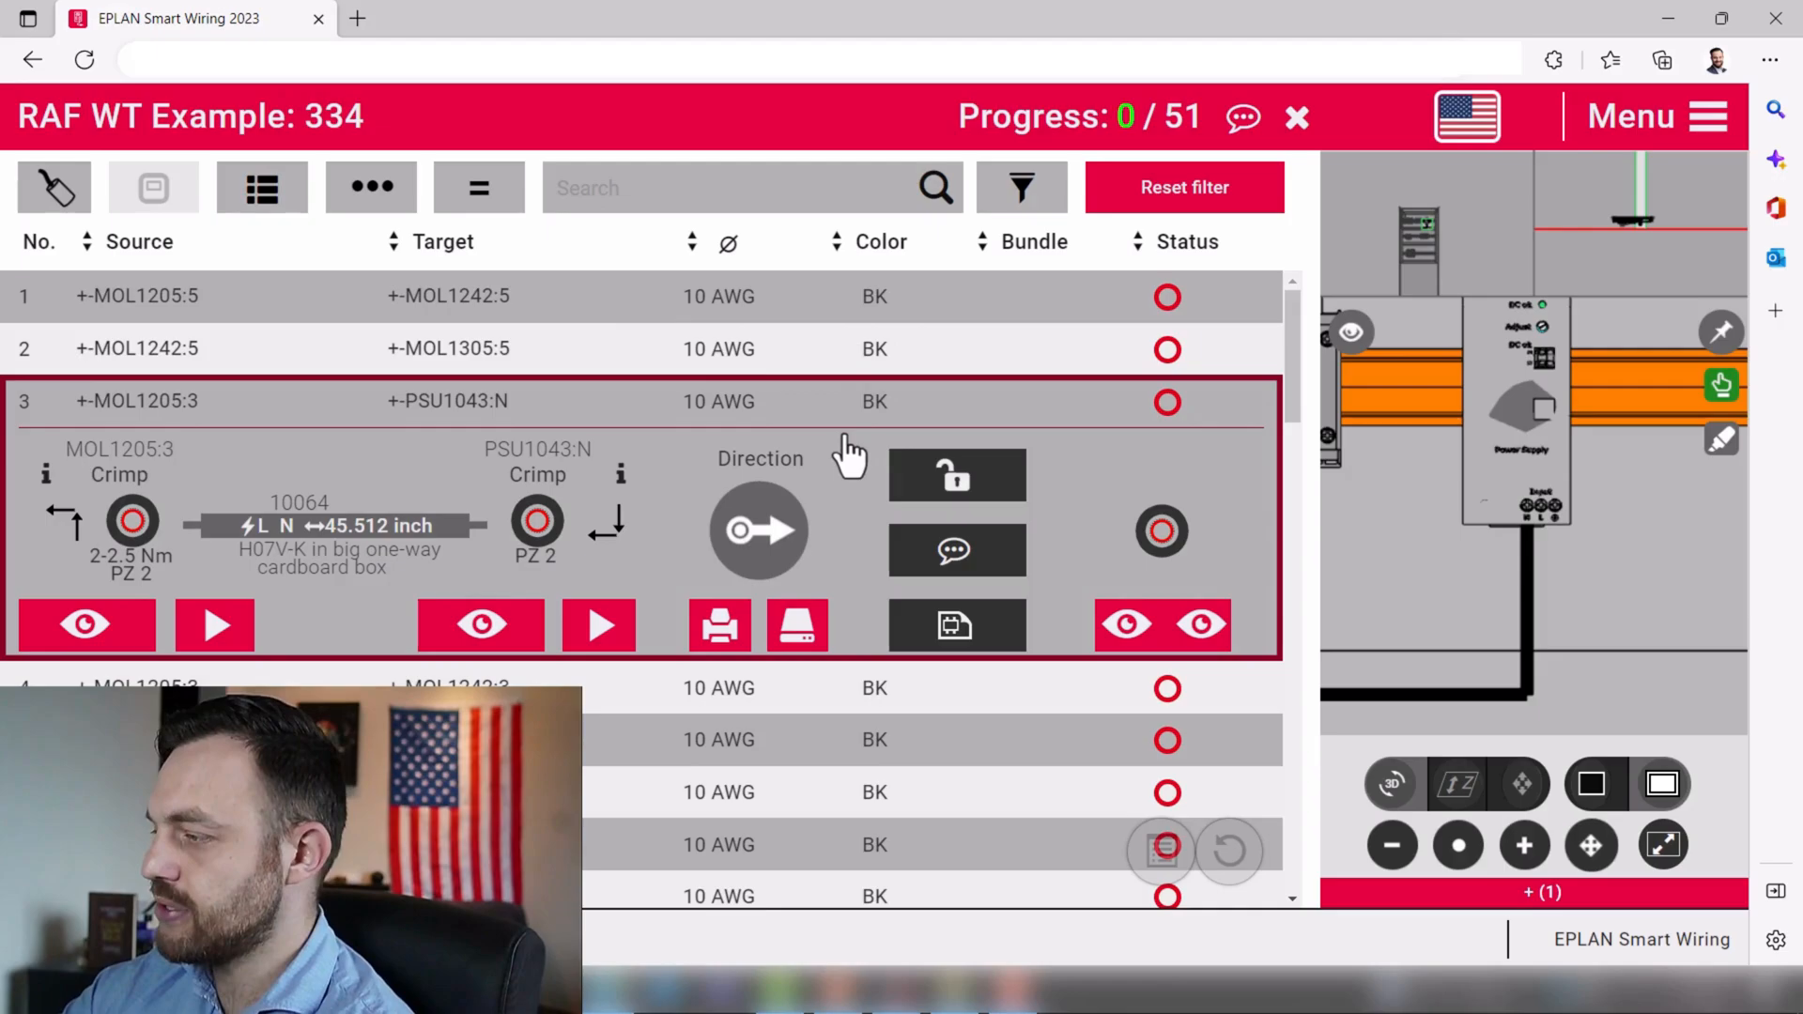
pyautogui.moveTo(893, 438)
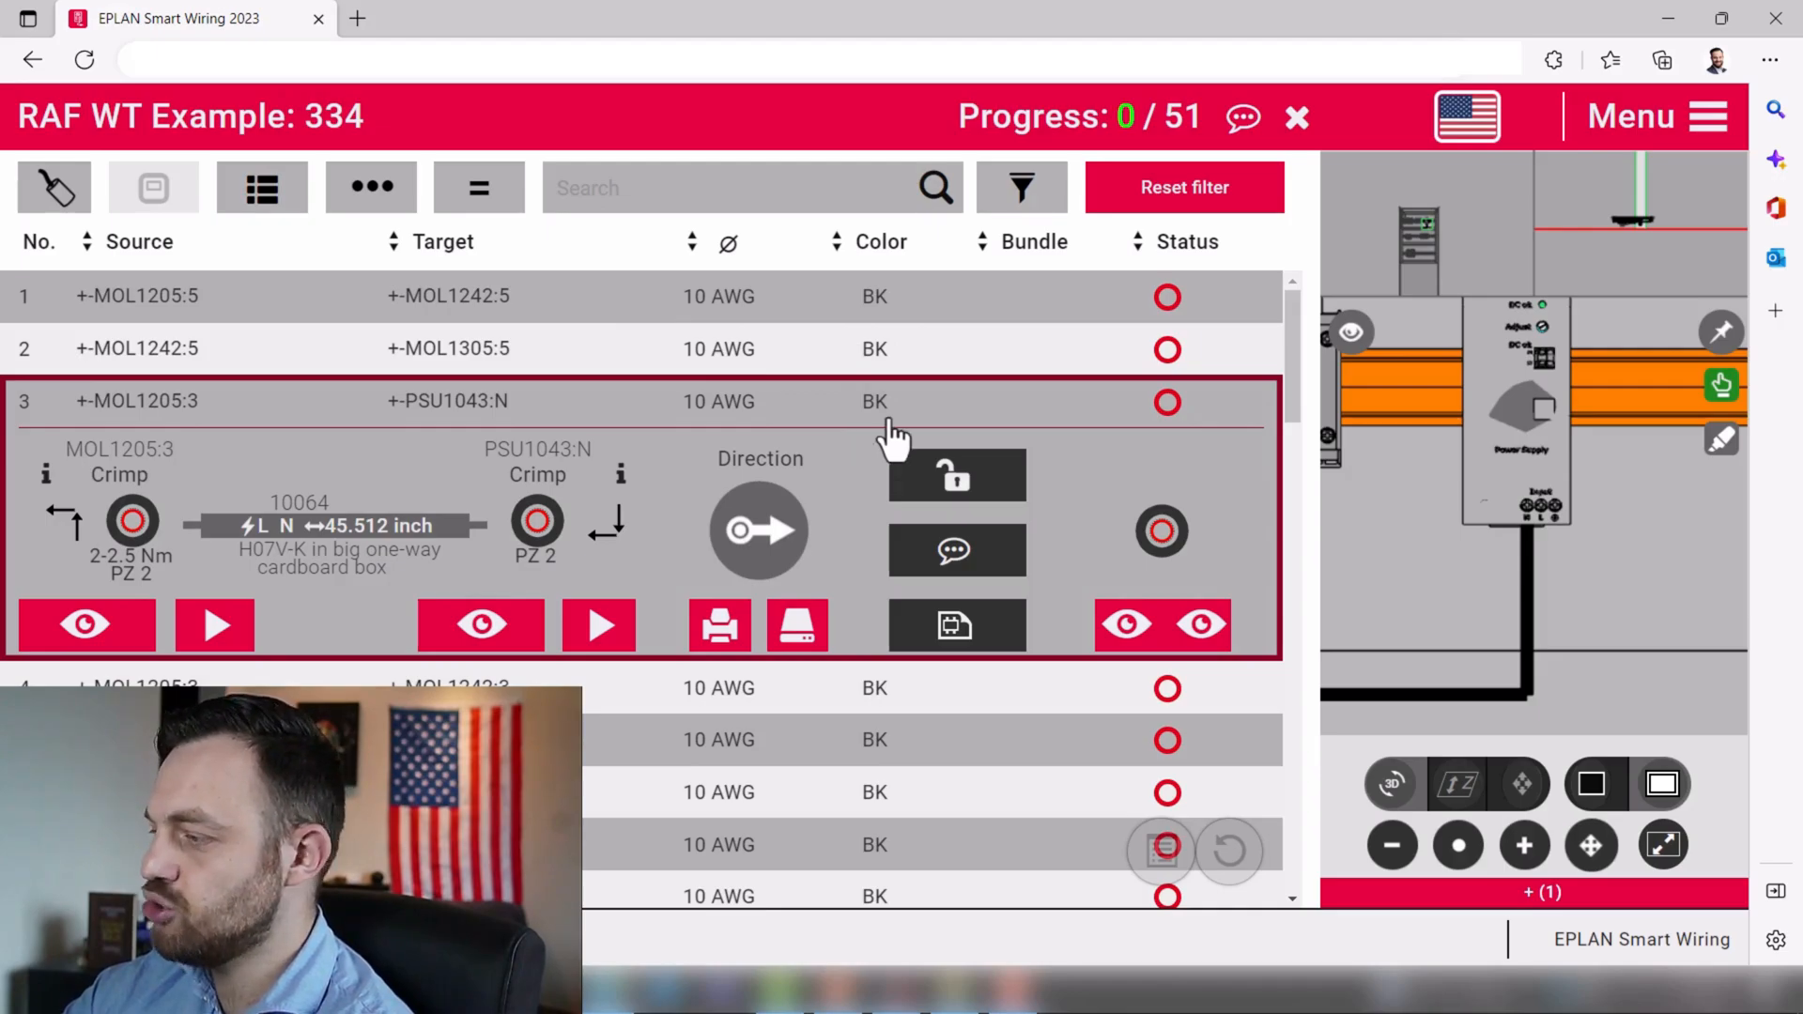
pyautogui.moveTo(1656, 115)
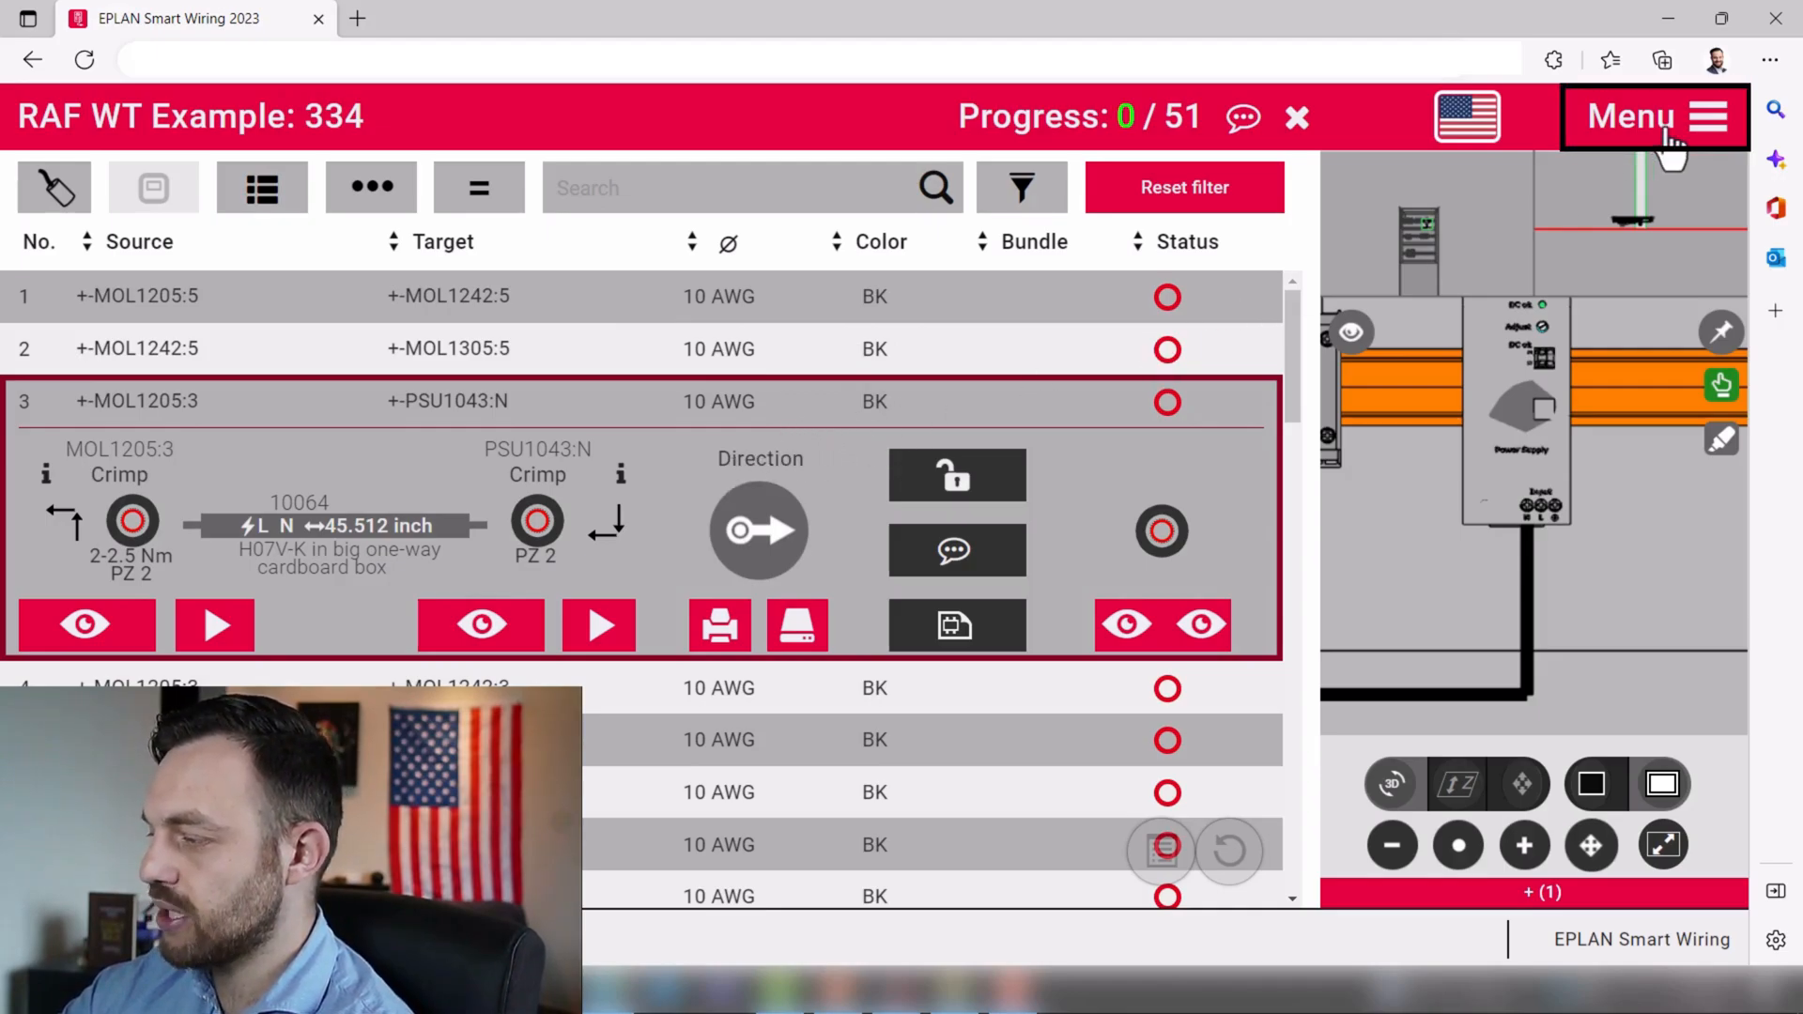
# - Unlock Administrator settings from the Menu with the access code and reveal the options list
pyautogui.click(1654, 115)
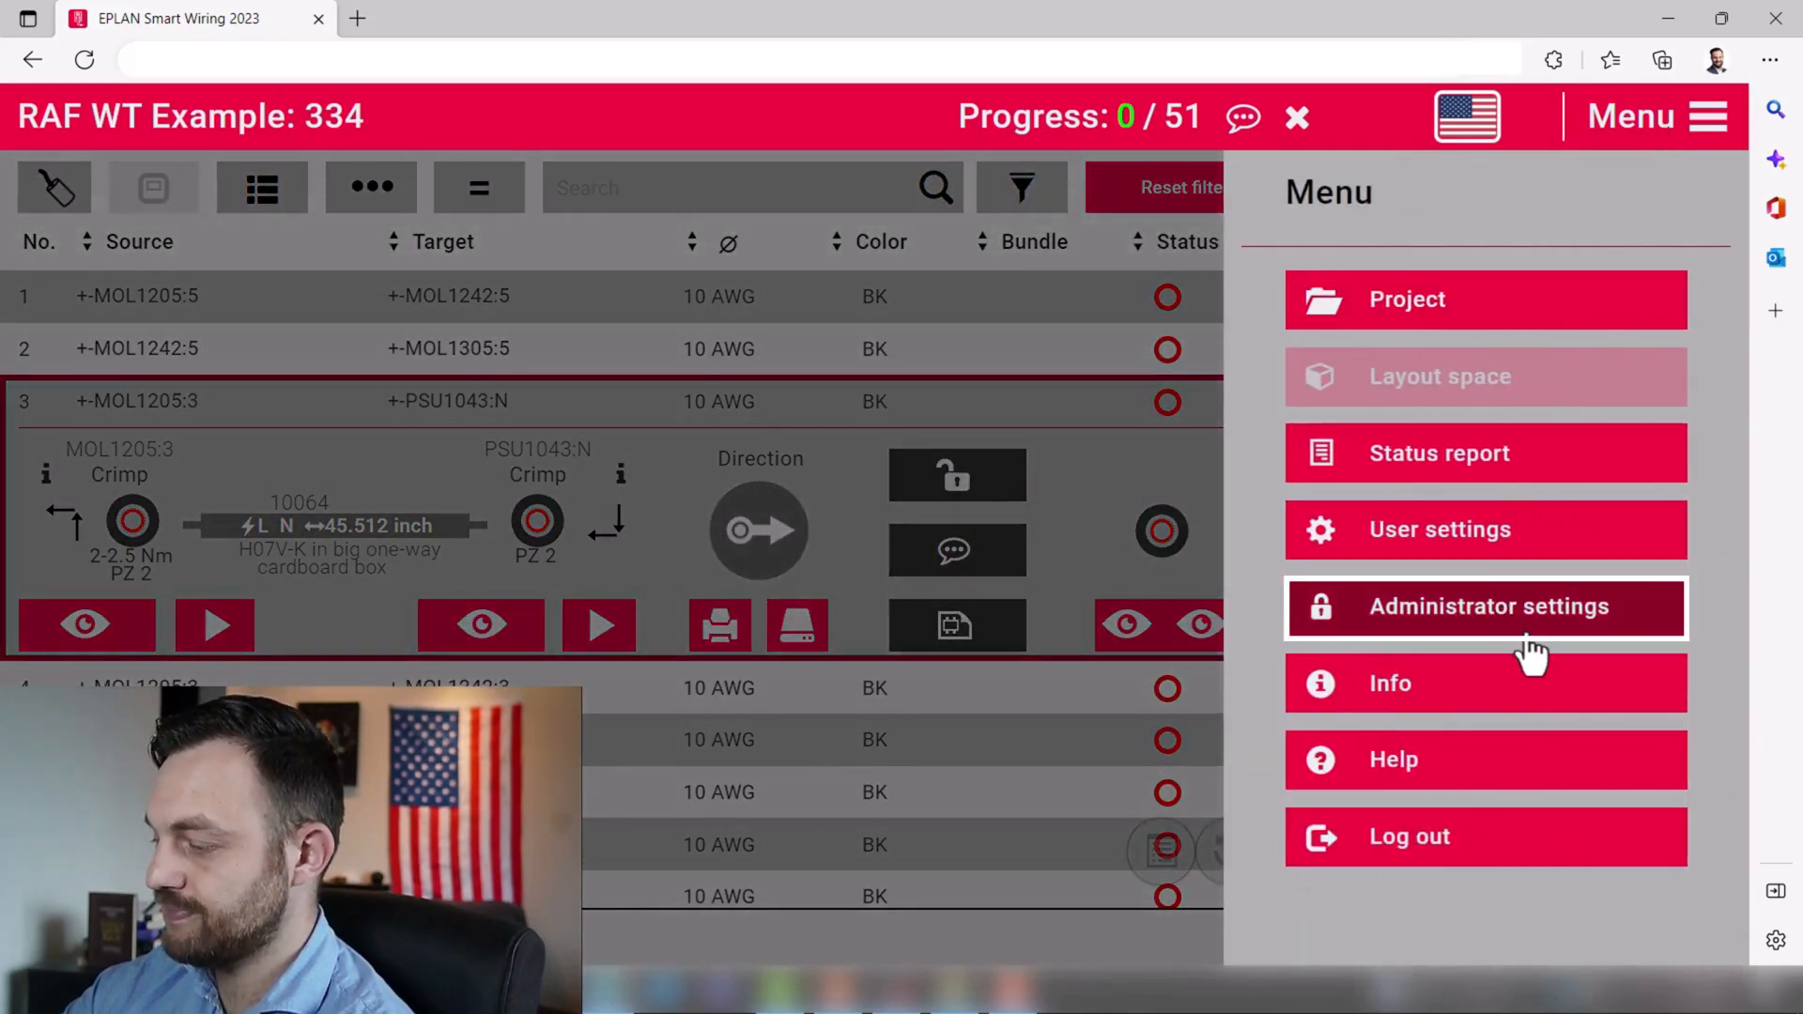
pyautogui.click(1483, 606)
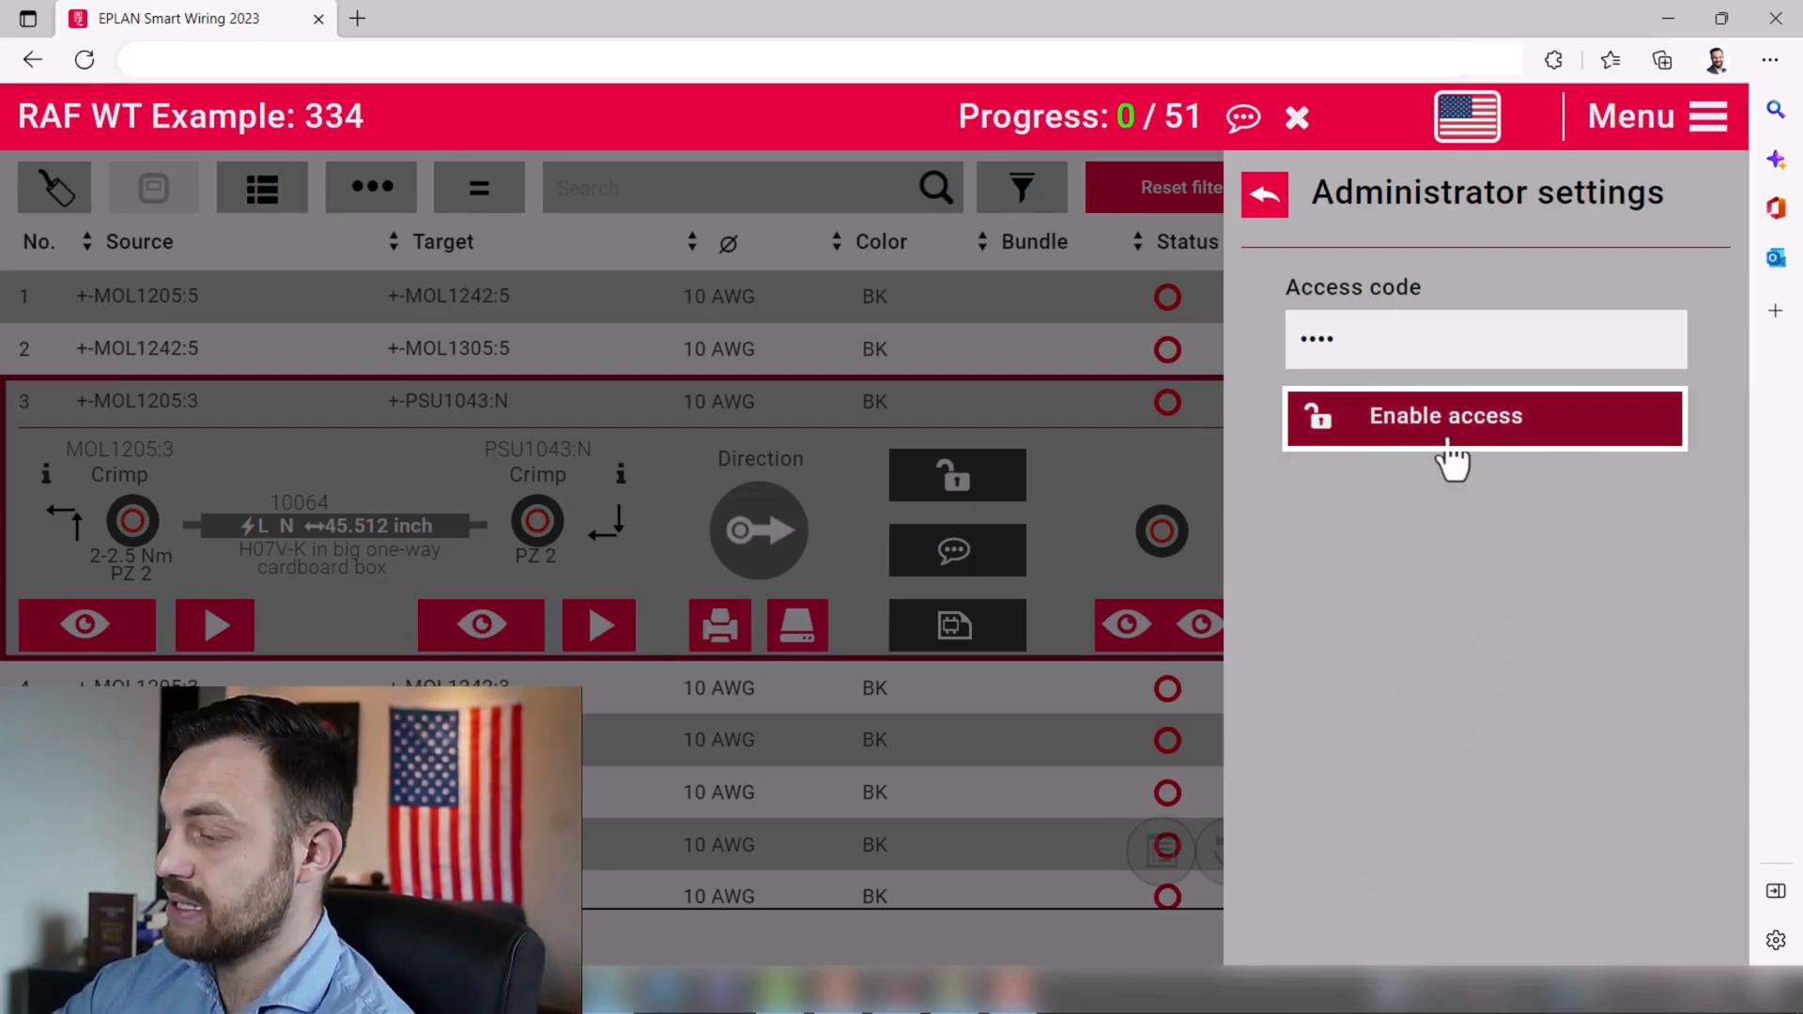
pyautogui.click(1483, 417)
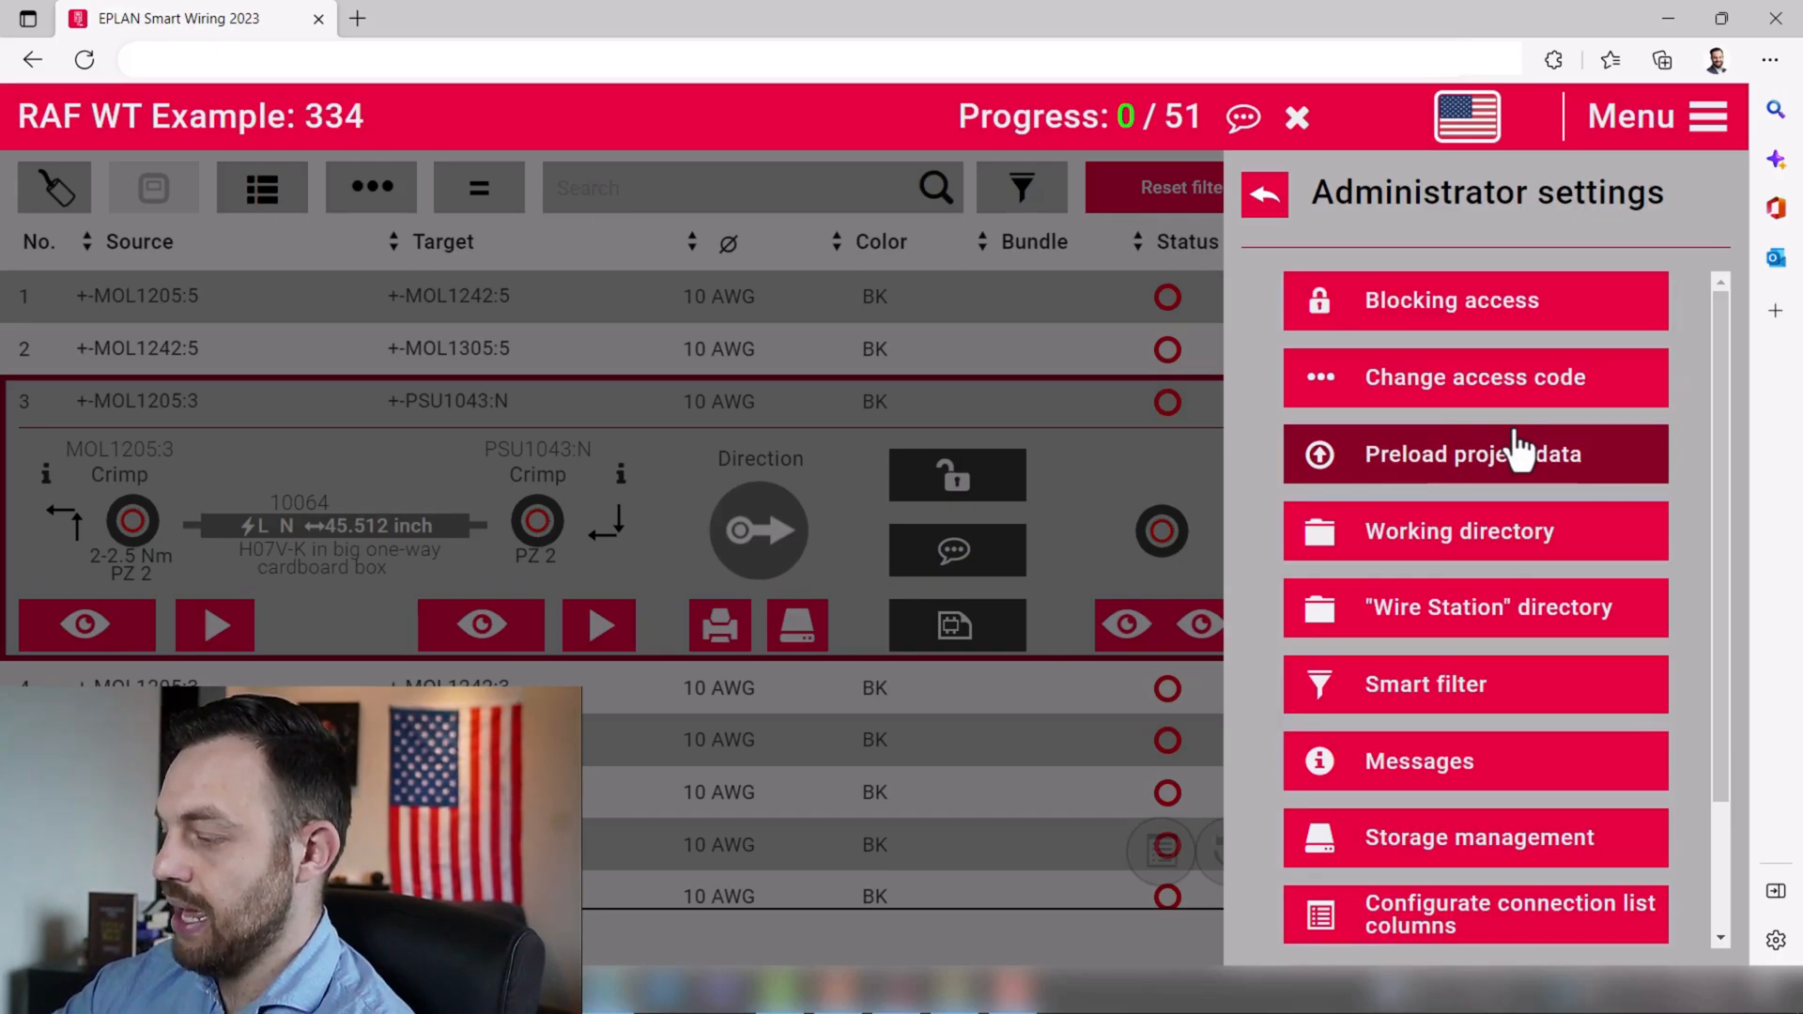
pyautogui.scroll(-3)
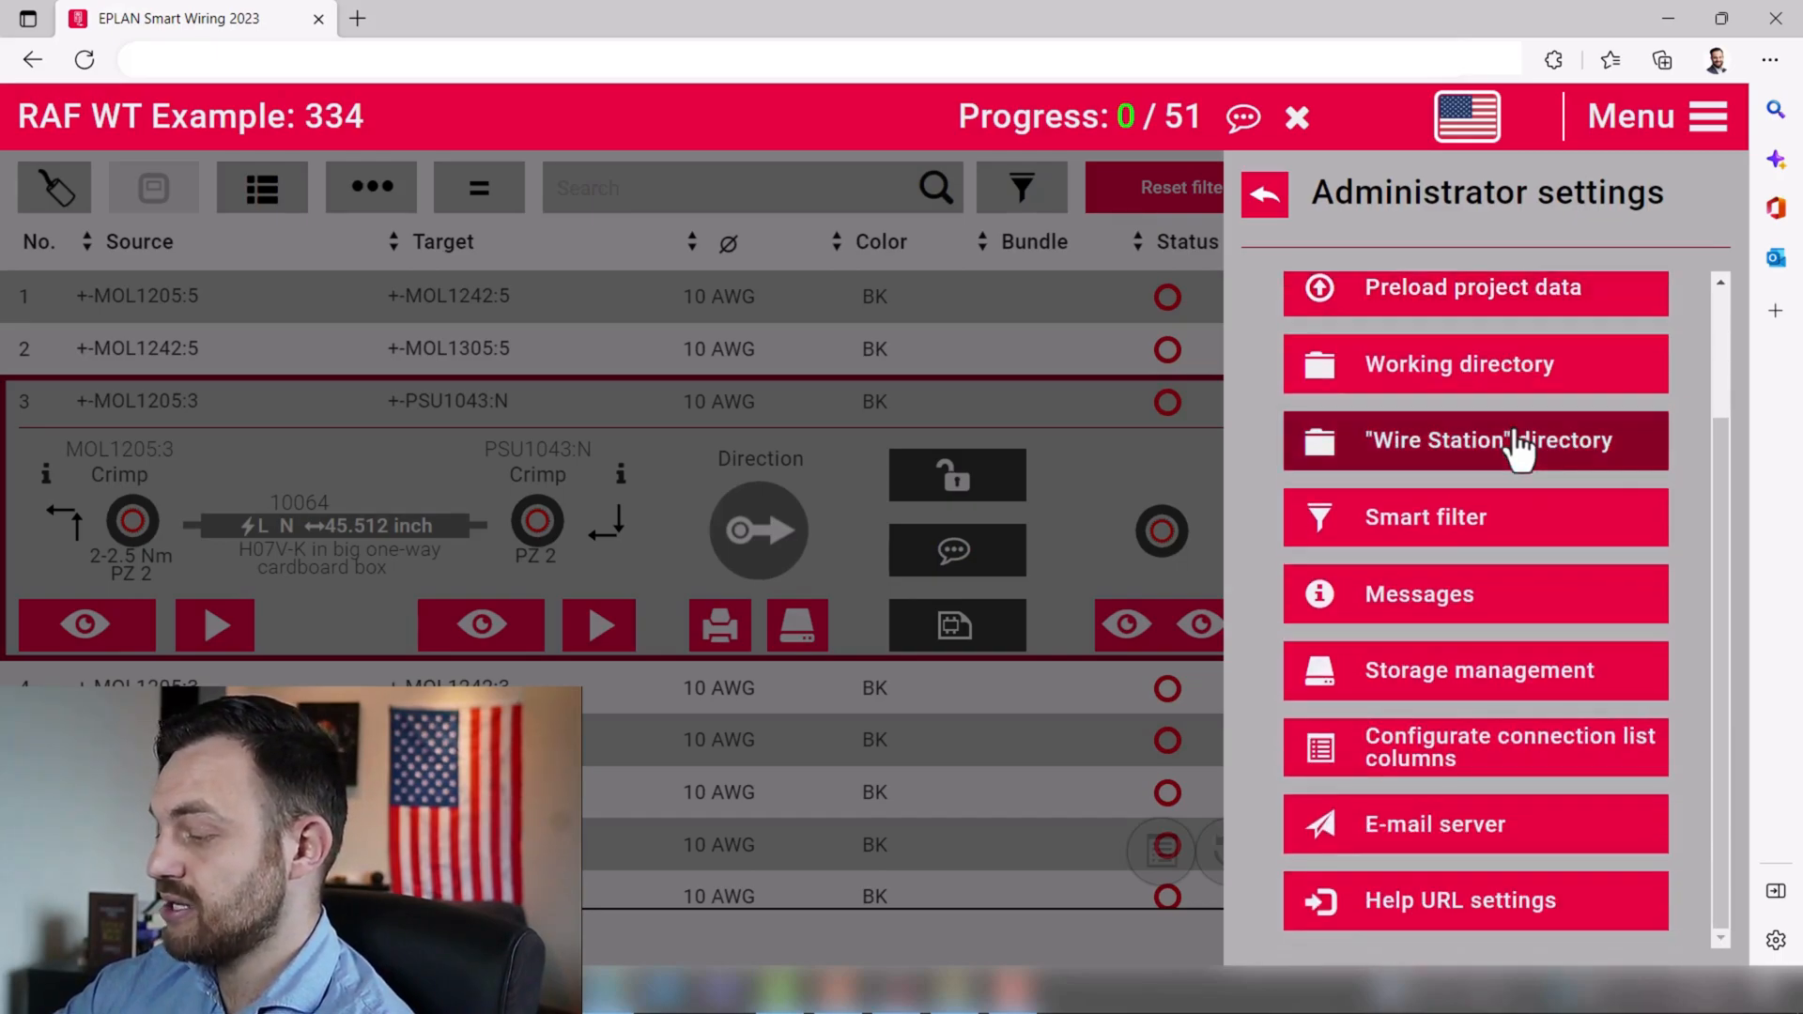
pyautogui.moveTo(1510, 745)
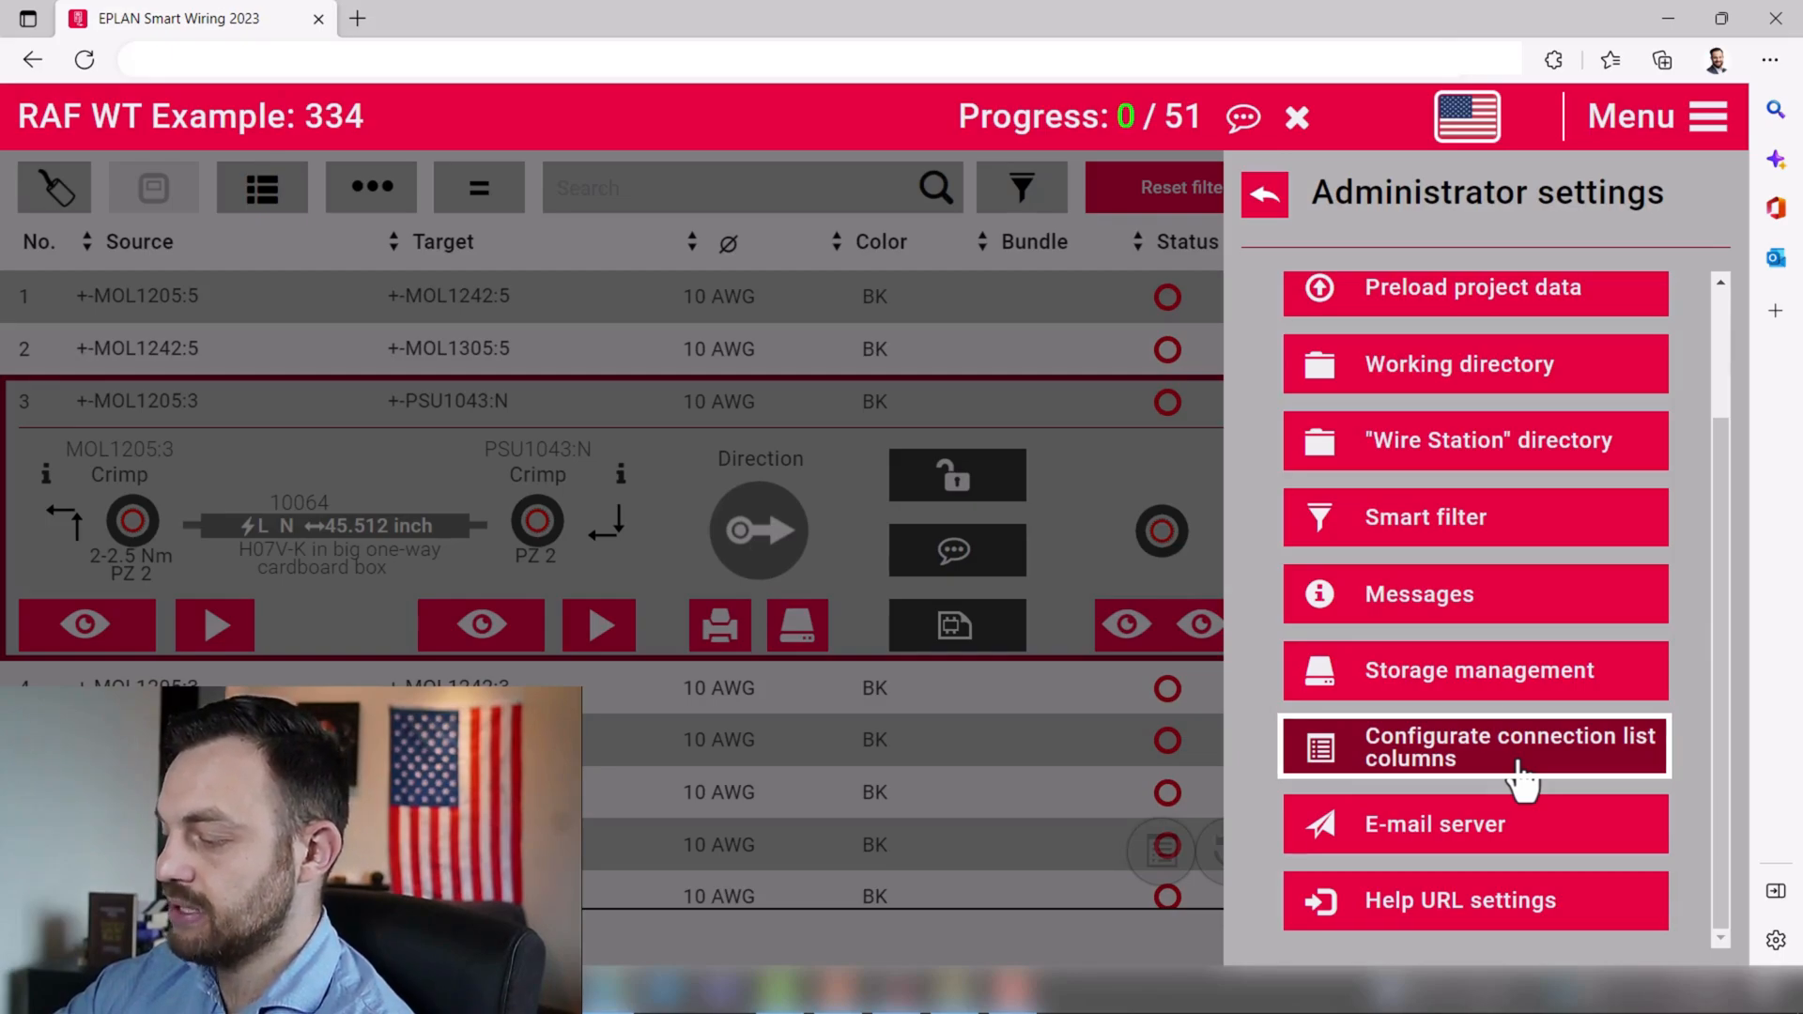
# - Bring up the connection list column configuration for the Default scheme
pyautogui.click(1476, 746)
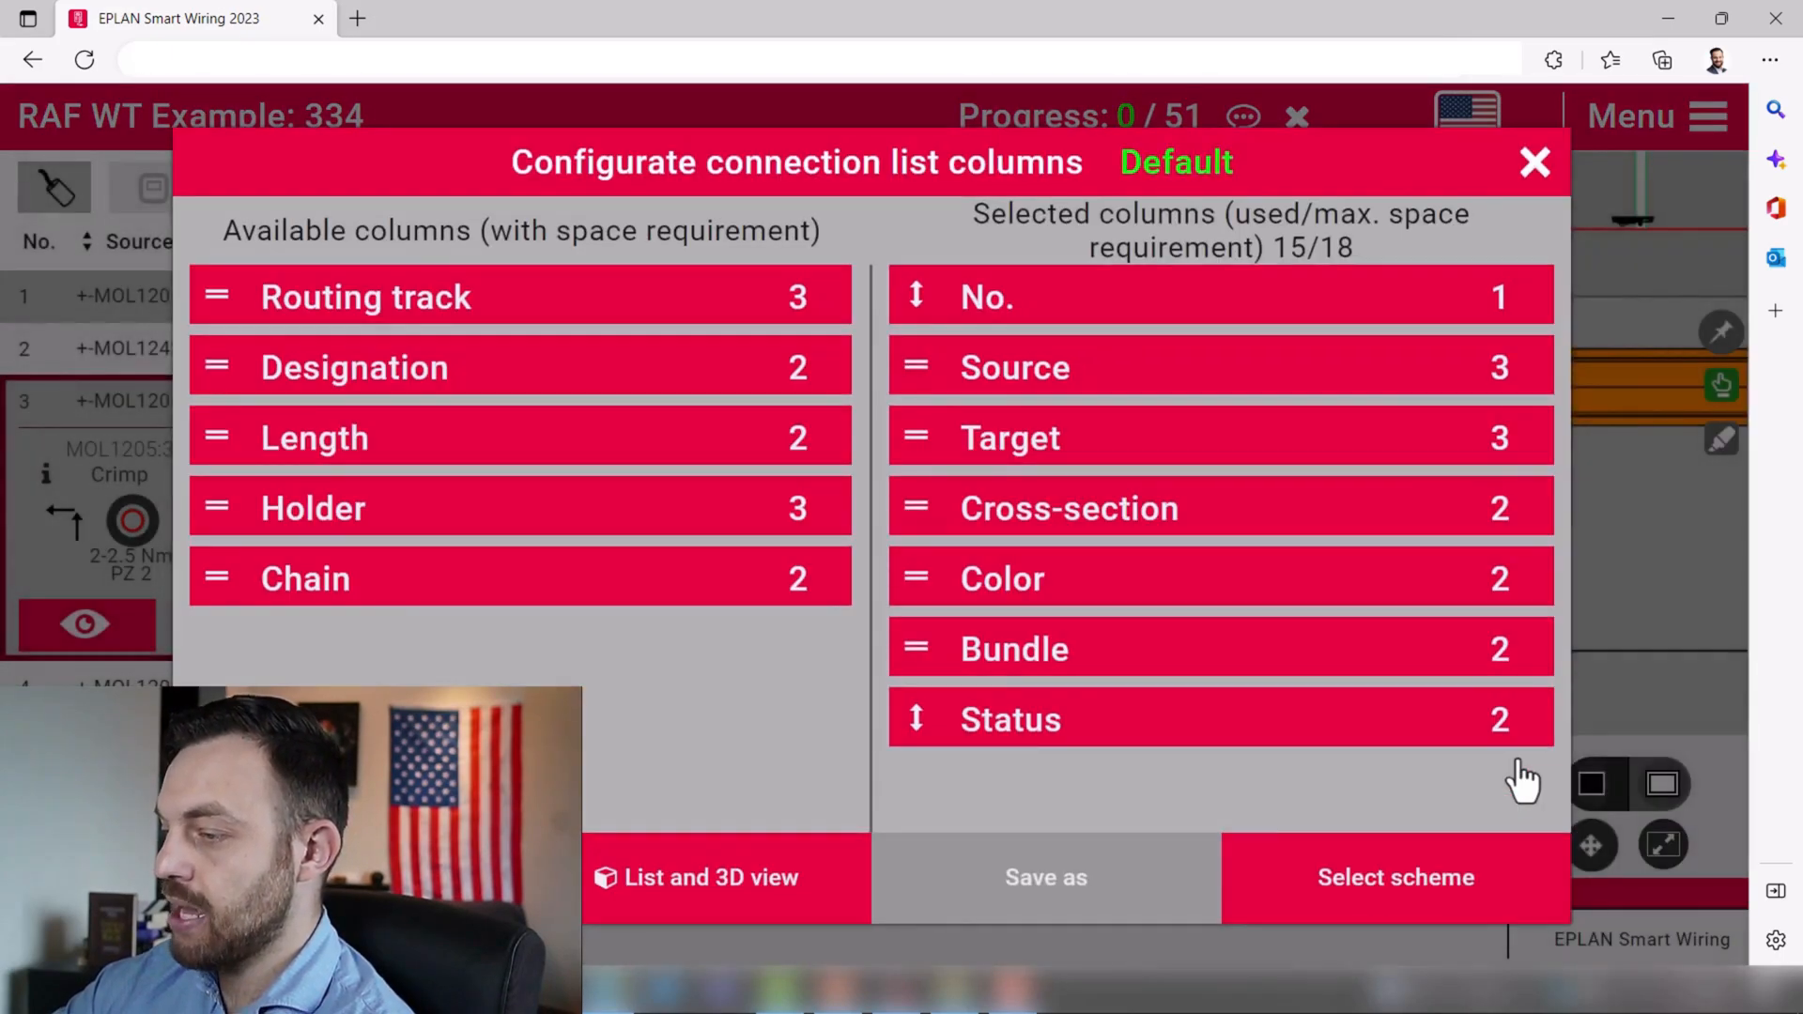
pyautogui.moveTo(839, 201)
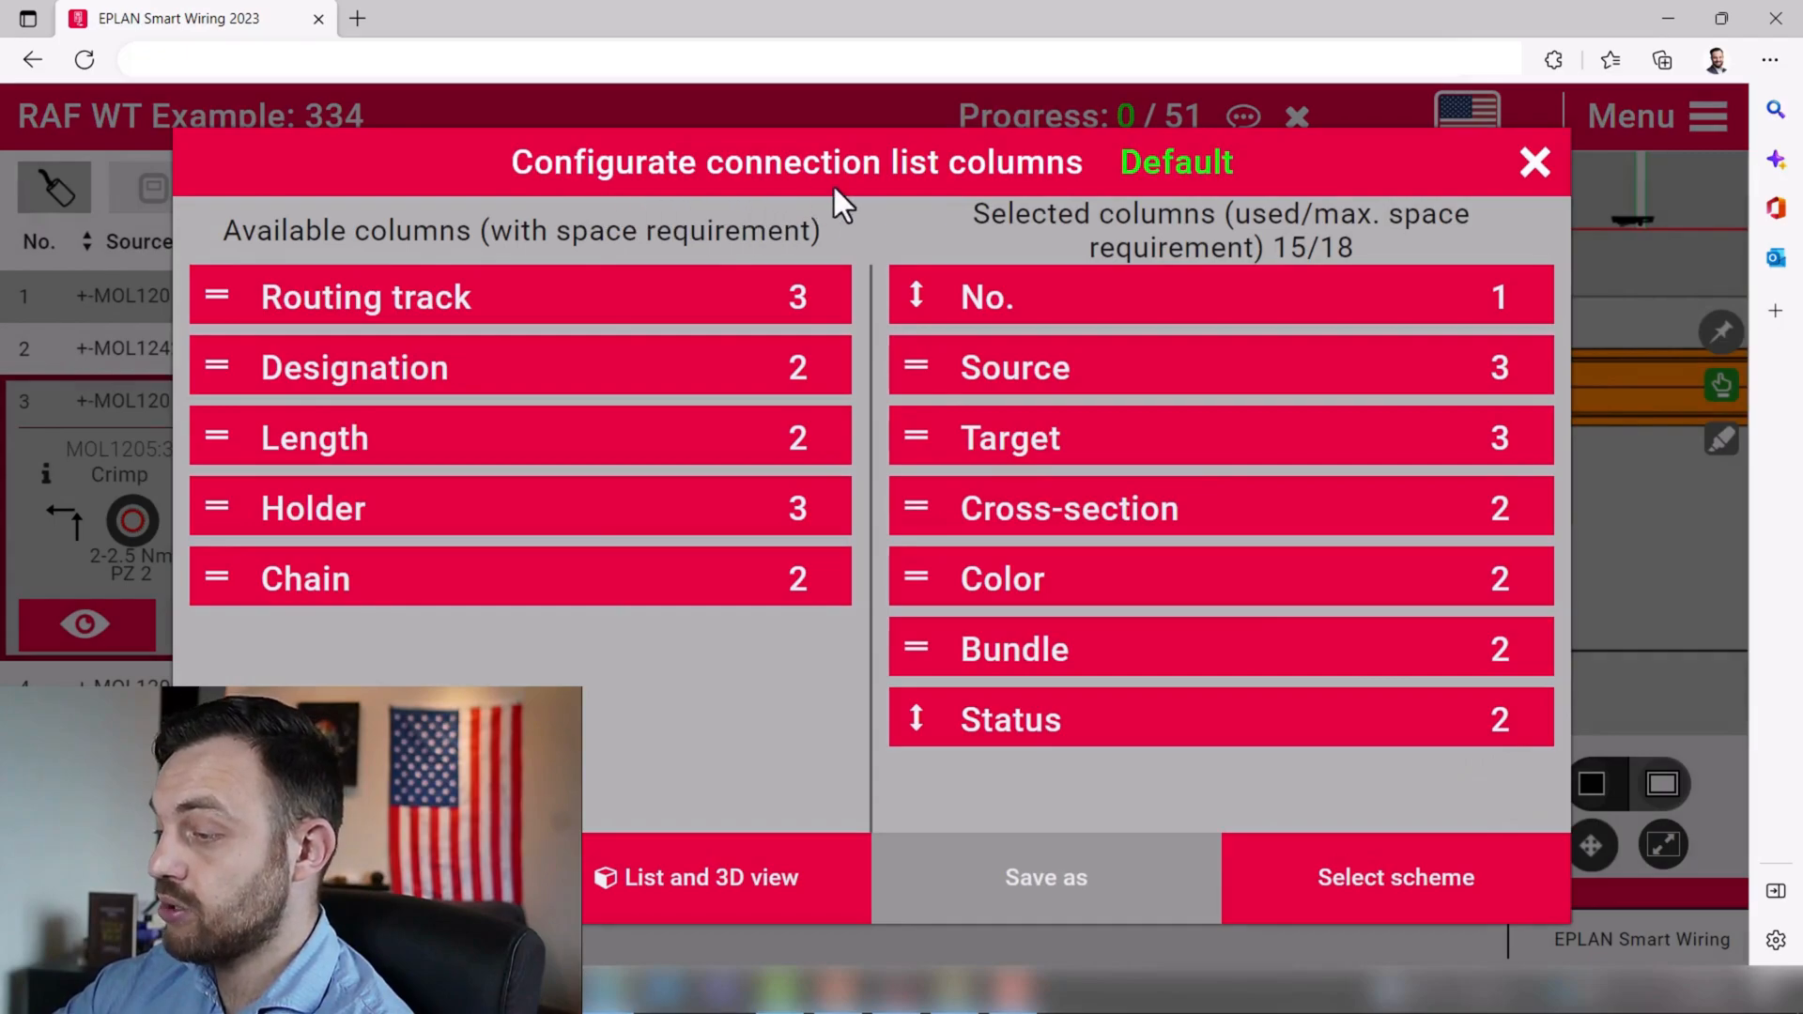
pyautogui.moveTo(1169, 193)
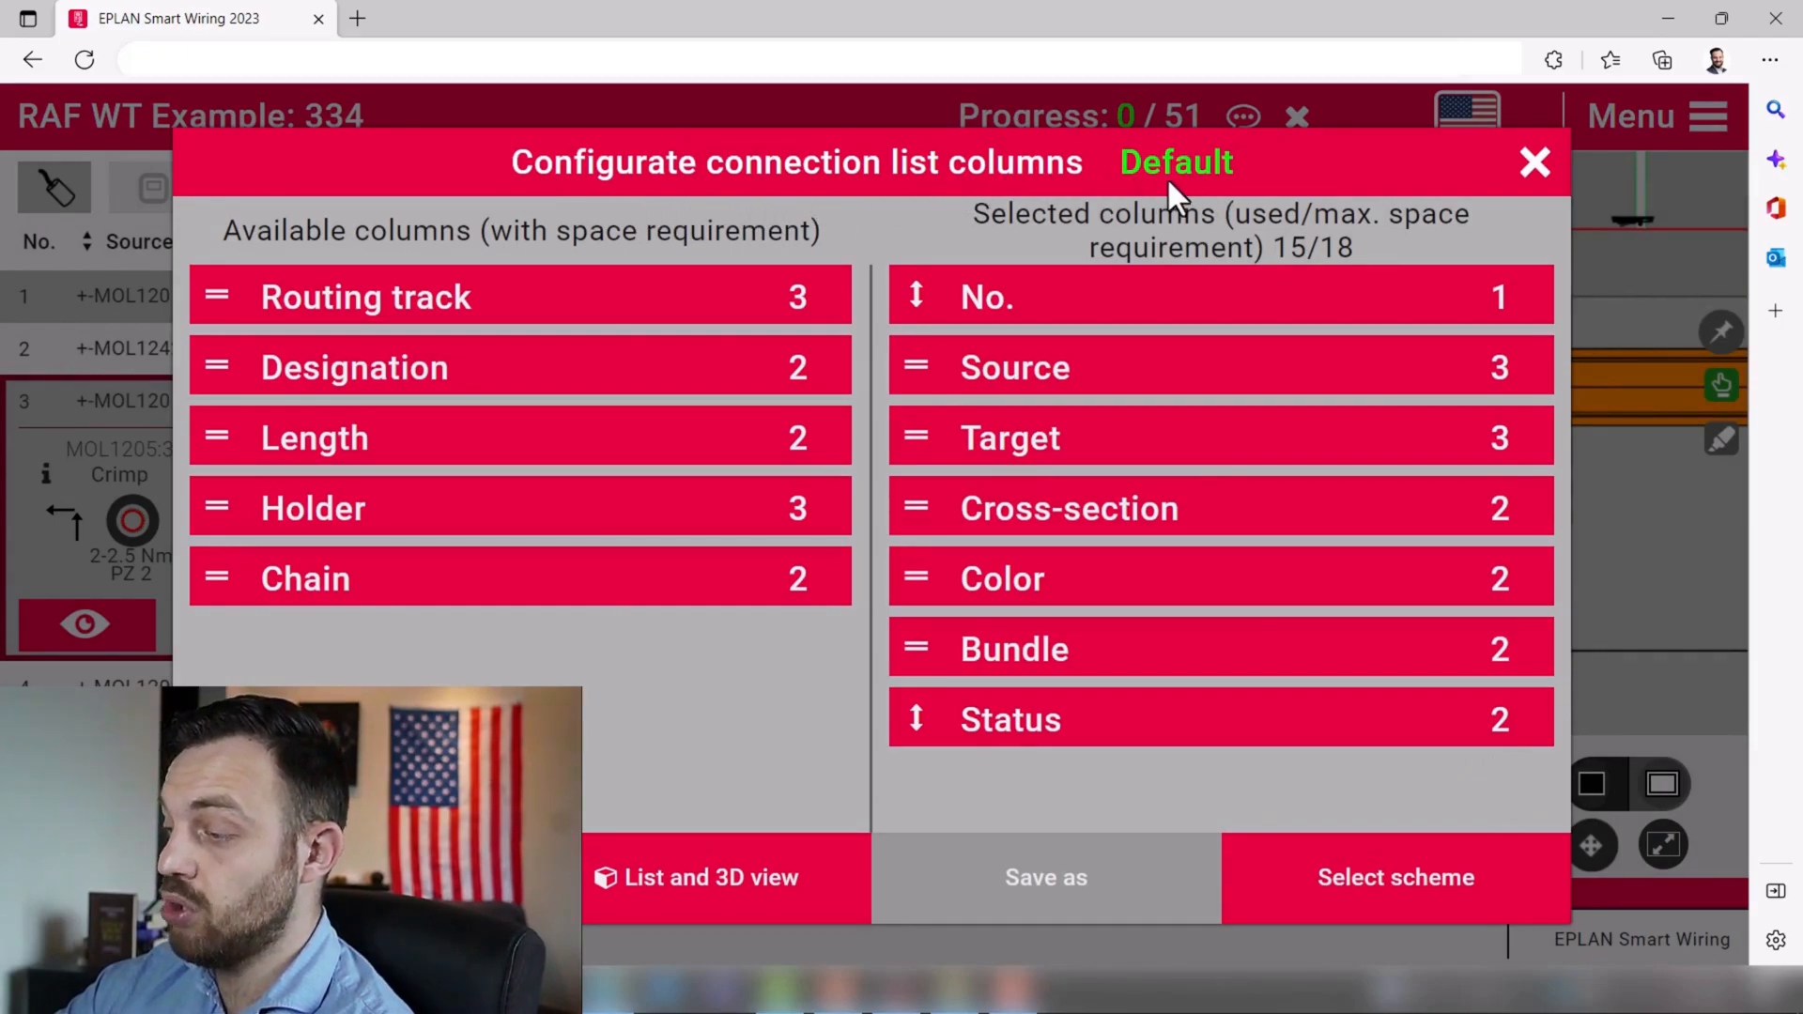
pyautogui.moveTo(1220, 195)
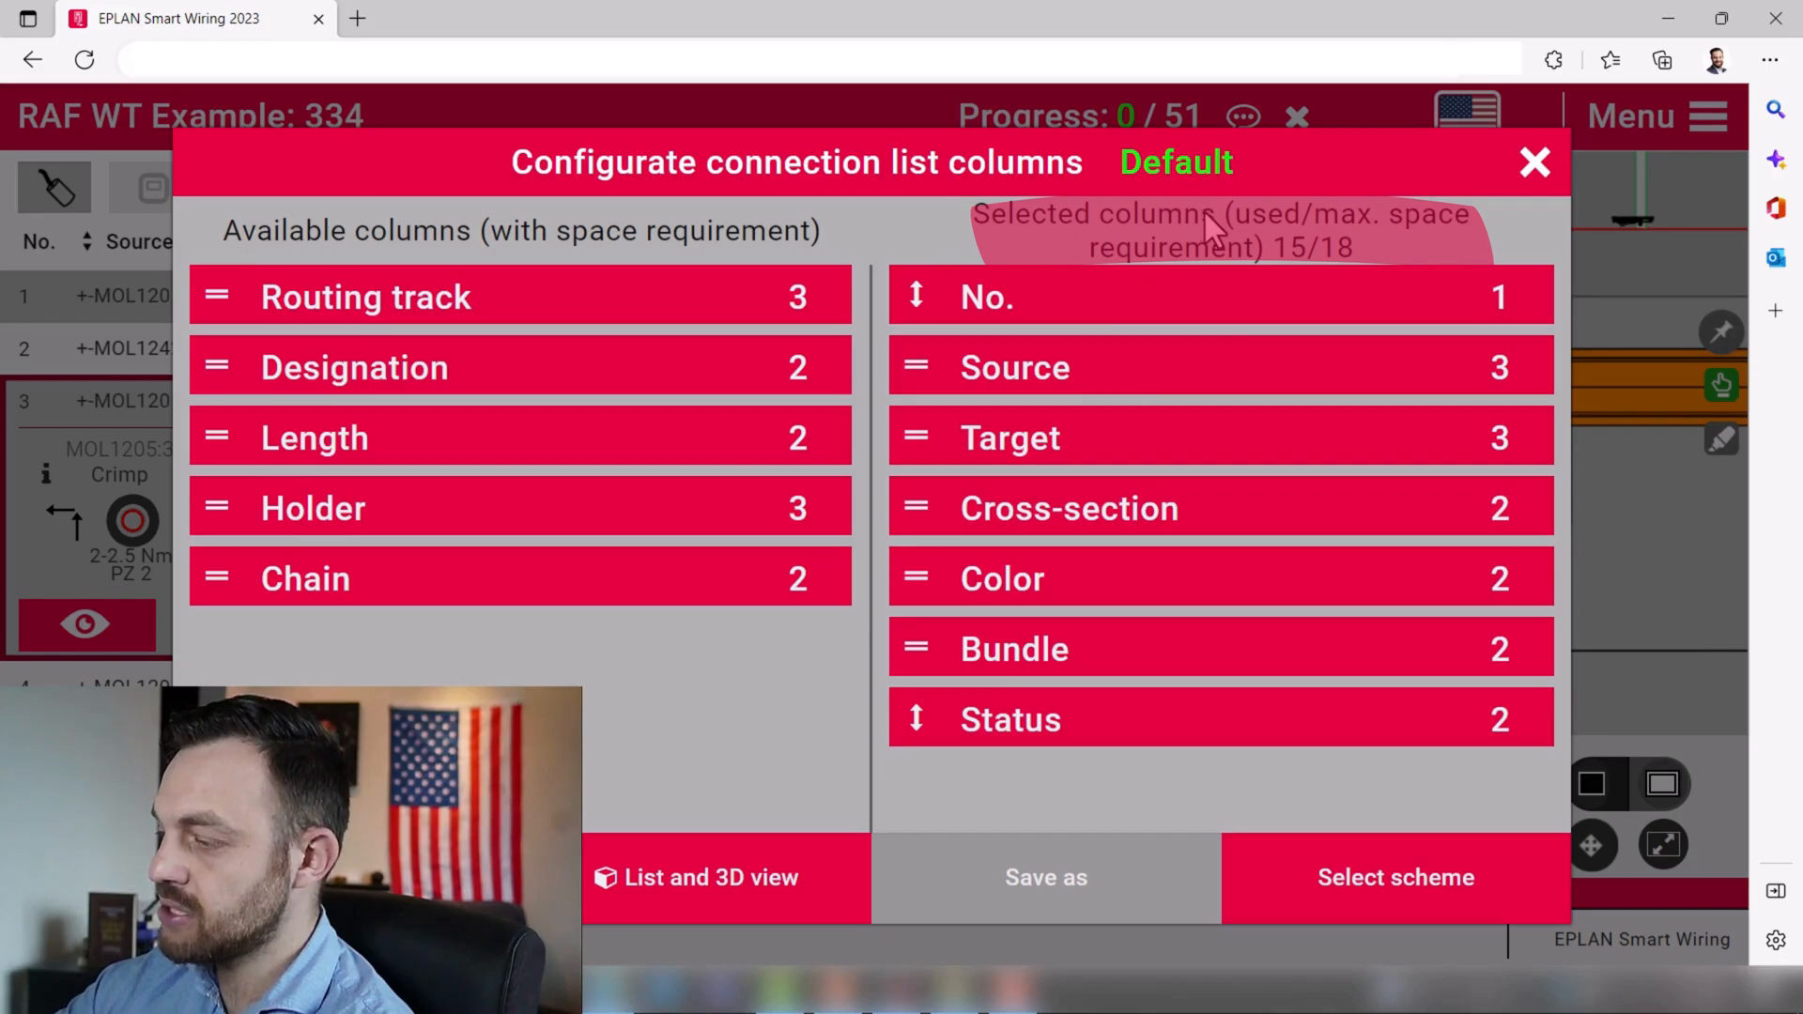
pyautogui.moveTo(1344, 236)
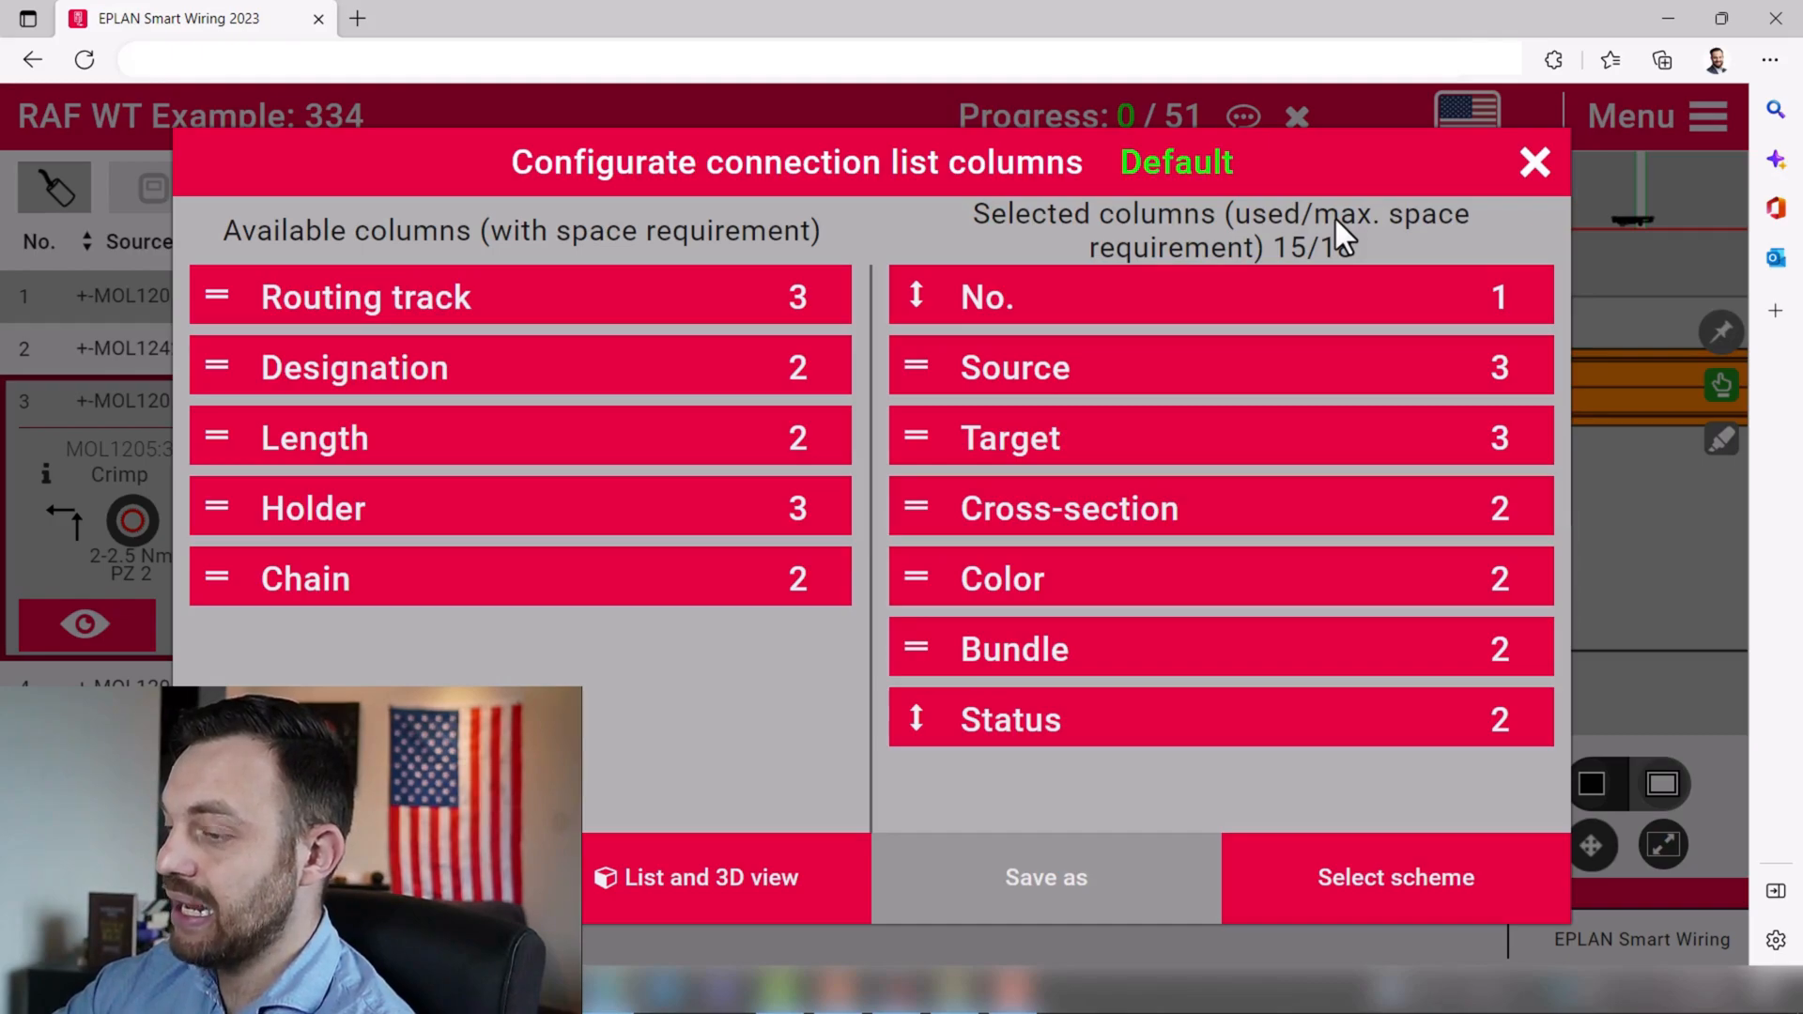
pyautogui.moveTo(1241, 222)
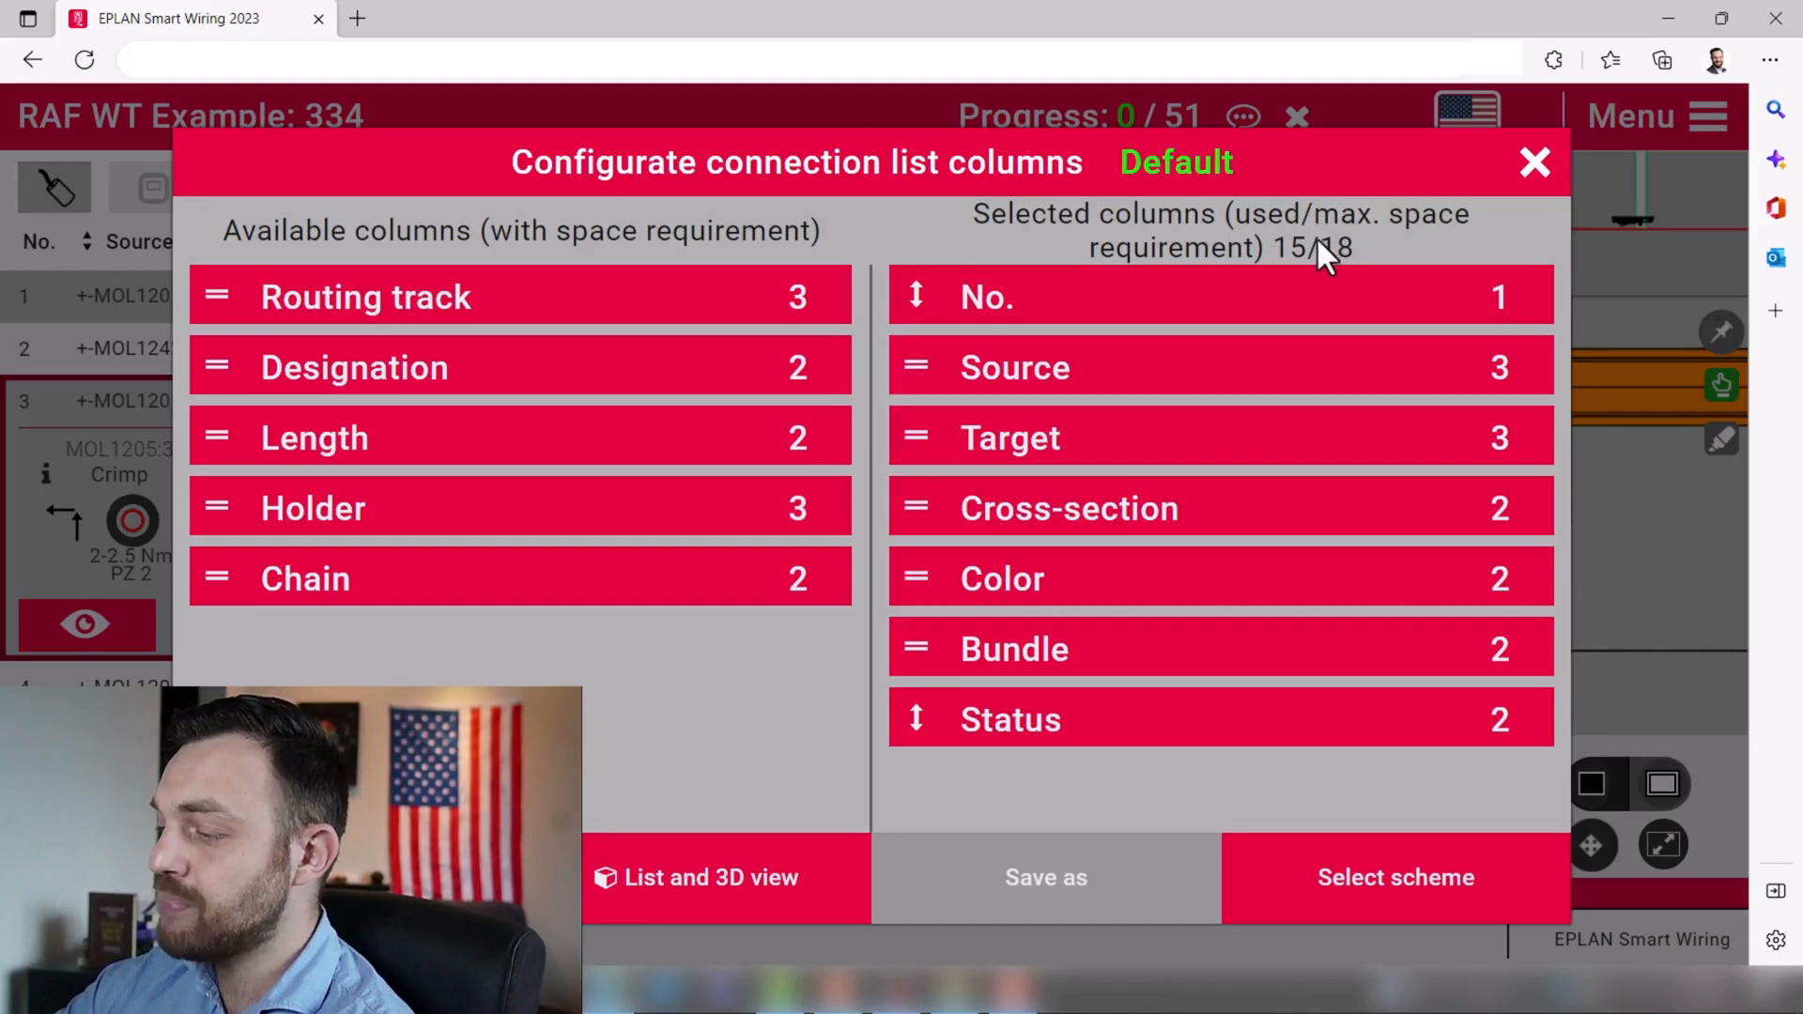
pyautogui.moveTo(1350, 282)
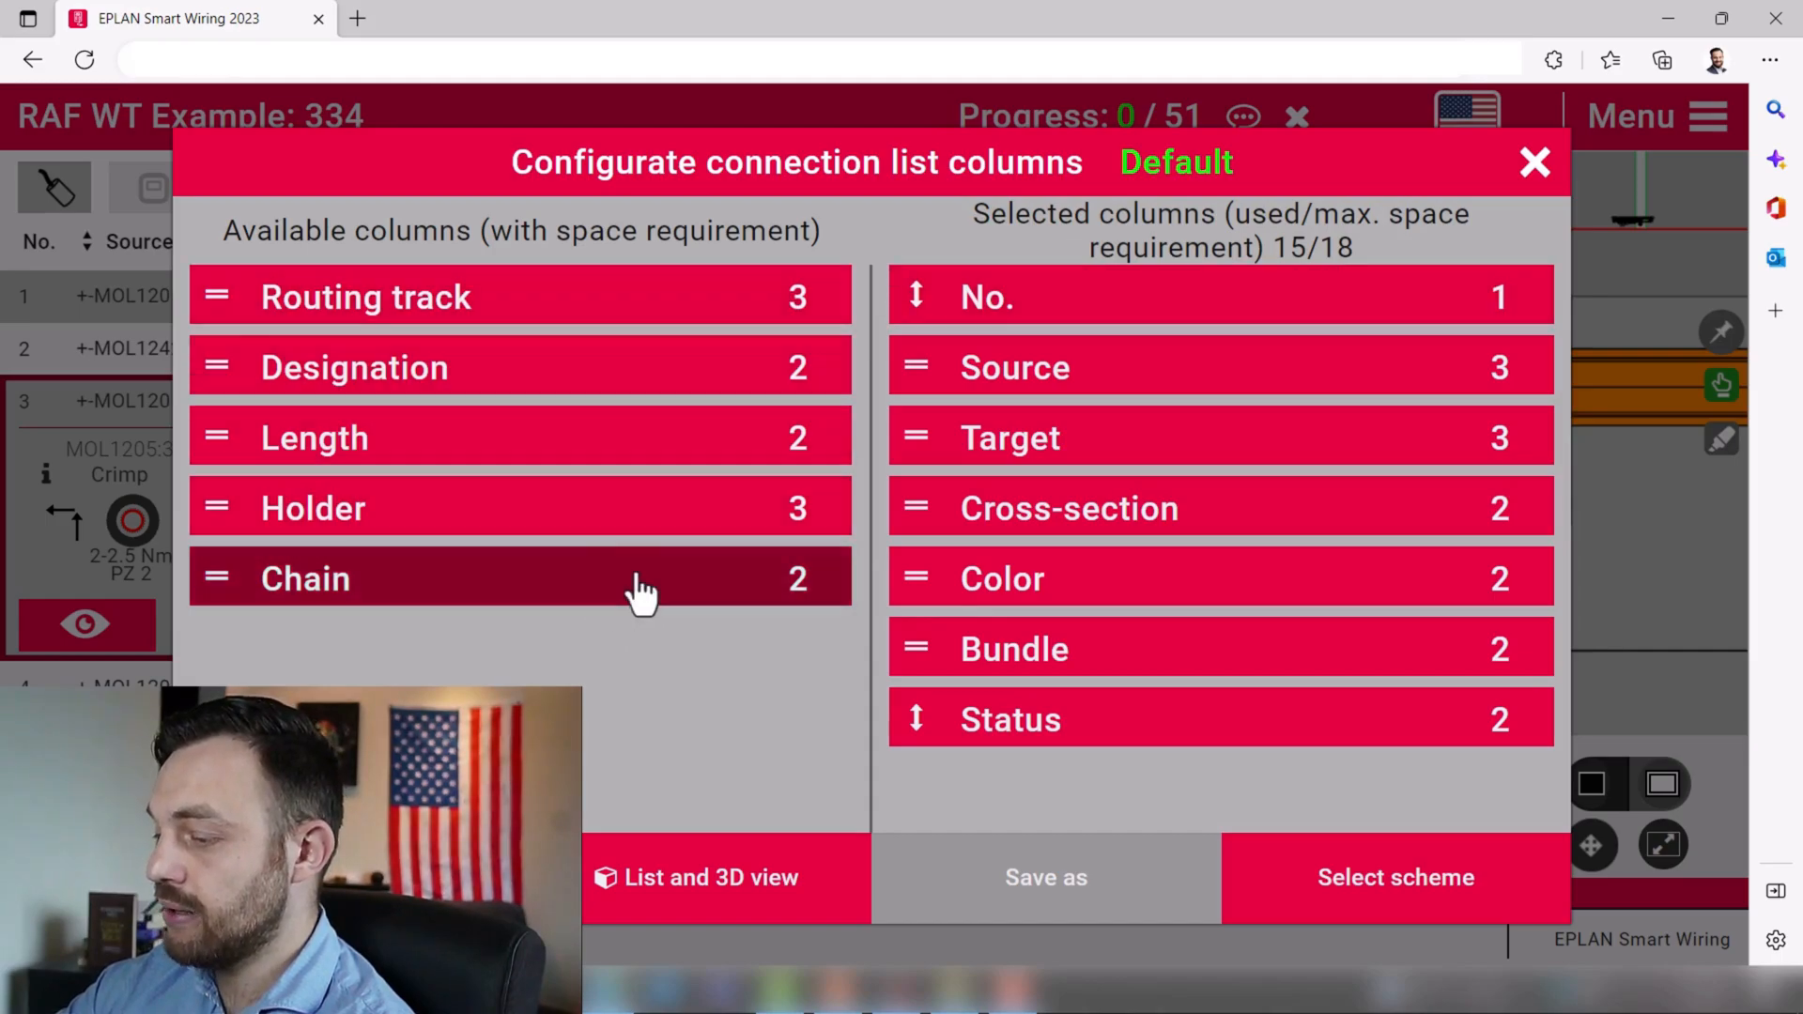
pyautogui.moveTo(667, 580)
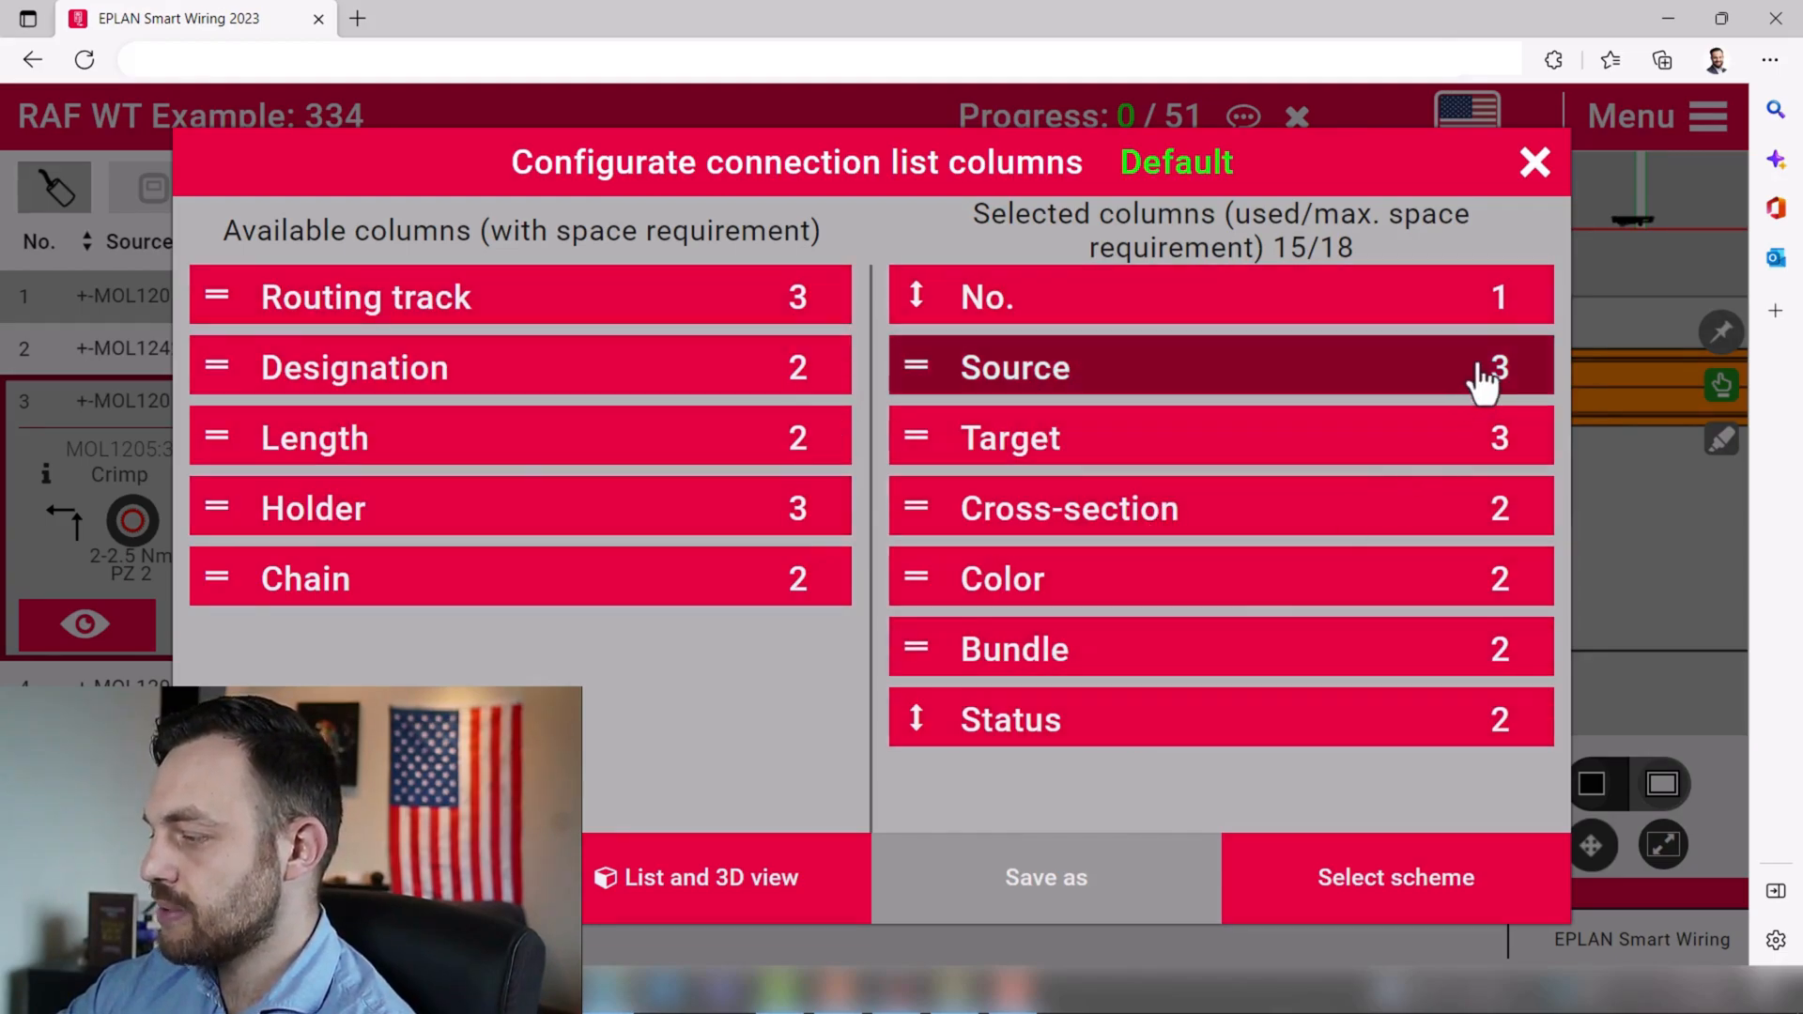
pyautogui.moveTo(1523, 684)
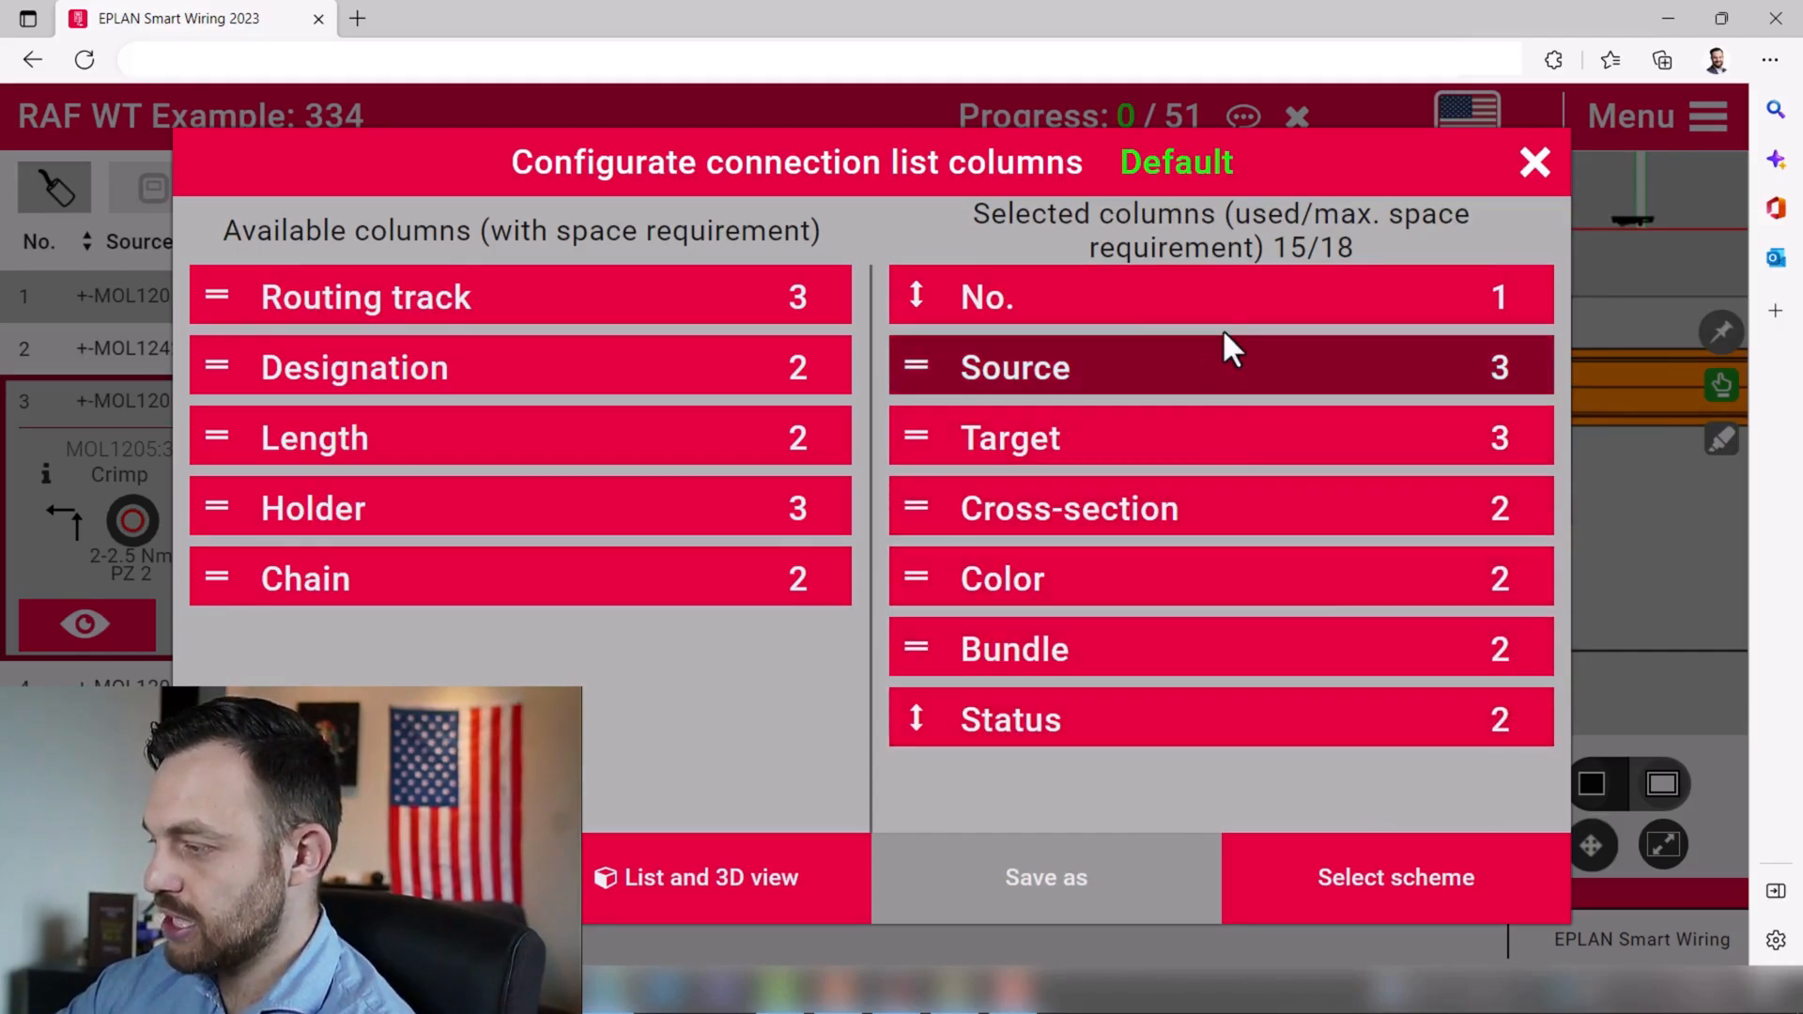
pyautogui.moveTo(1310, 277)
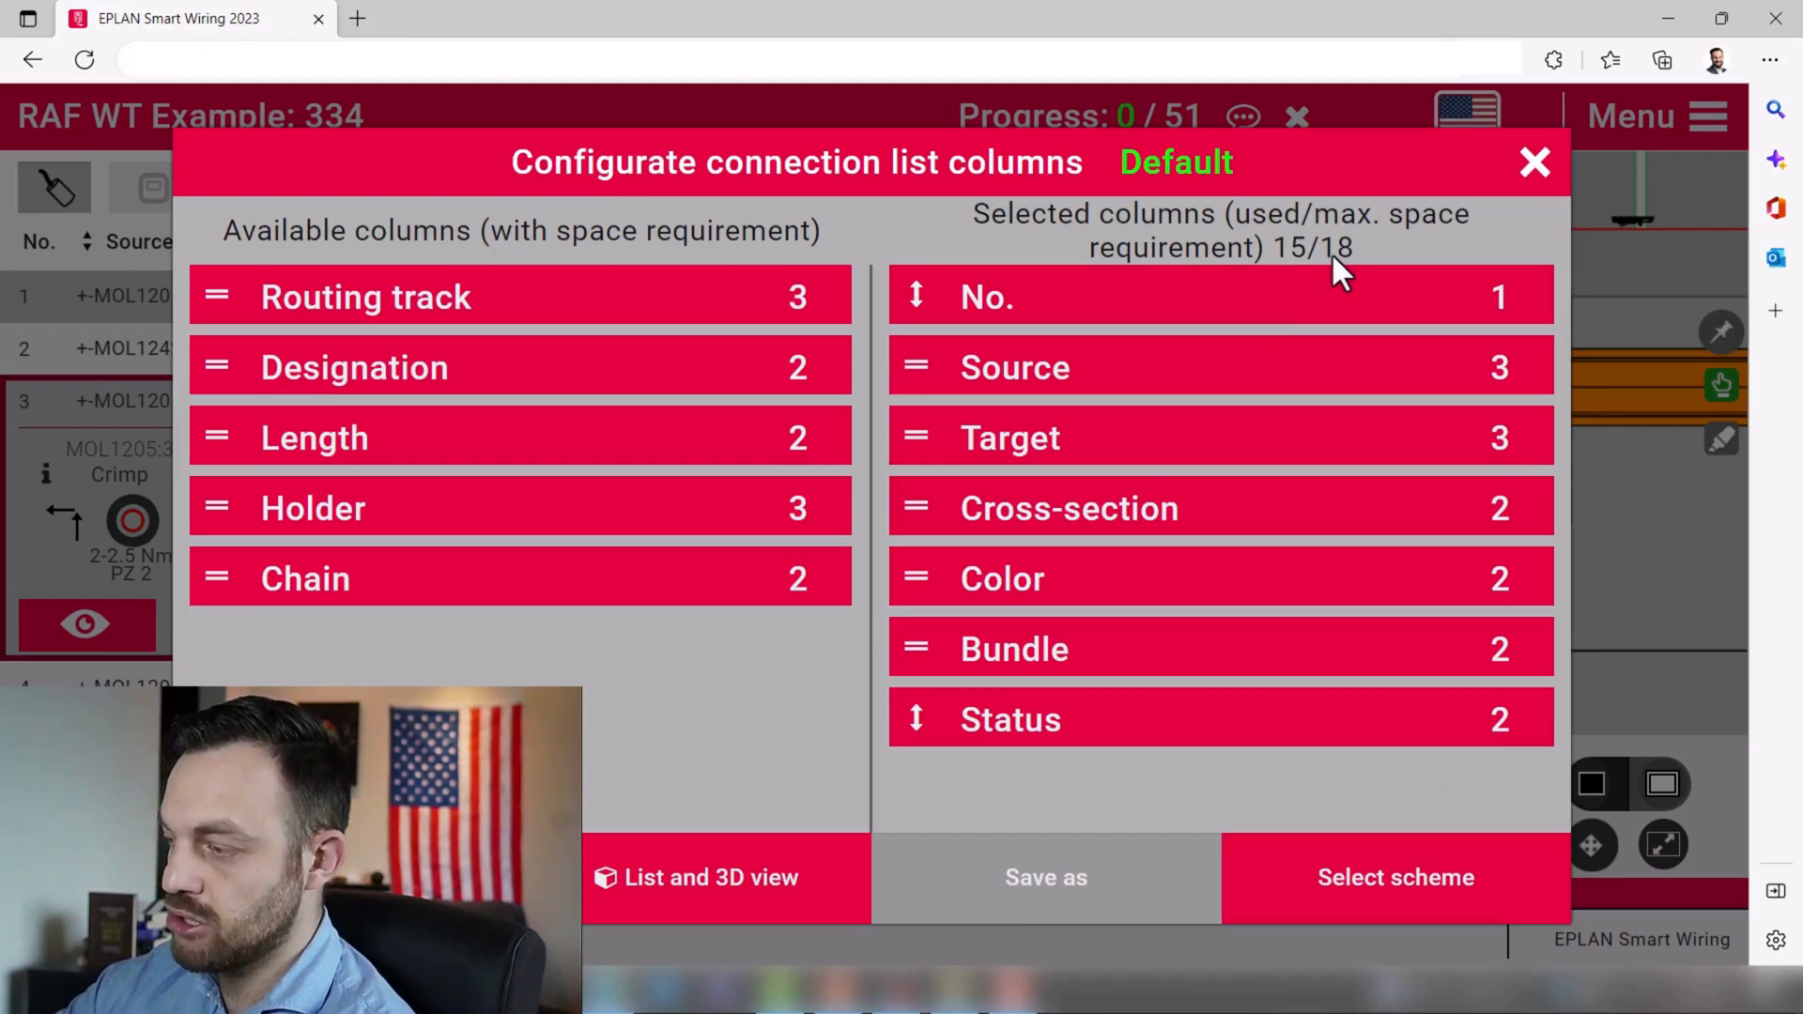
pyautogui.moveTo(1316, 270)
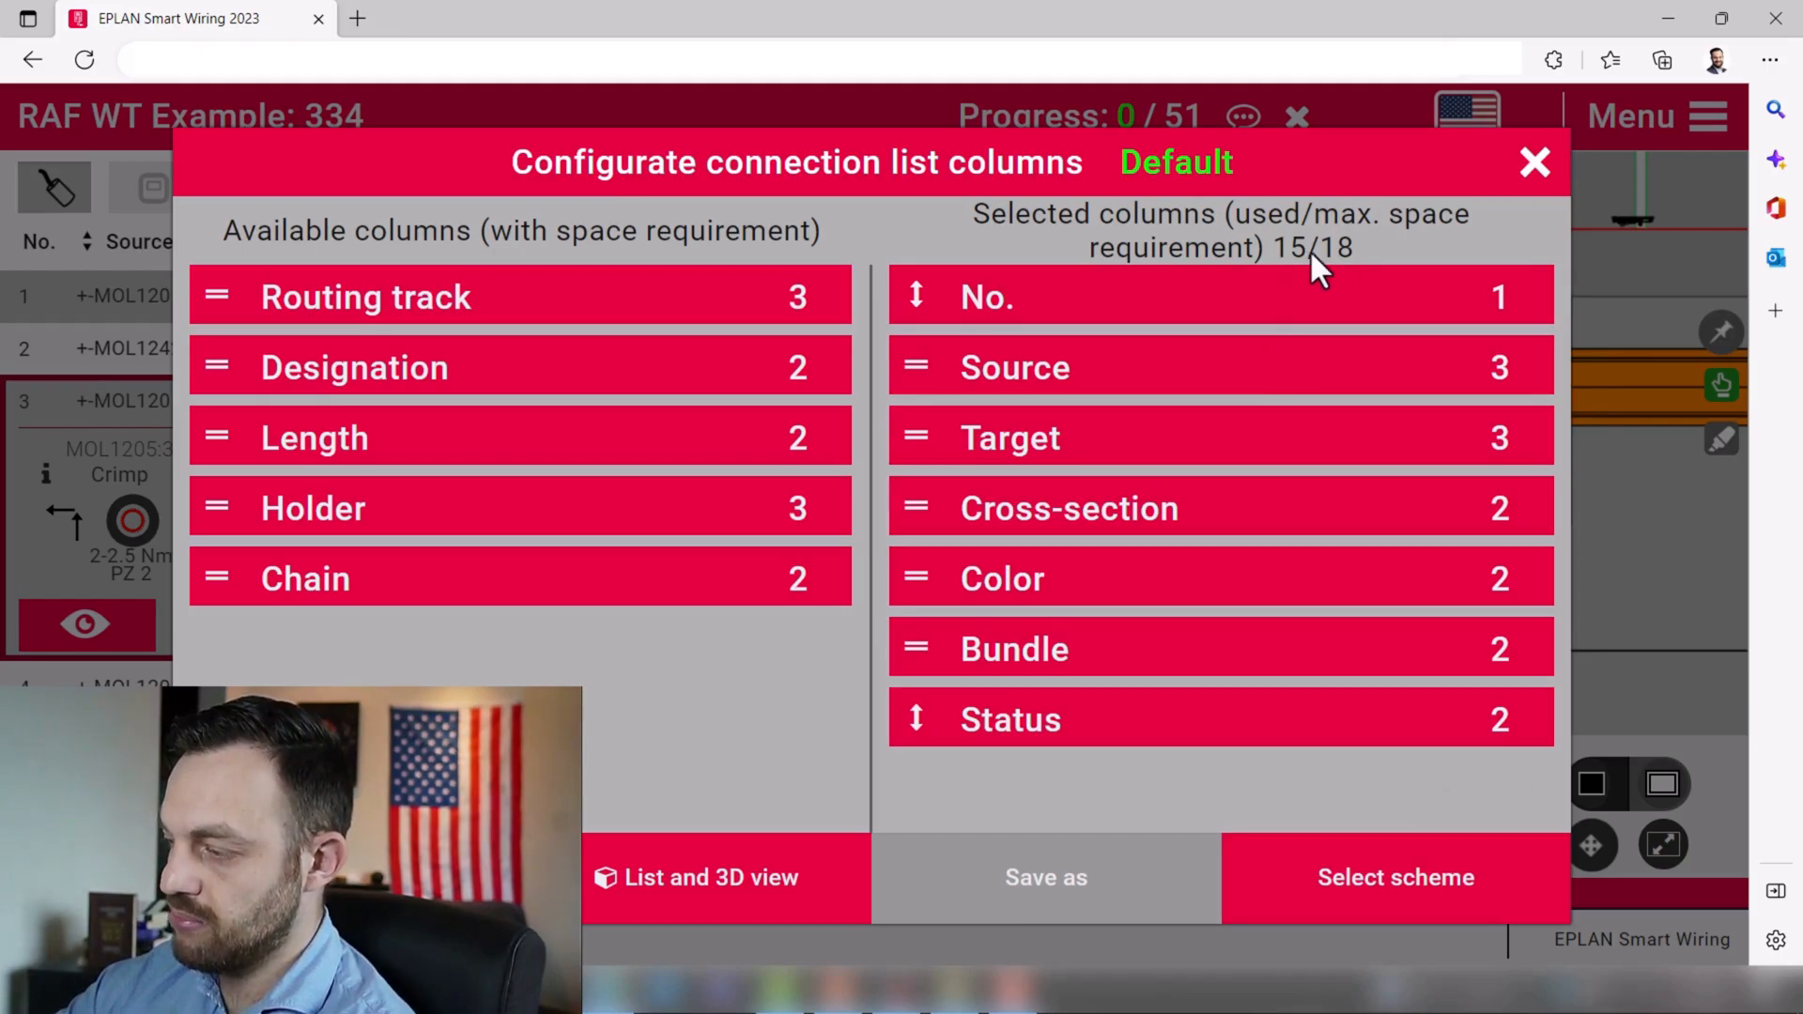
pyautogui.moveTo(1333, 293)
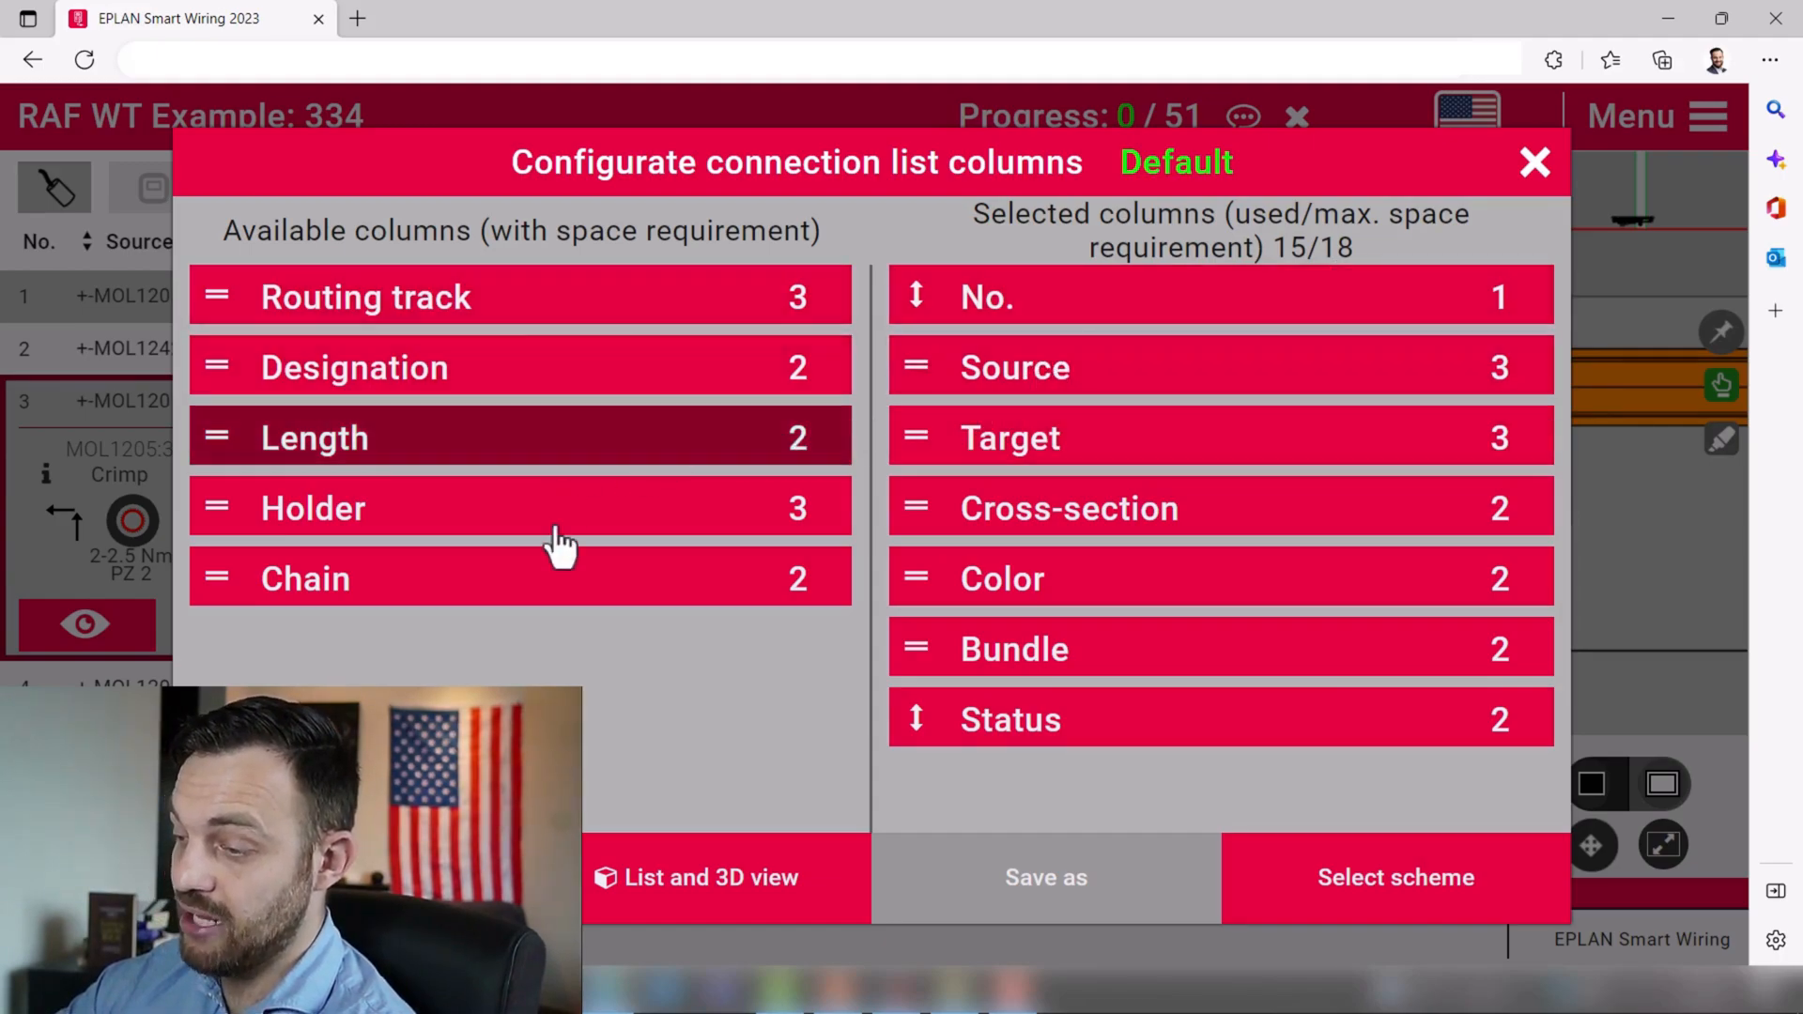
pyautogui.moveTo(530, 673)
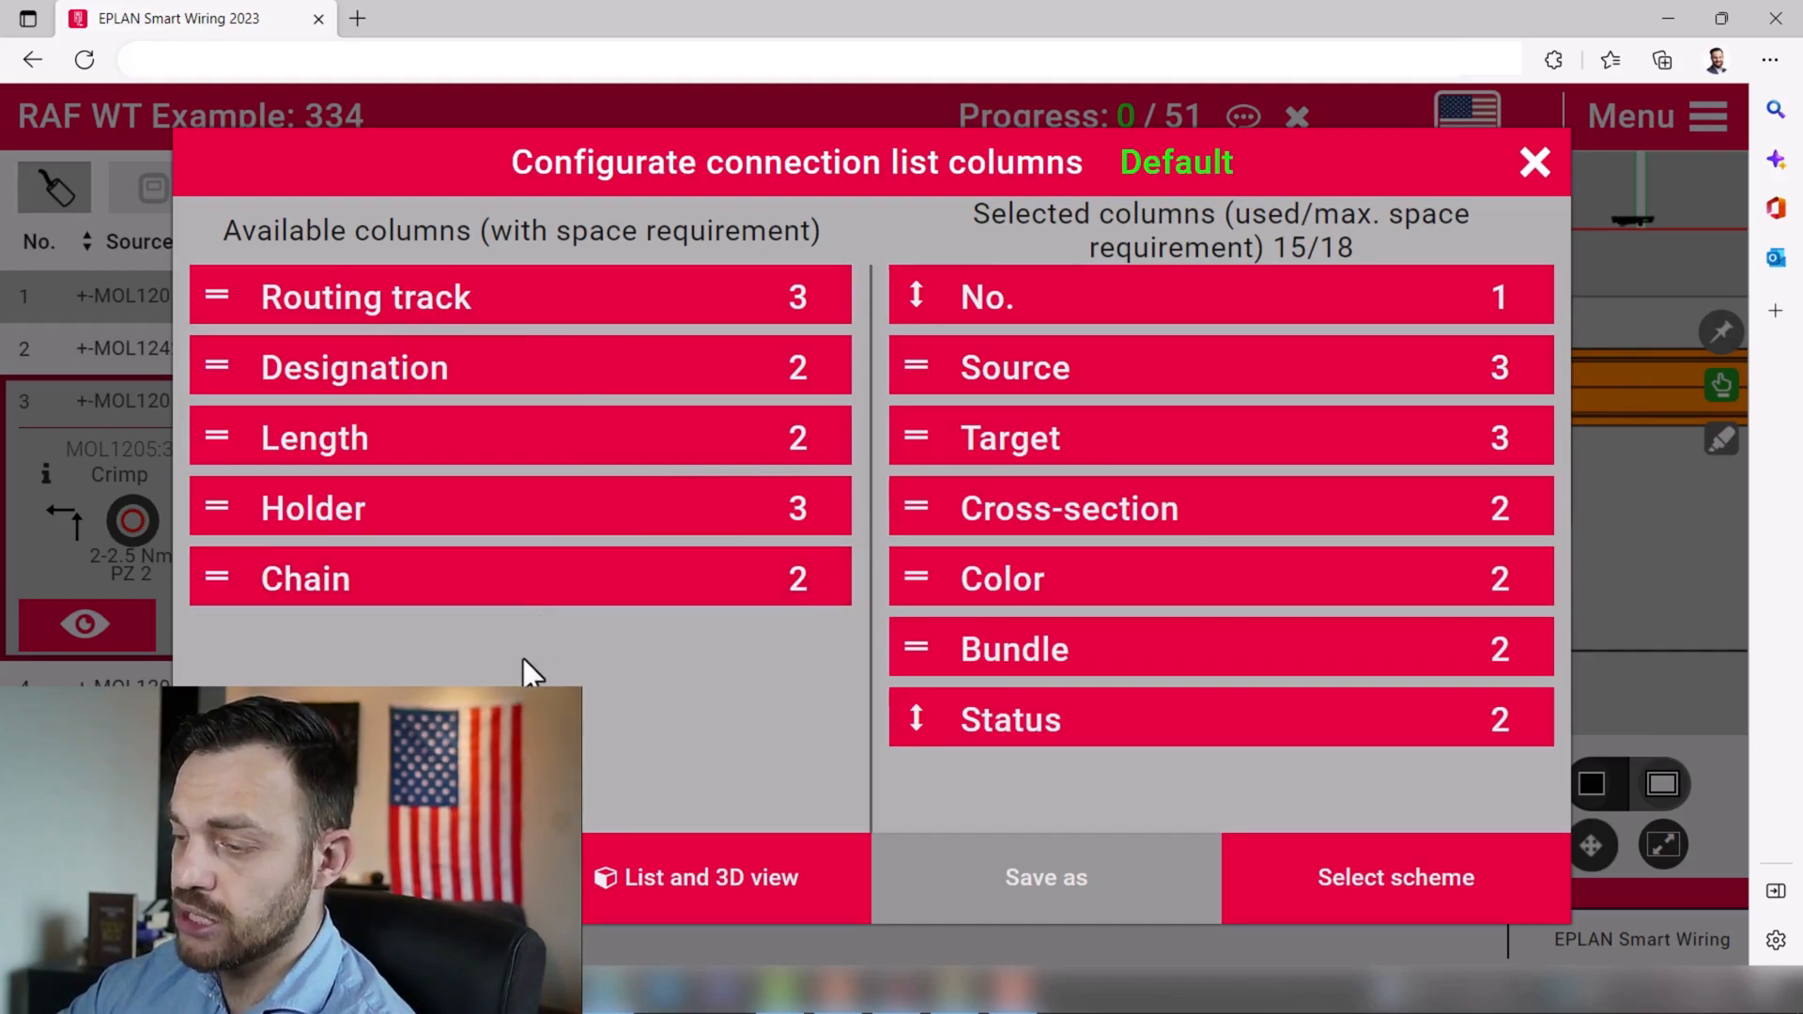
pyautogui.moveTo(567, 606)
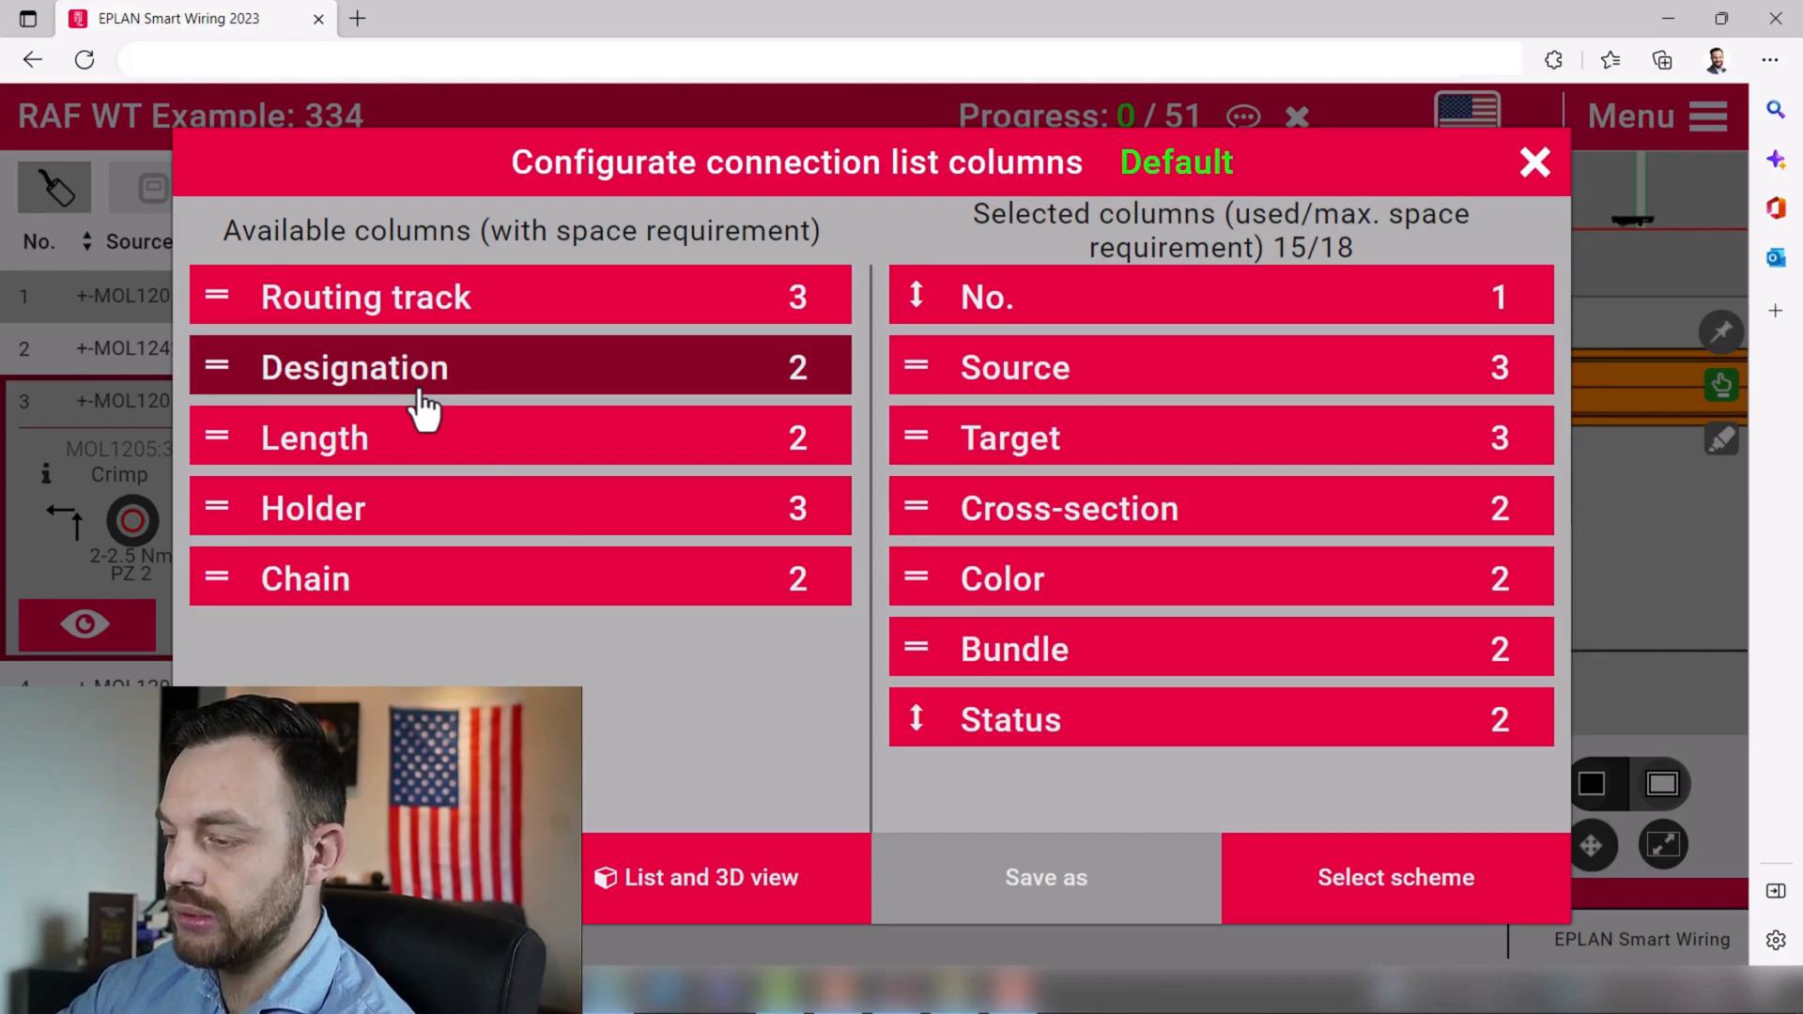
pyautogui.moveTo(443, 397)
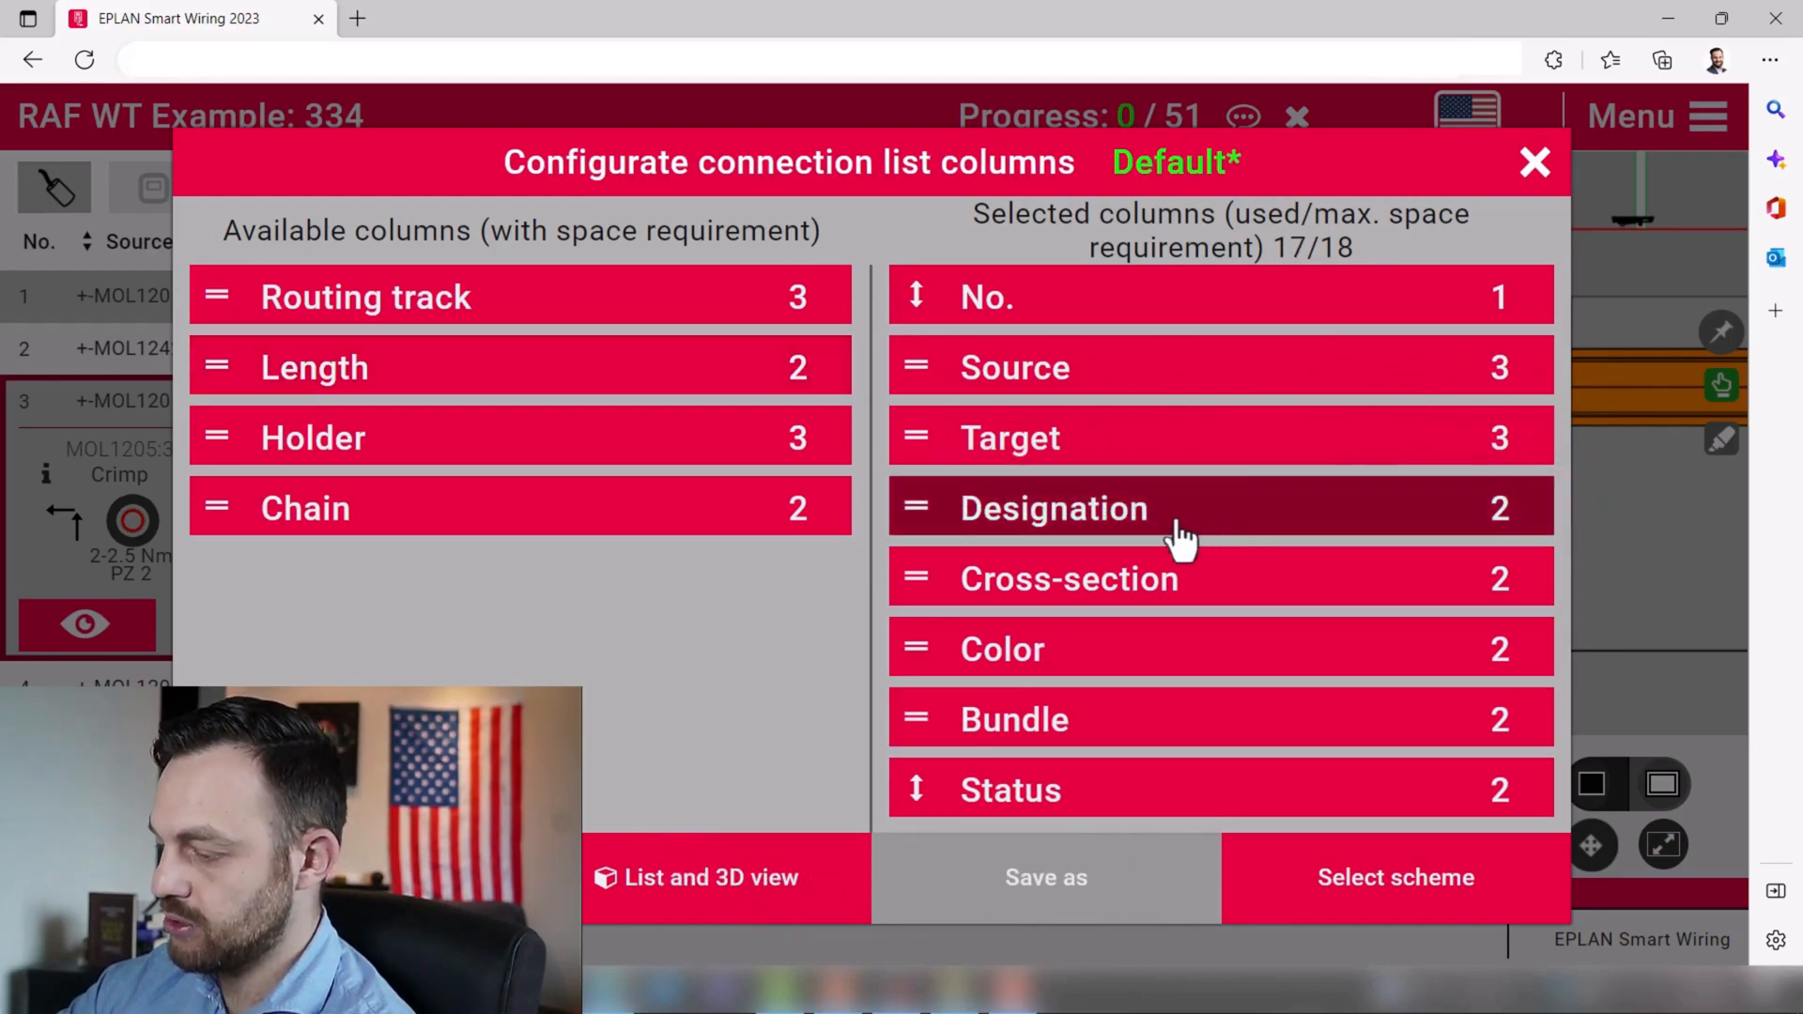
pyautogui.moveTo(1149, 229)
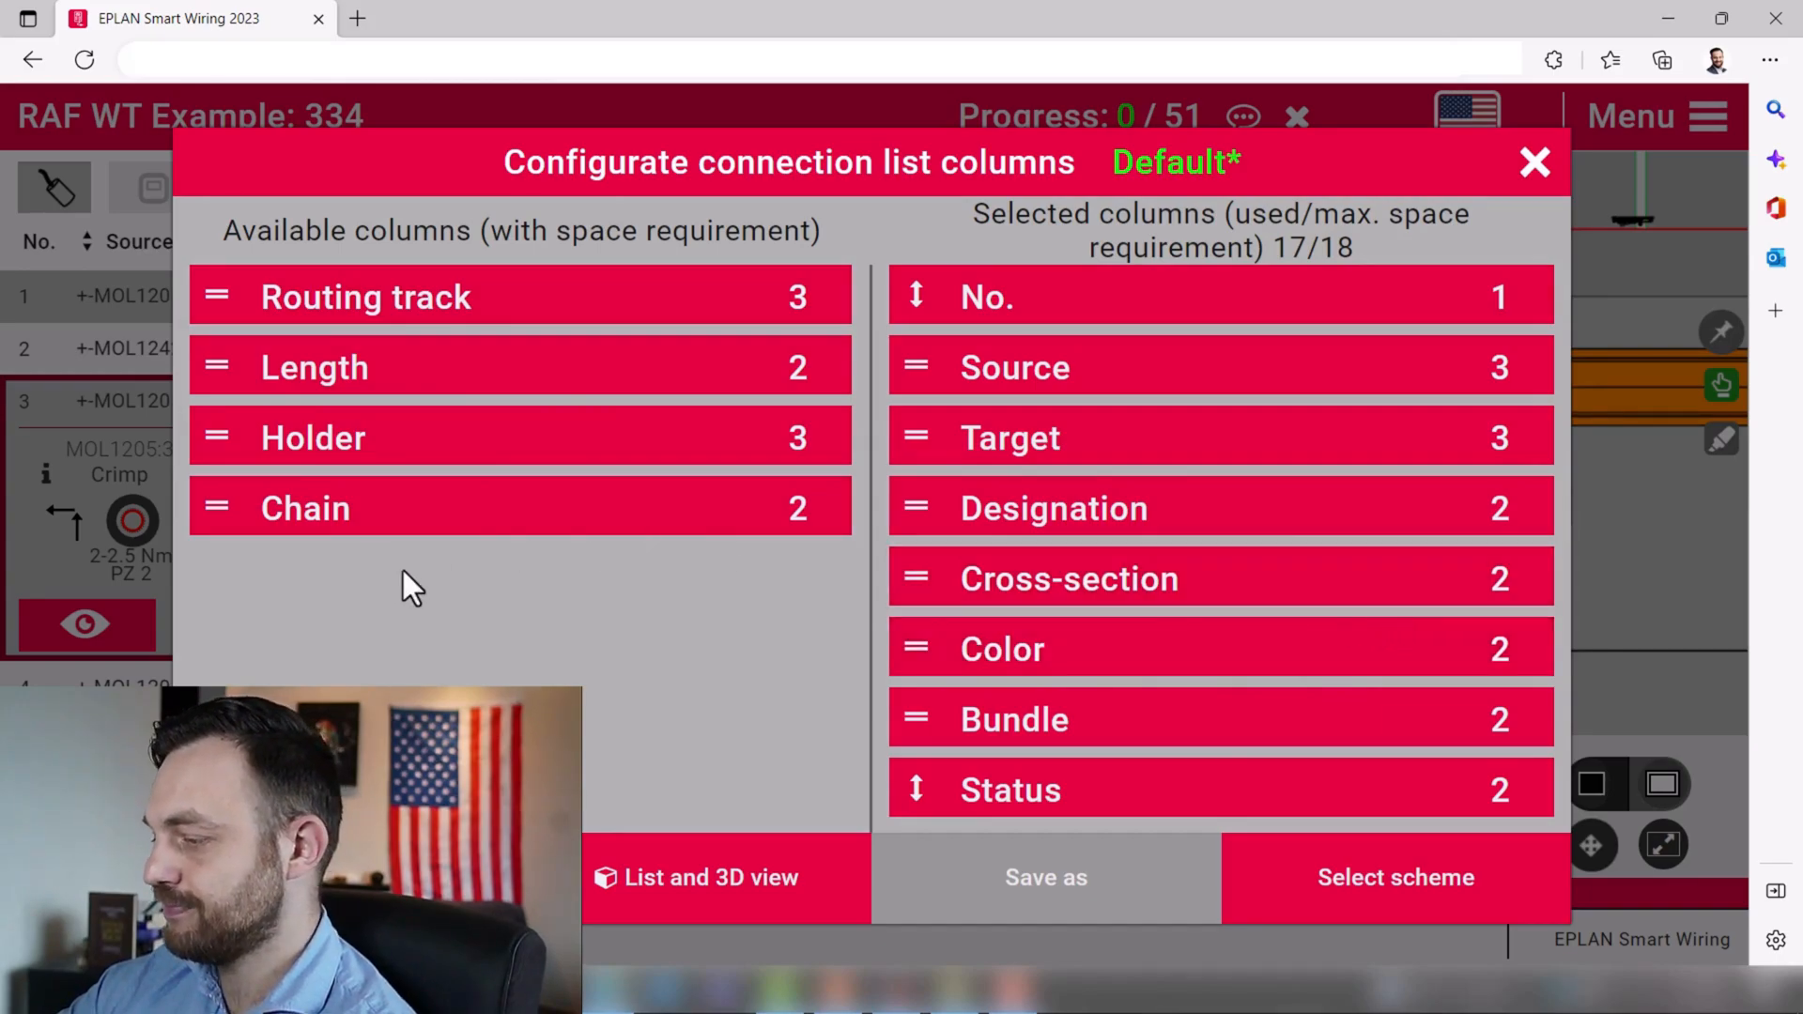
pyautogui.moveTo(665, 710)
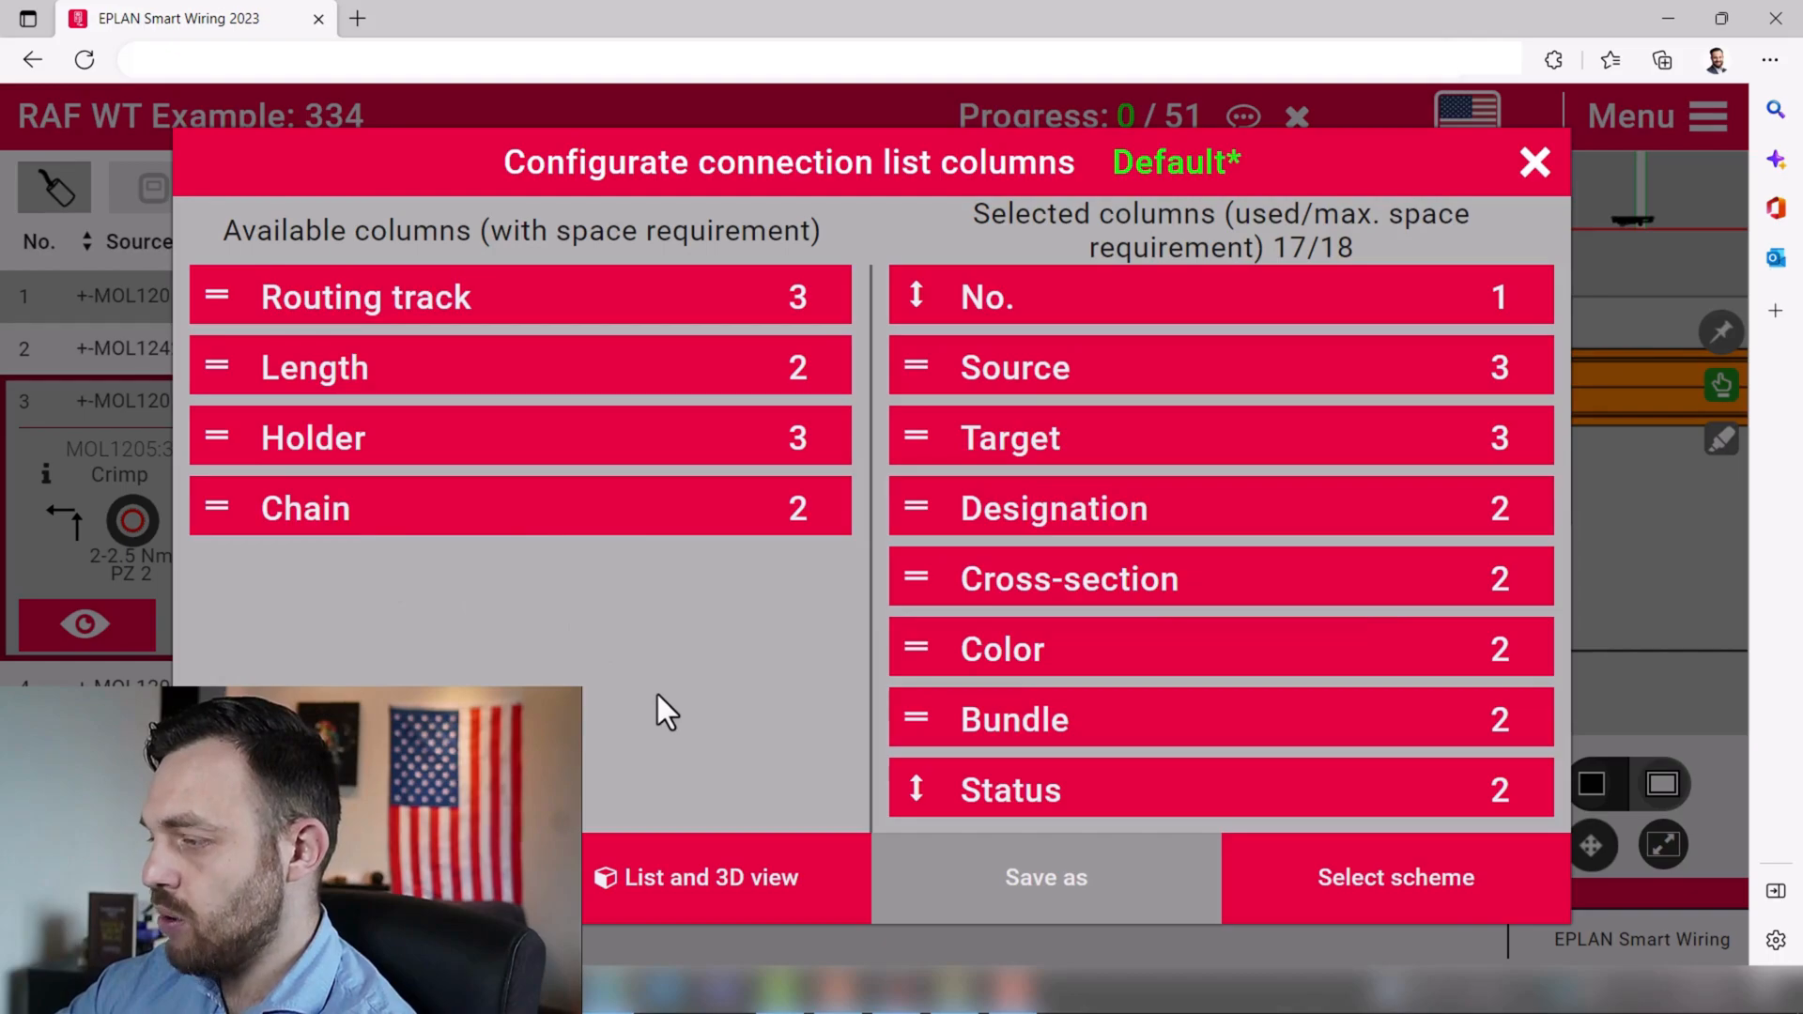
pyautogui.moveTo(1247, 190)
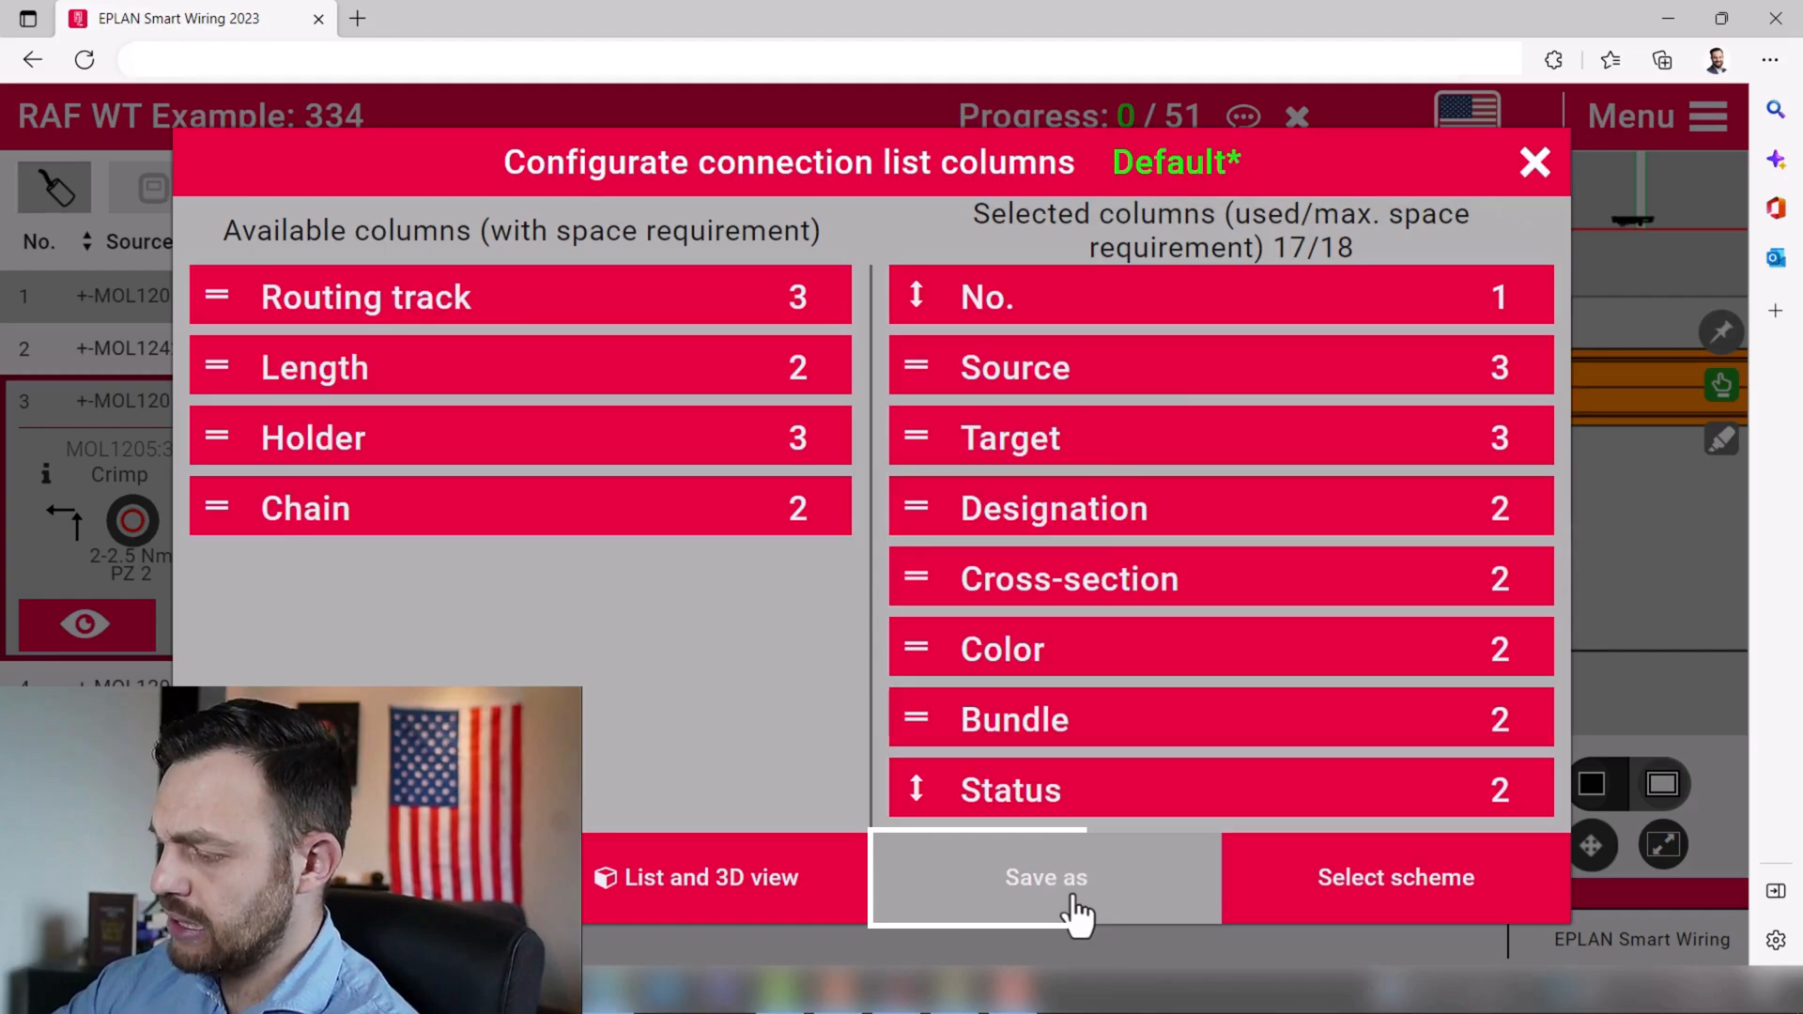
# - Save the column layout as a new scheme named 'Uncle Kruno' and confirm
pyautogui.click(1044, 877)
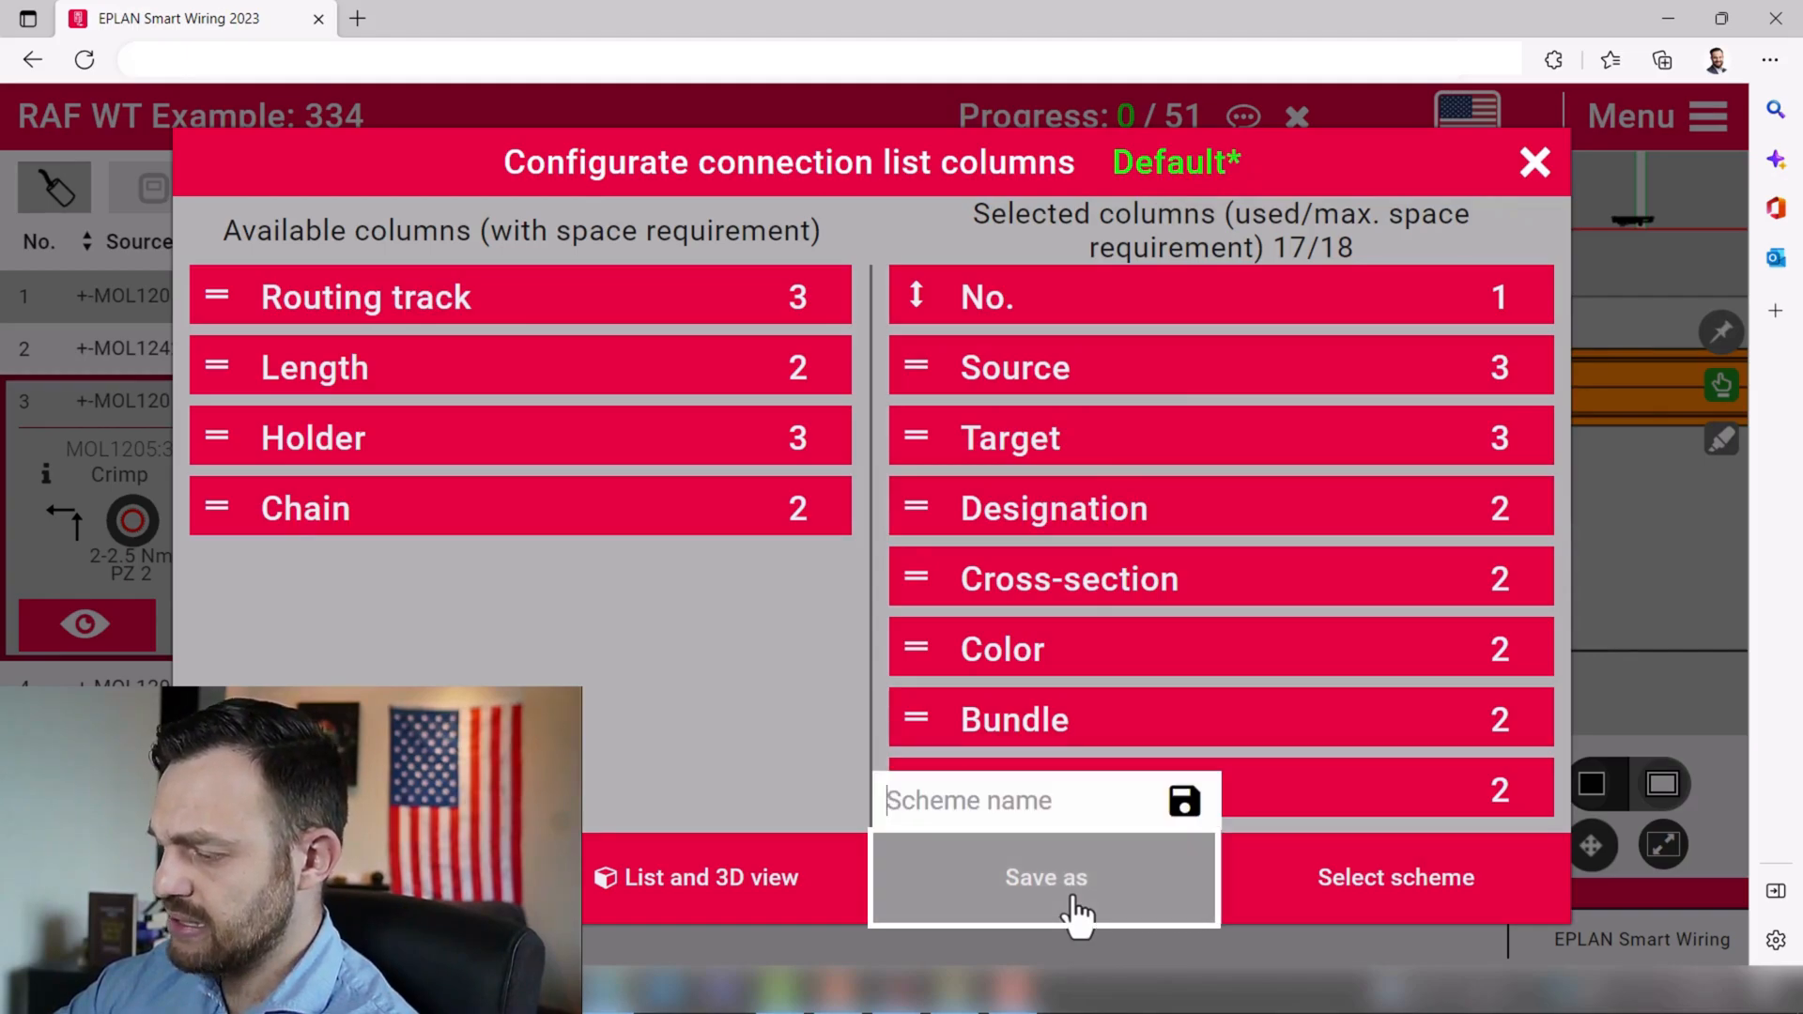
pyautogui.click(1012, 800)
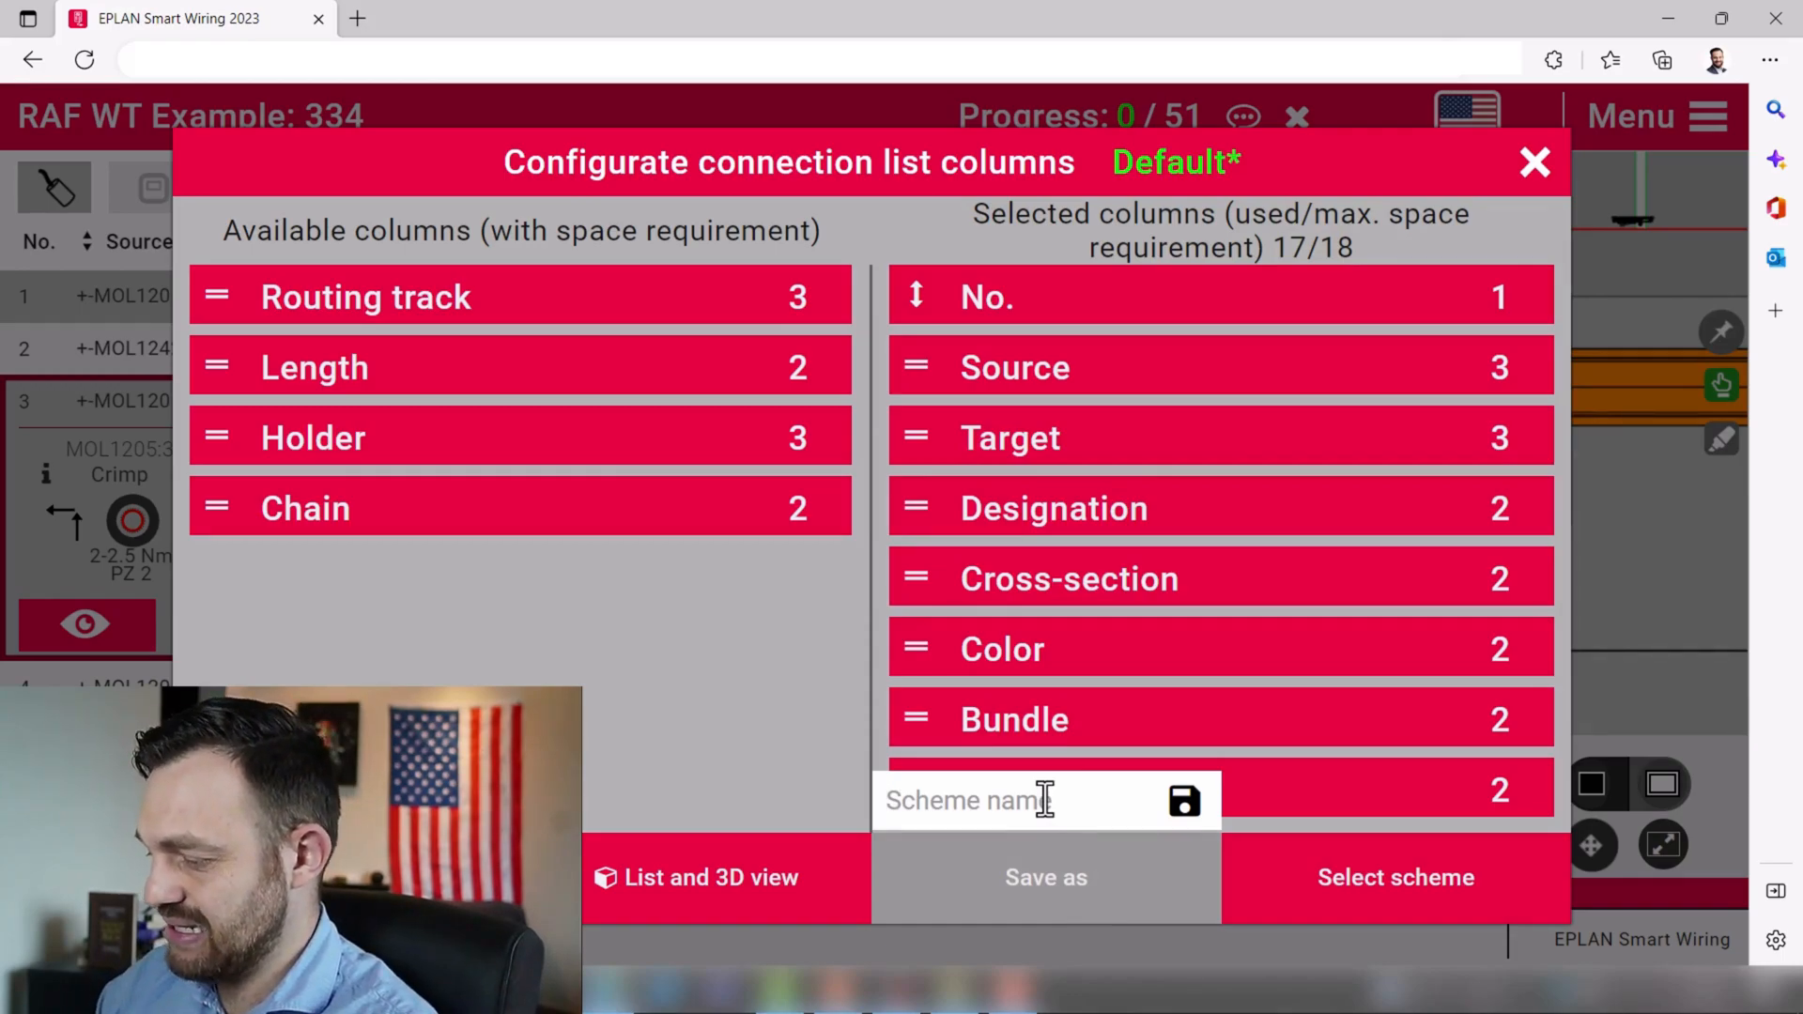
pyautogui.write('Uncle Kruno')
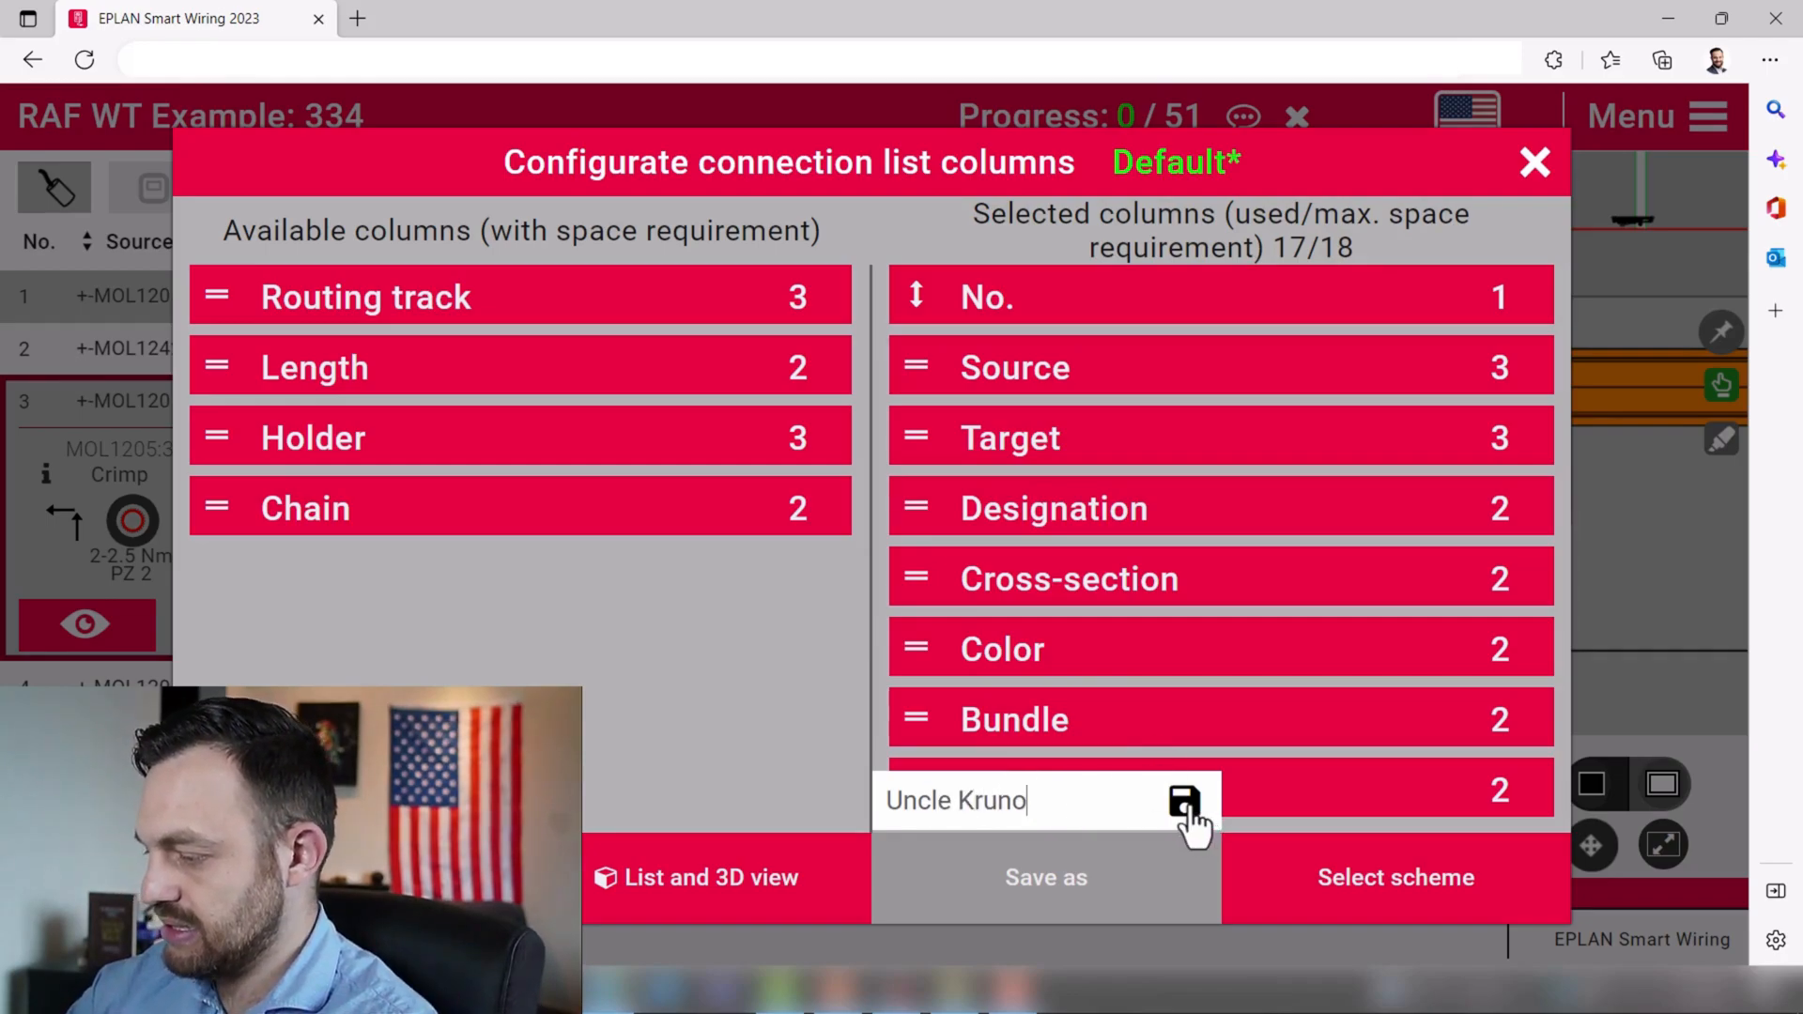
pyautogui.click(1181, 802)
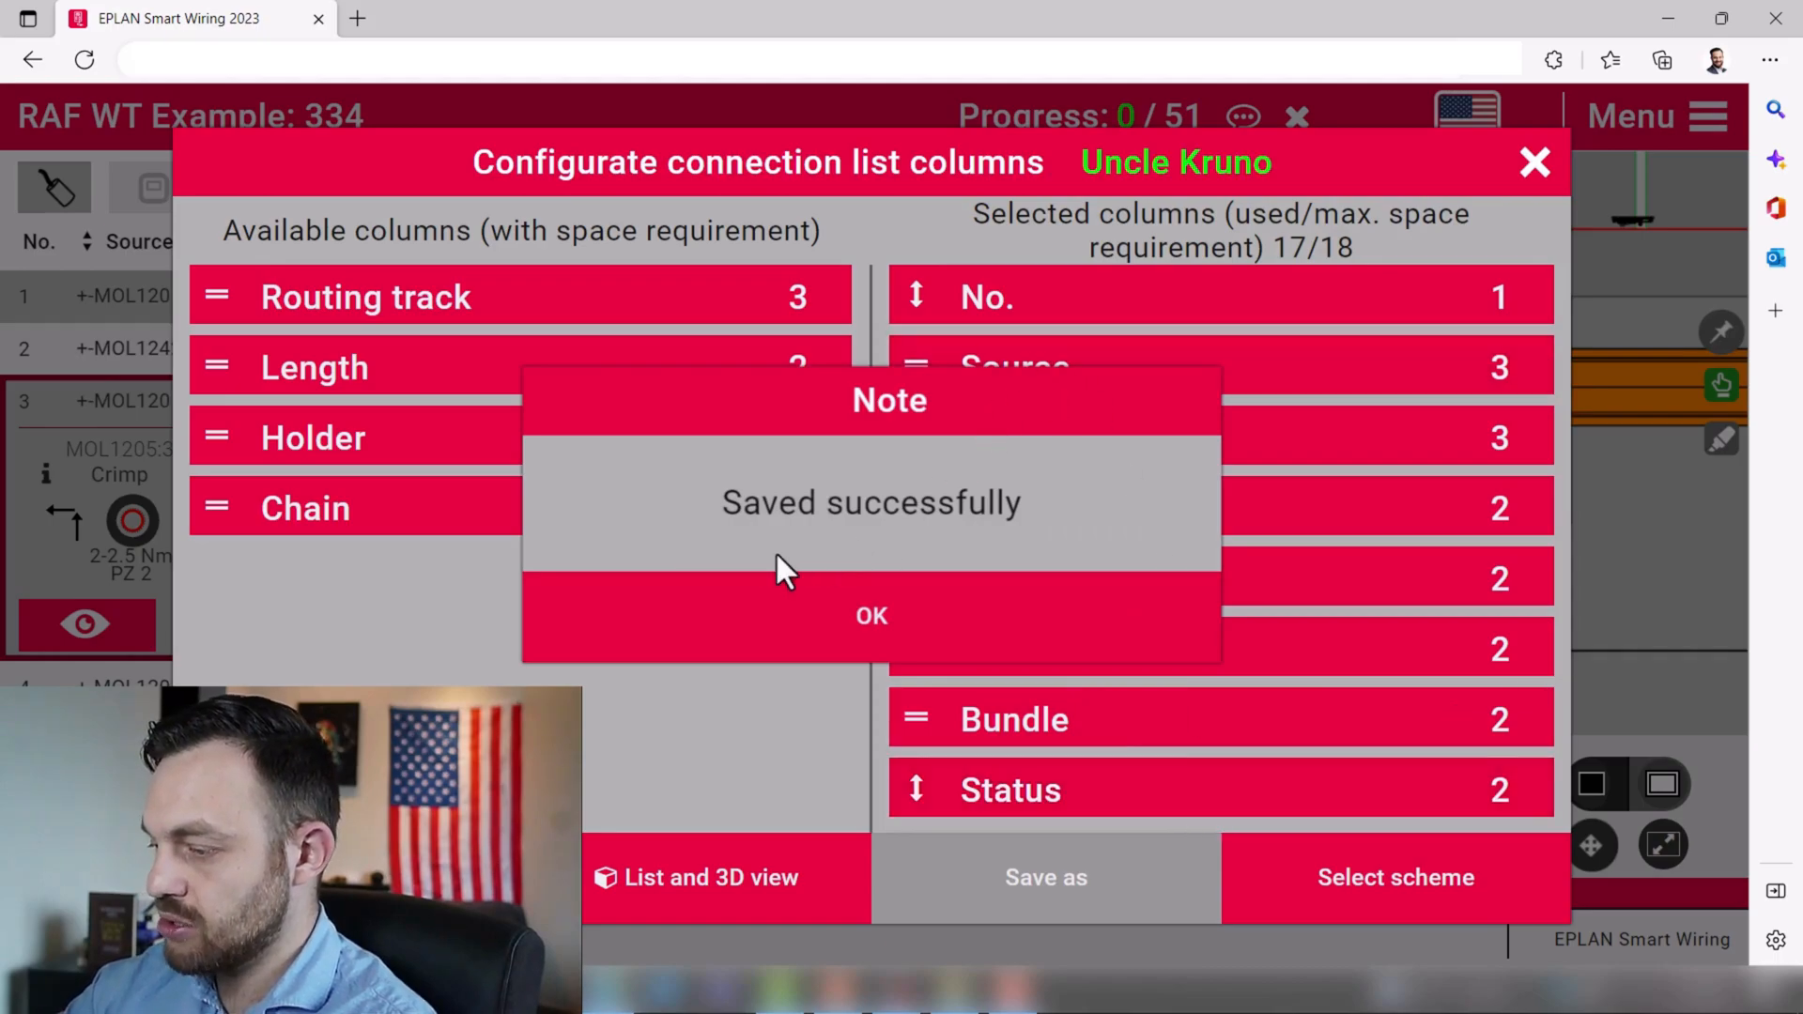
pyautogui.click(869, 616)
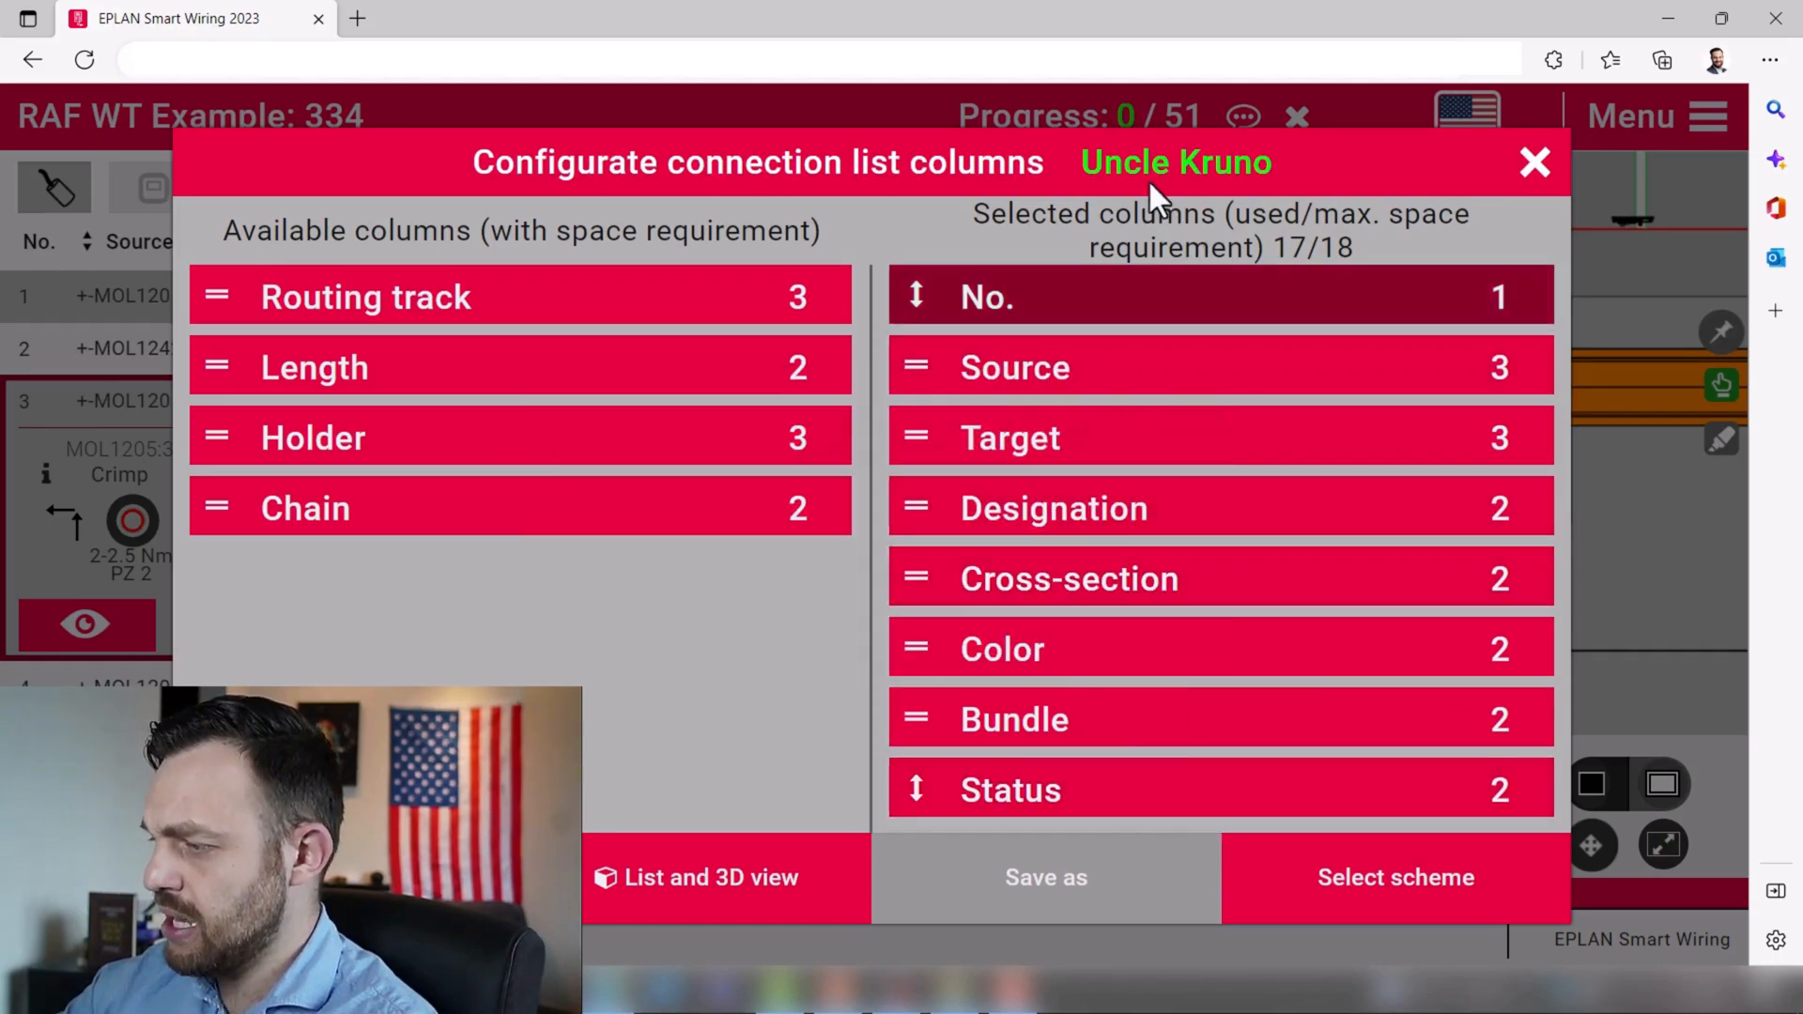
pyautogui.moveTo(1204, 205)
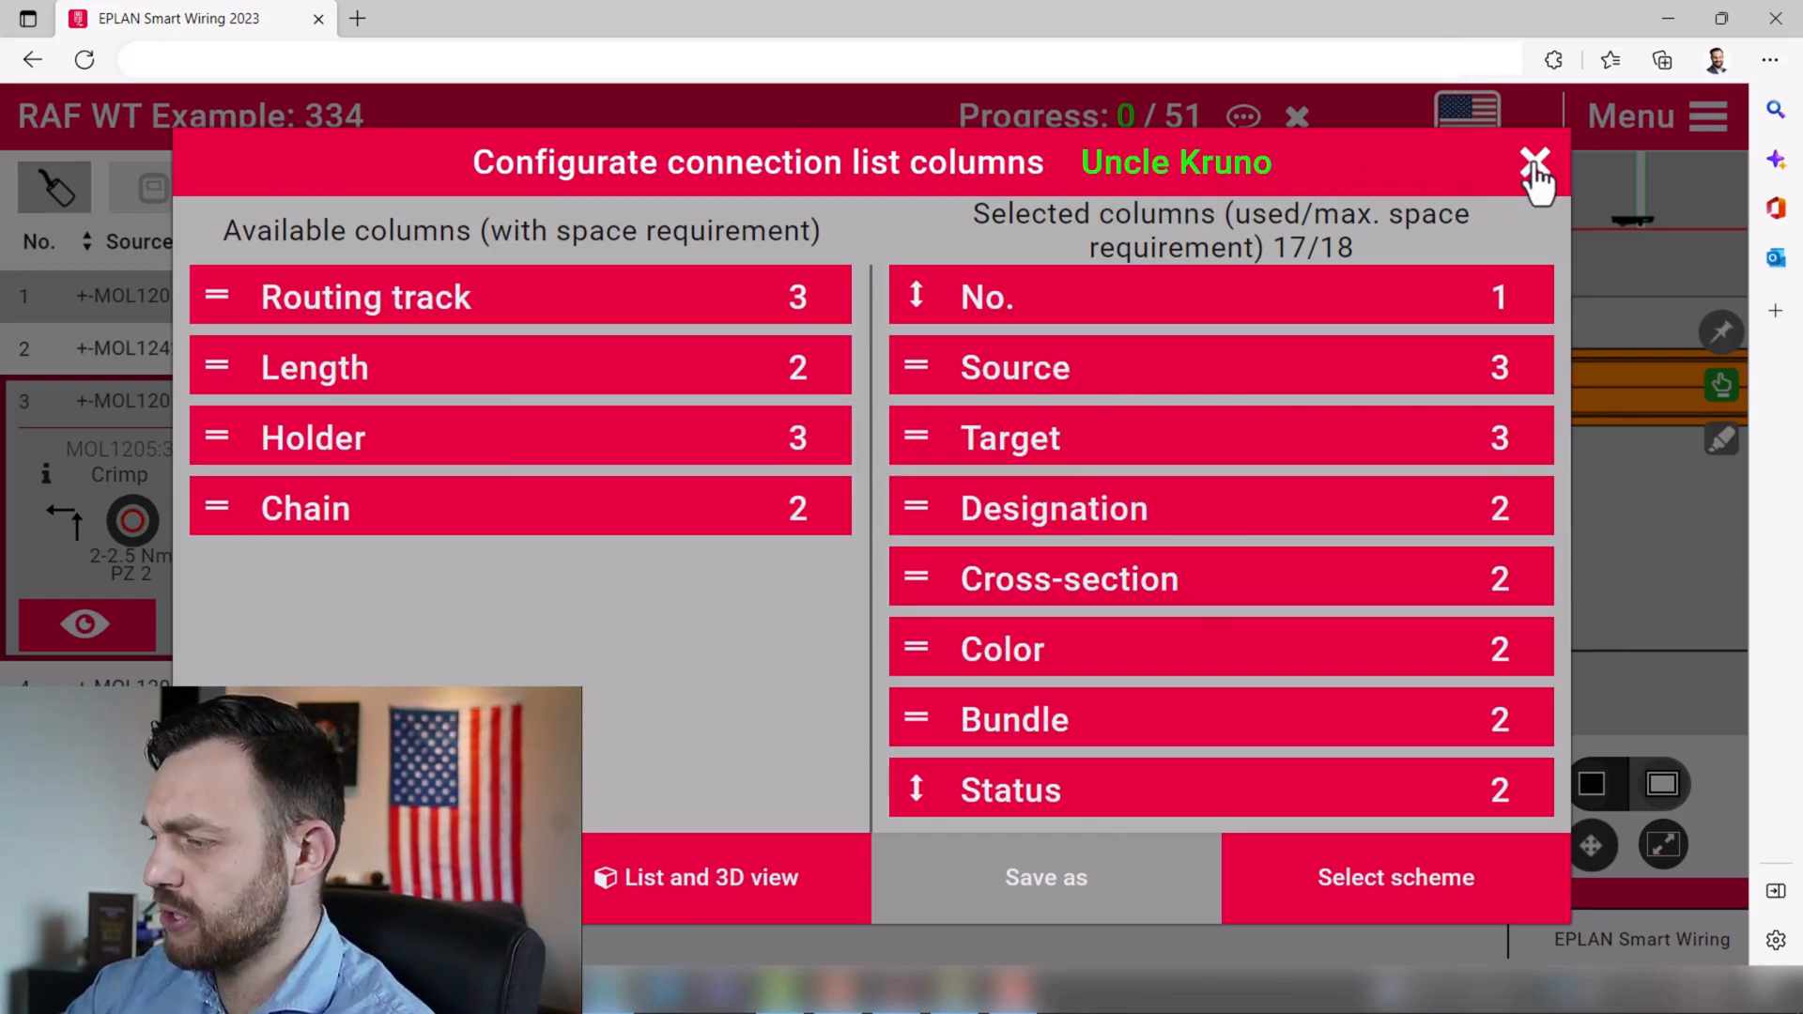
pyautogui.moveTo(1598, 167)
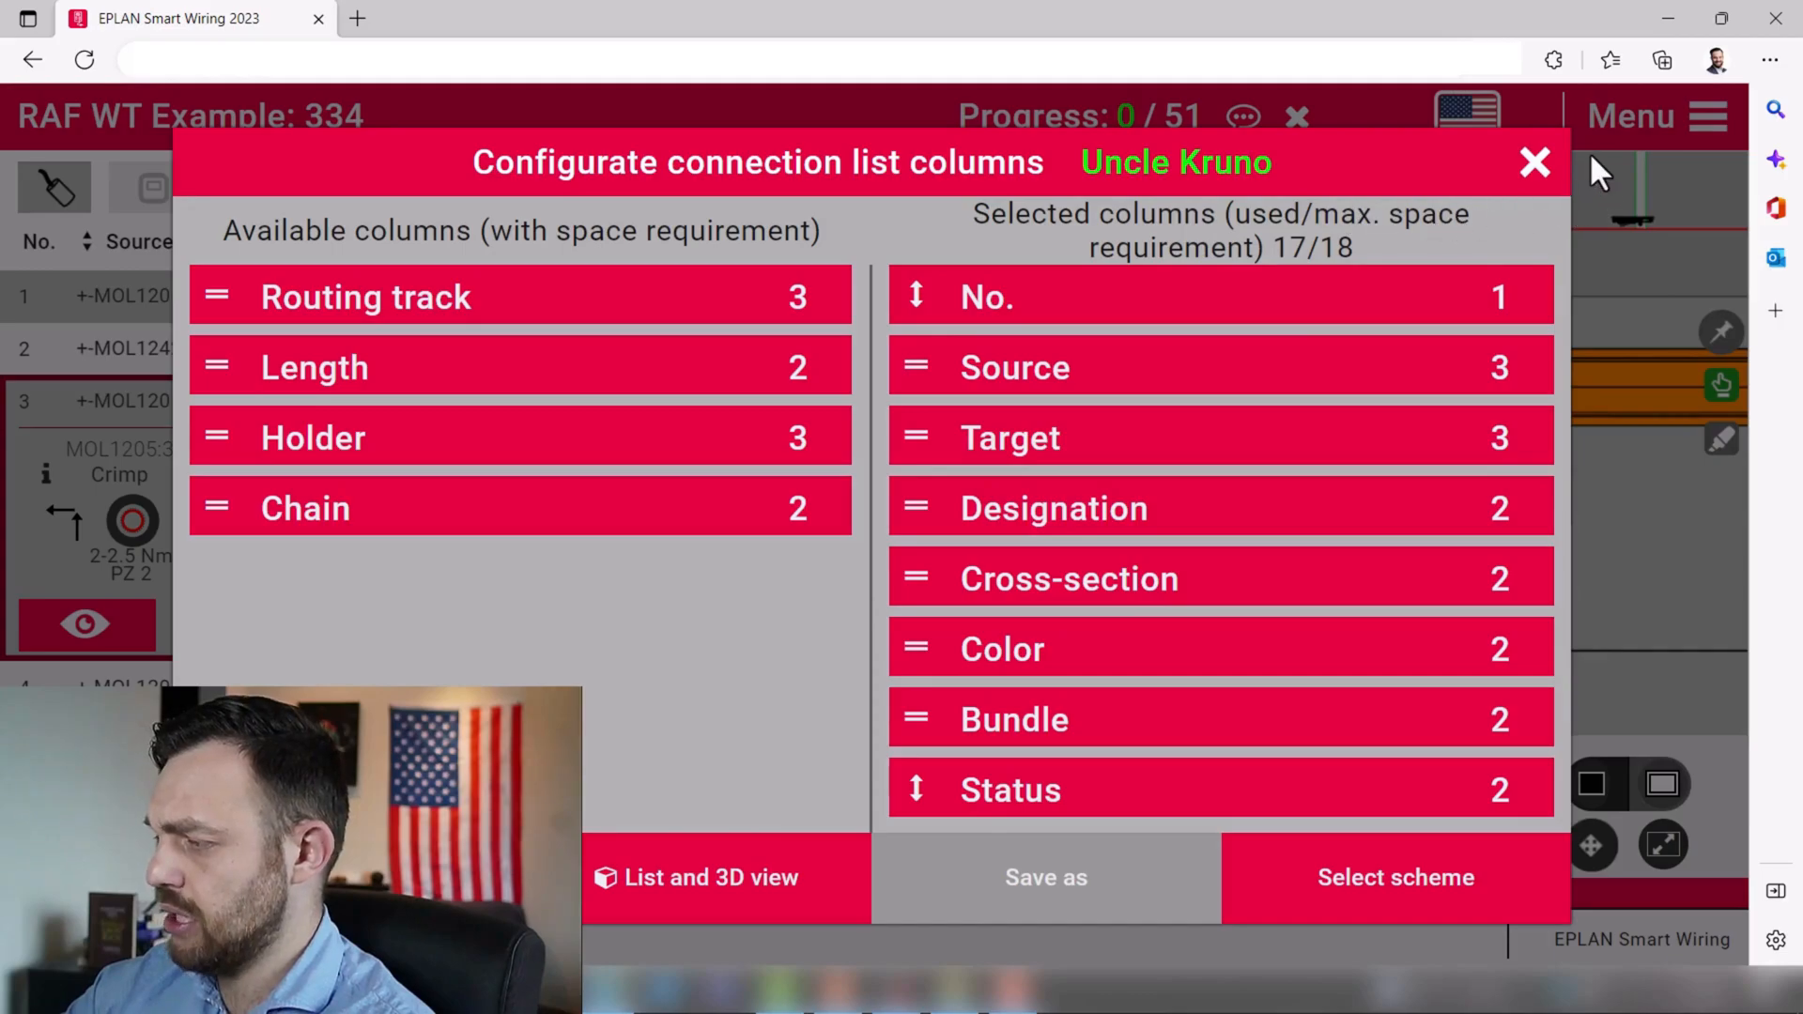
pyautogui.moveTo(1375, 195)
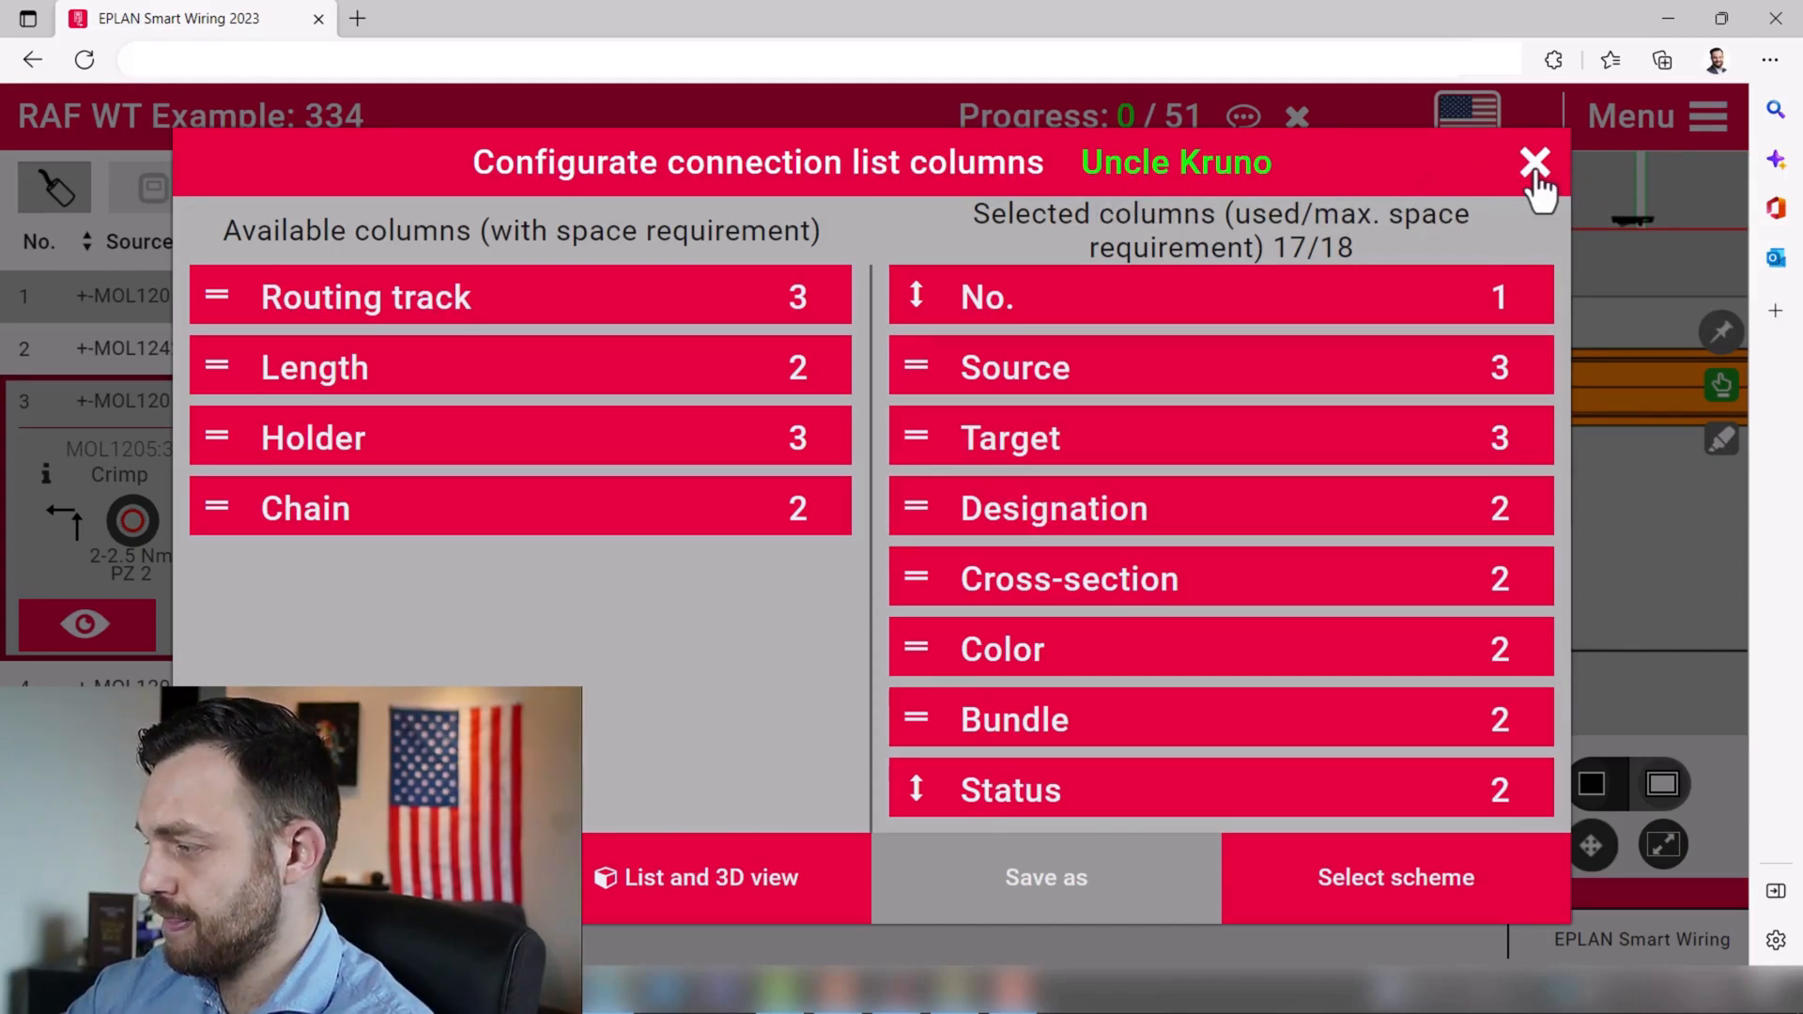
# - Close the column configuration and go to User settings via the Menu
pyautogui.click(1535, 162)
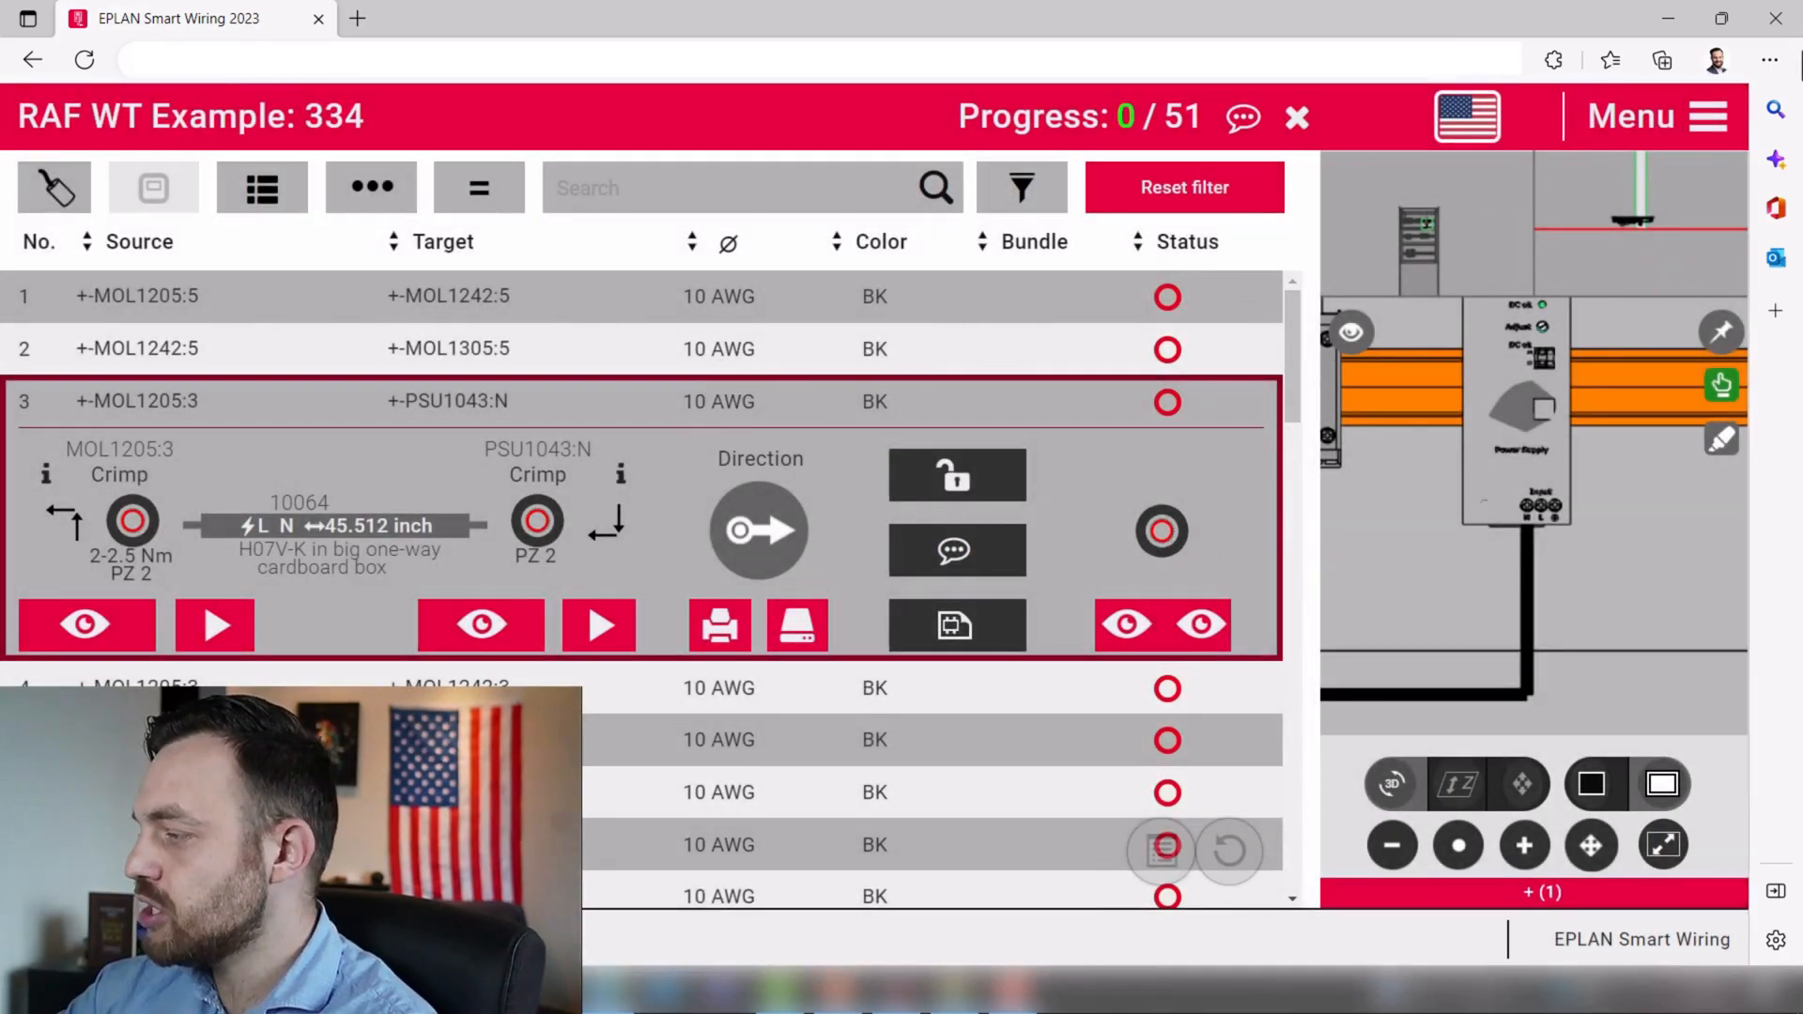
pyautogui.click(1652, 117)
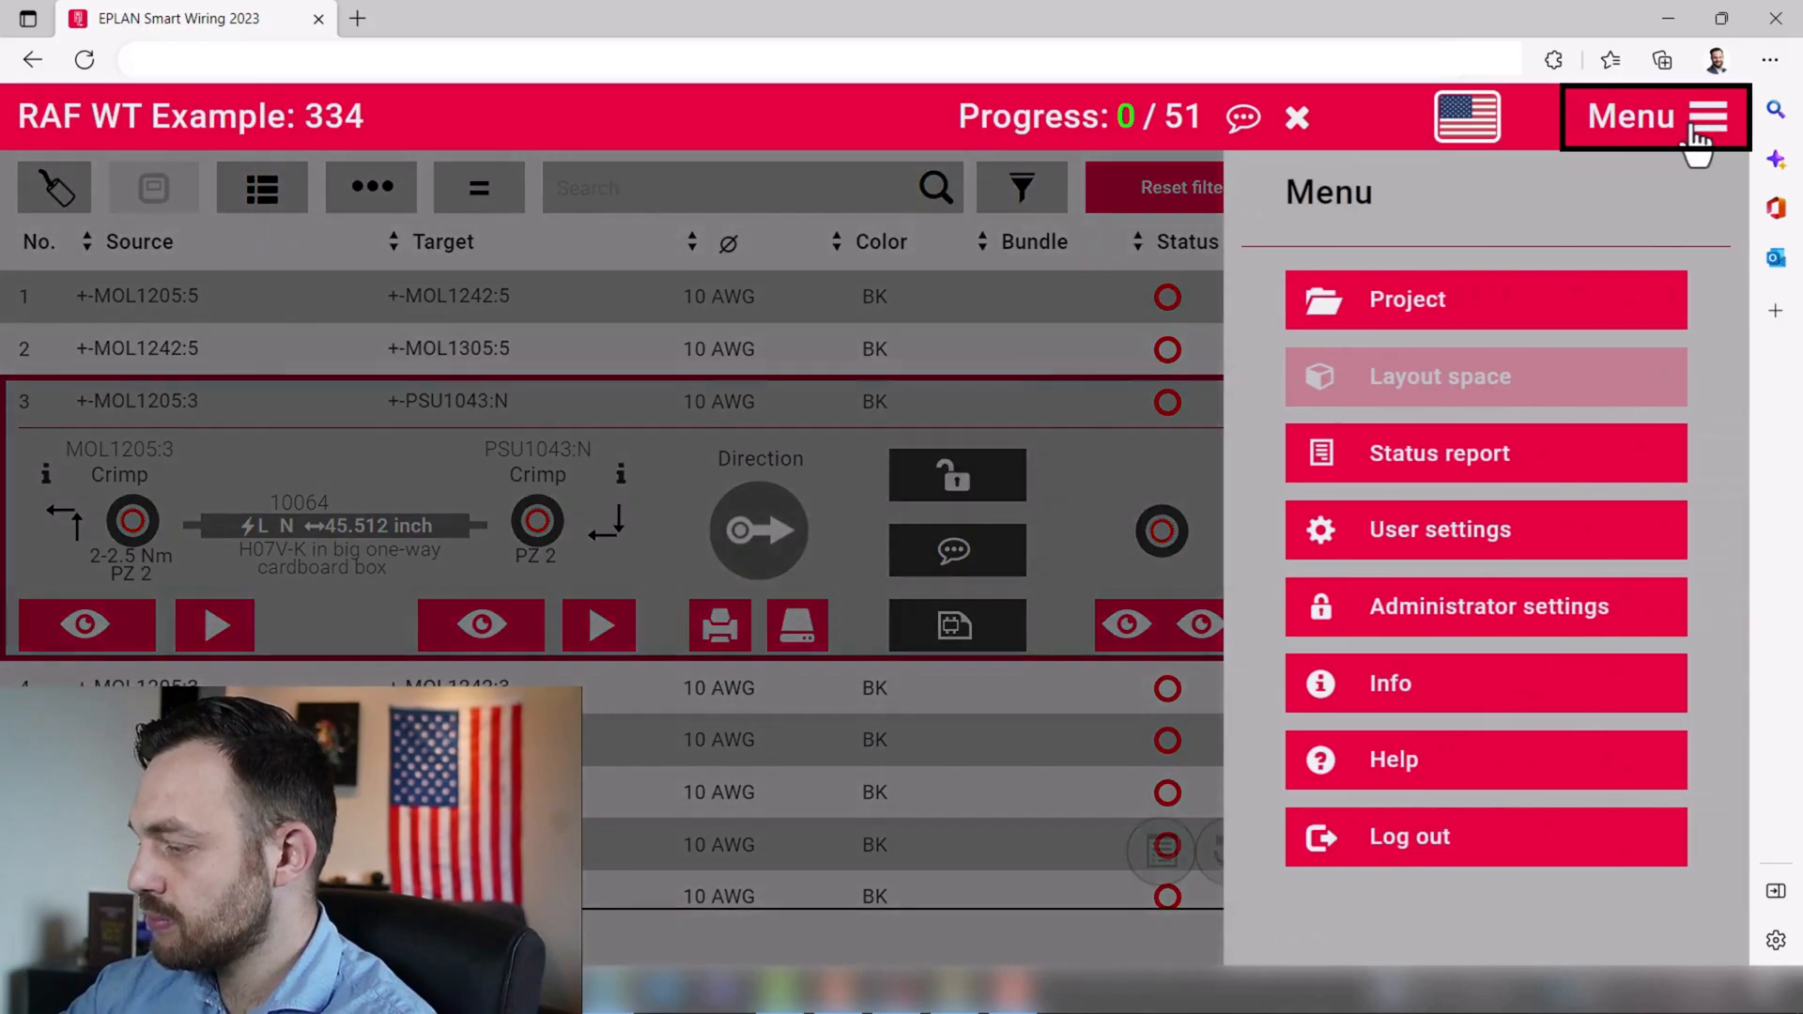
pyautogui.moveTo(1439, 529)
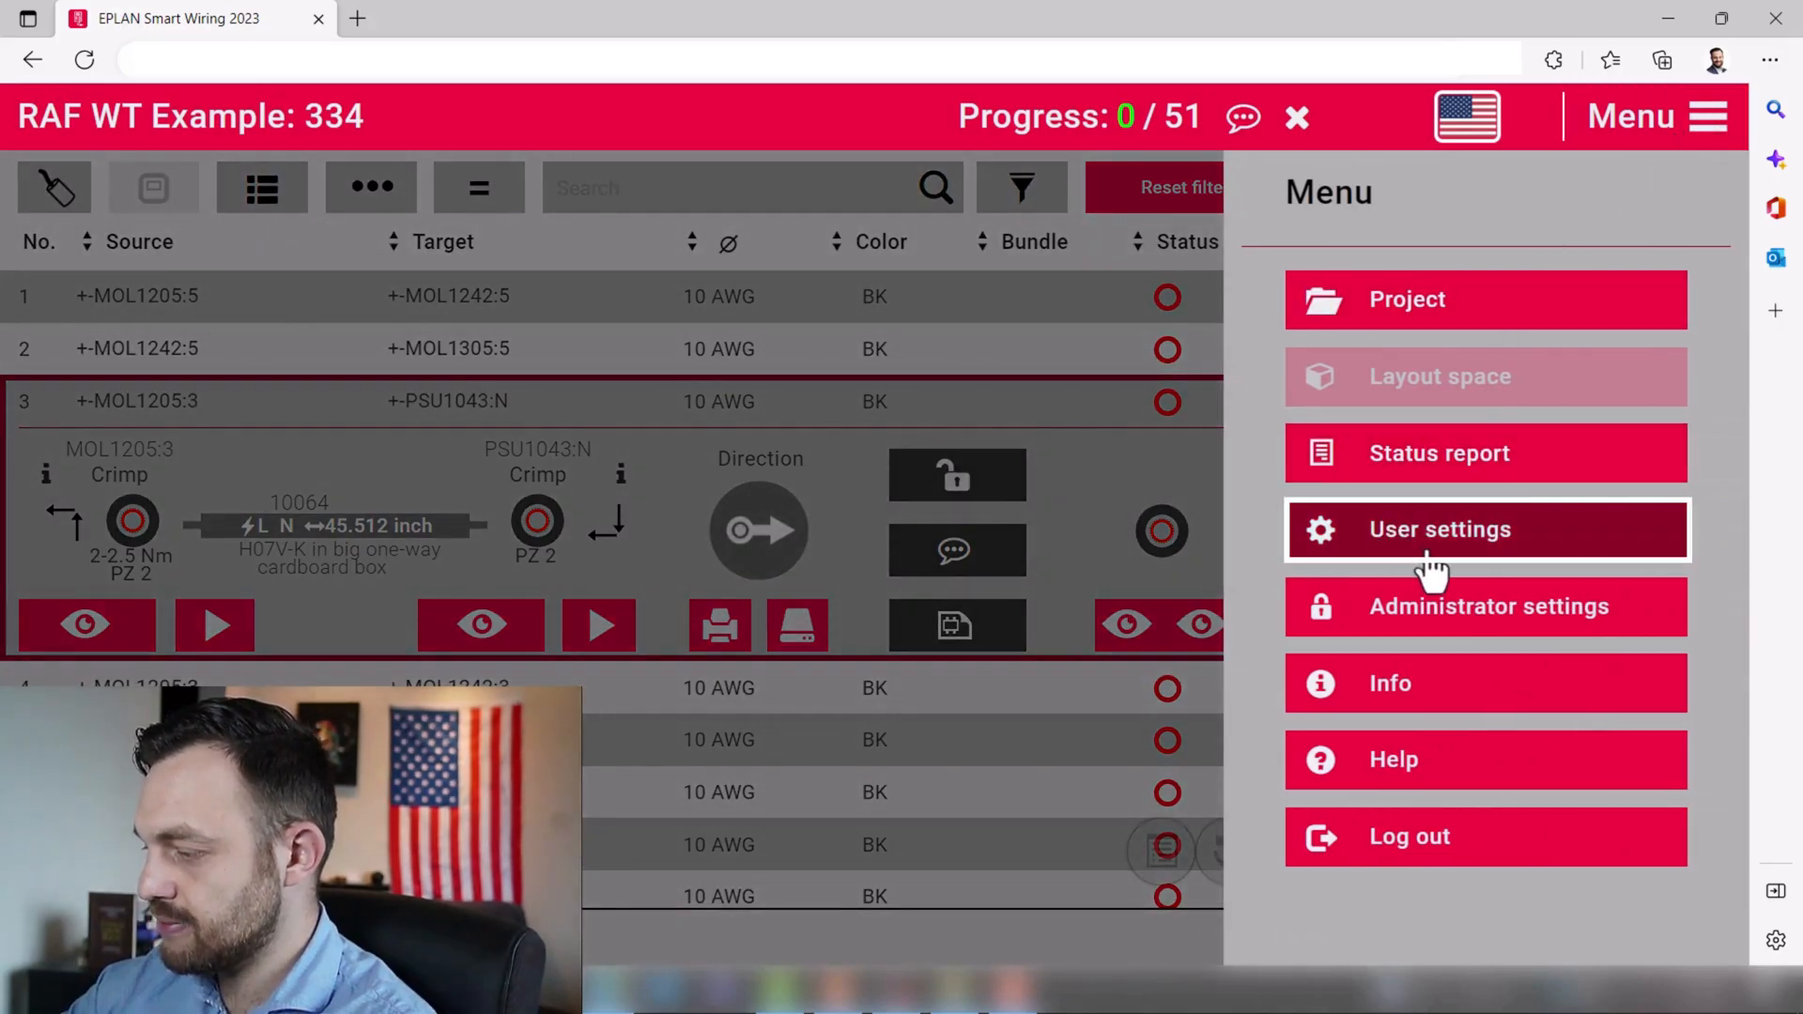
pyautogui.click(1438, 529)
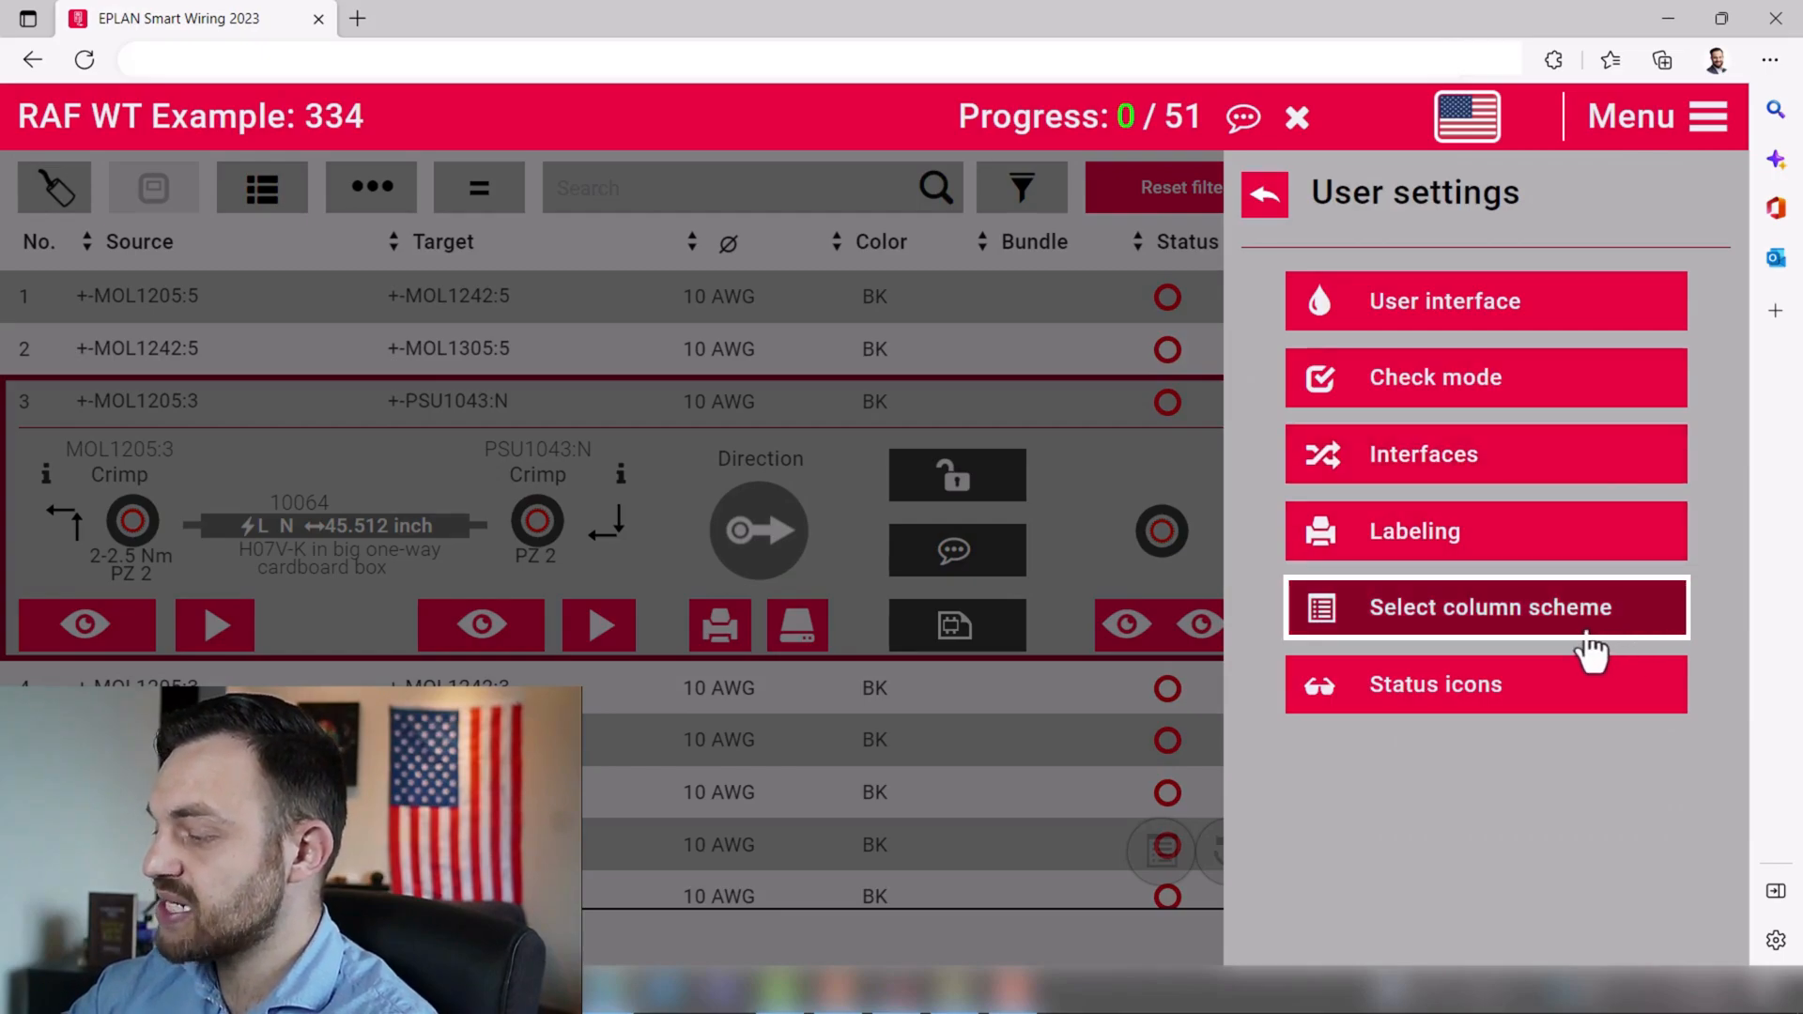
# - Select the Uncle Kruno column scheme, which includes Designation
pyautogui.click(1488, 606)
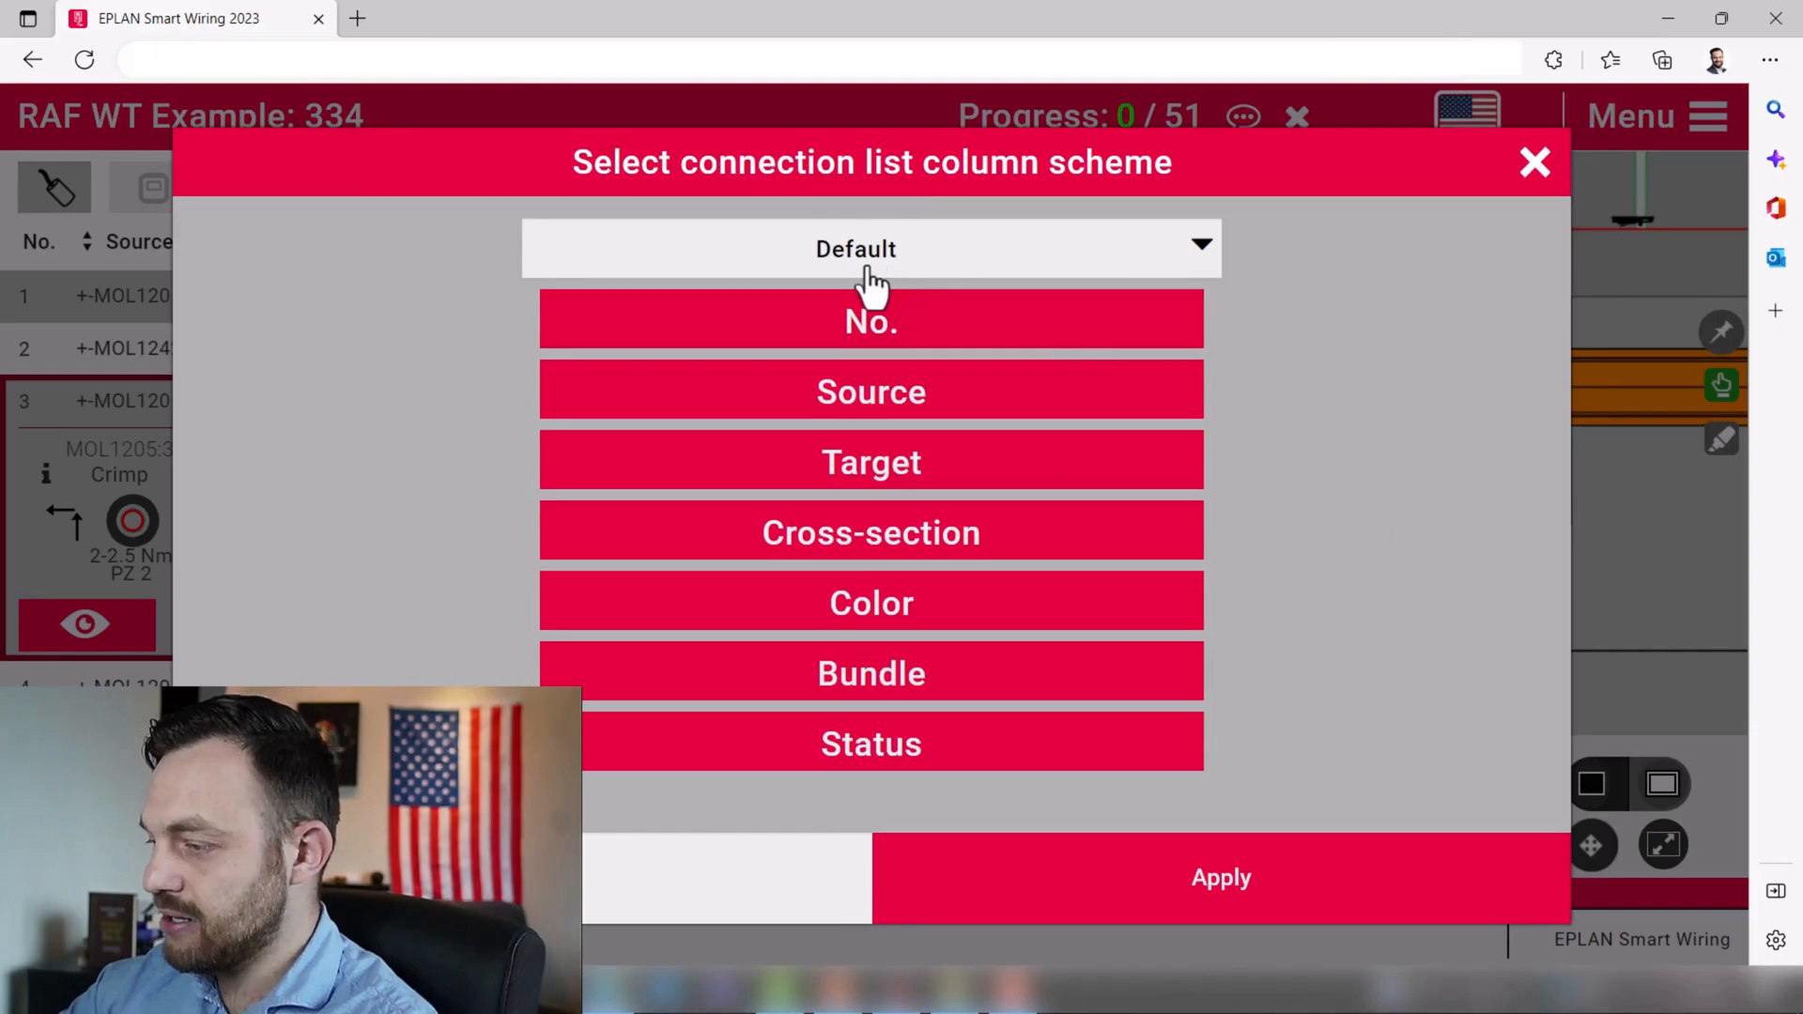
pyautogui.moveTo(1115, 270)
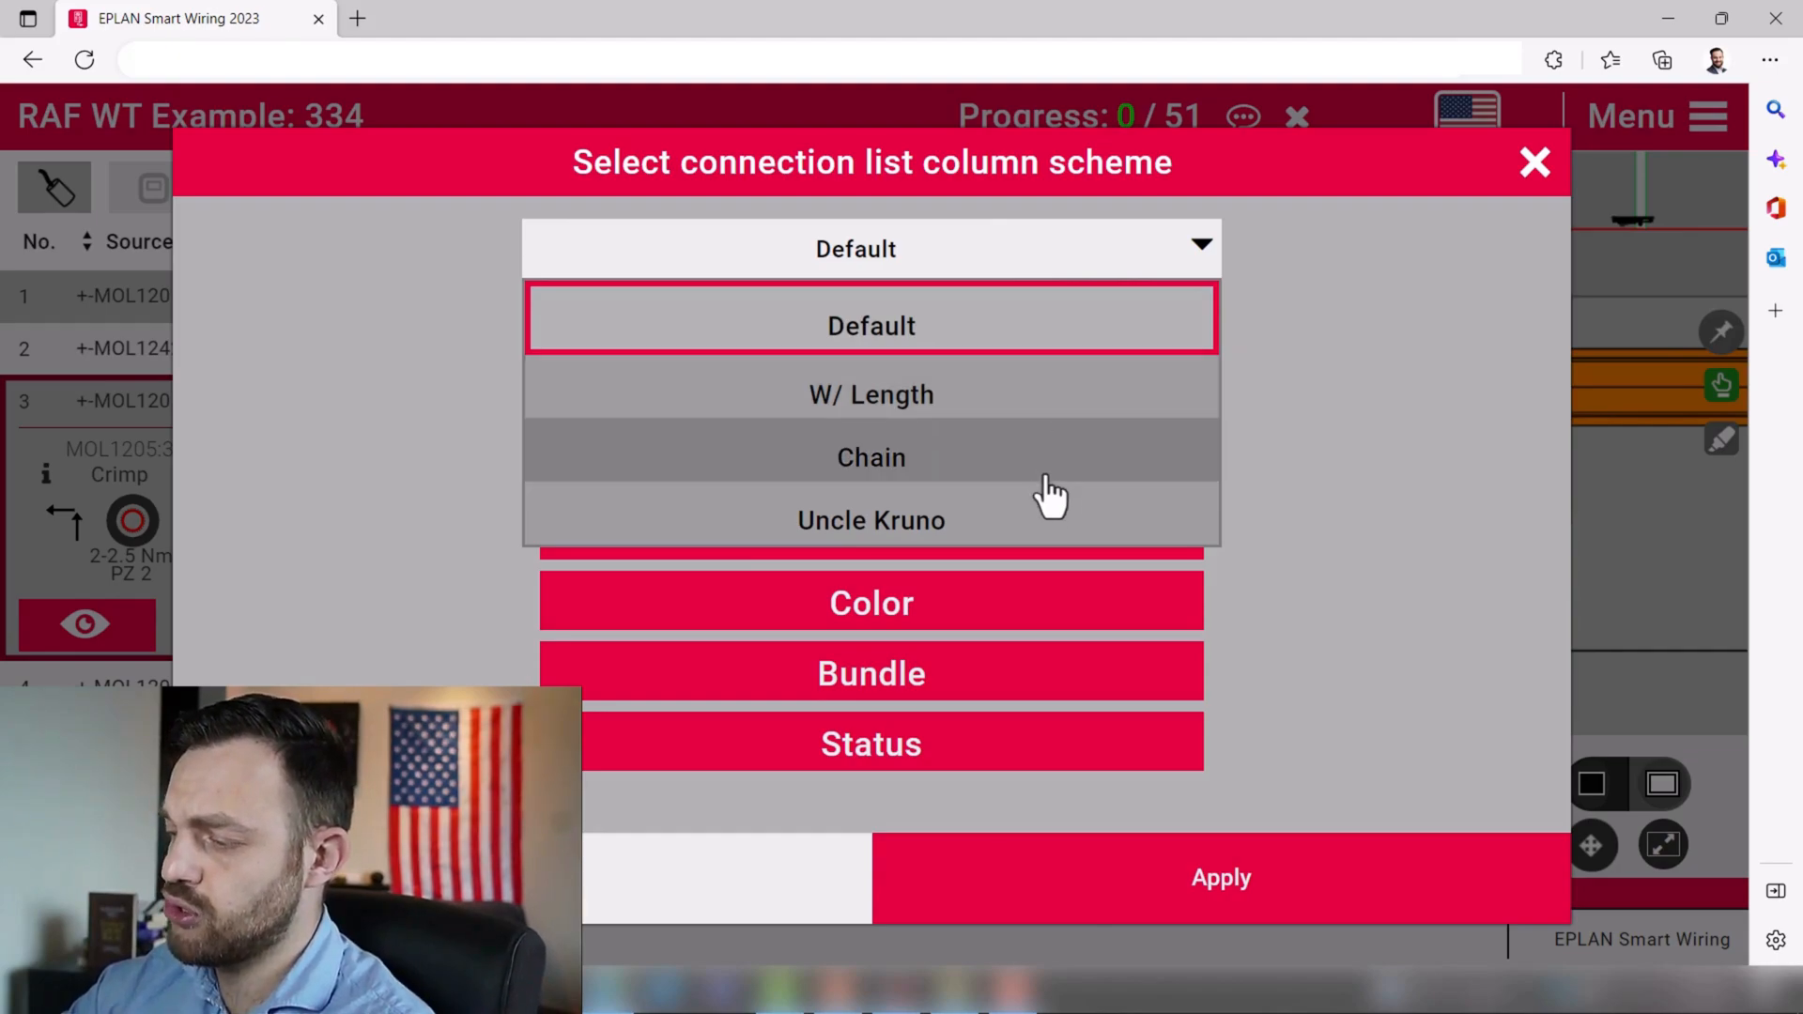
pyautogui.moveTo(1007, 541)
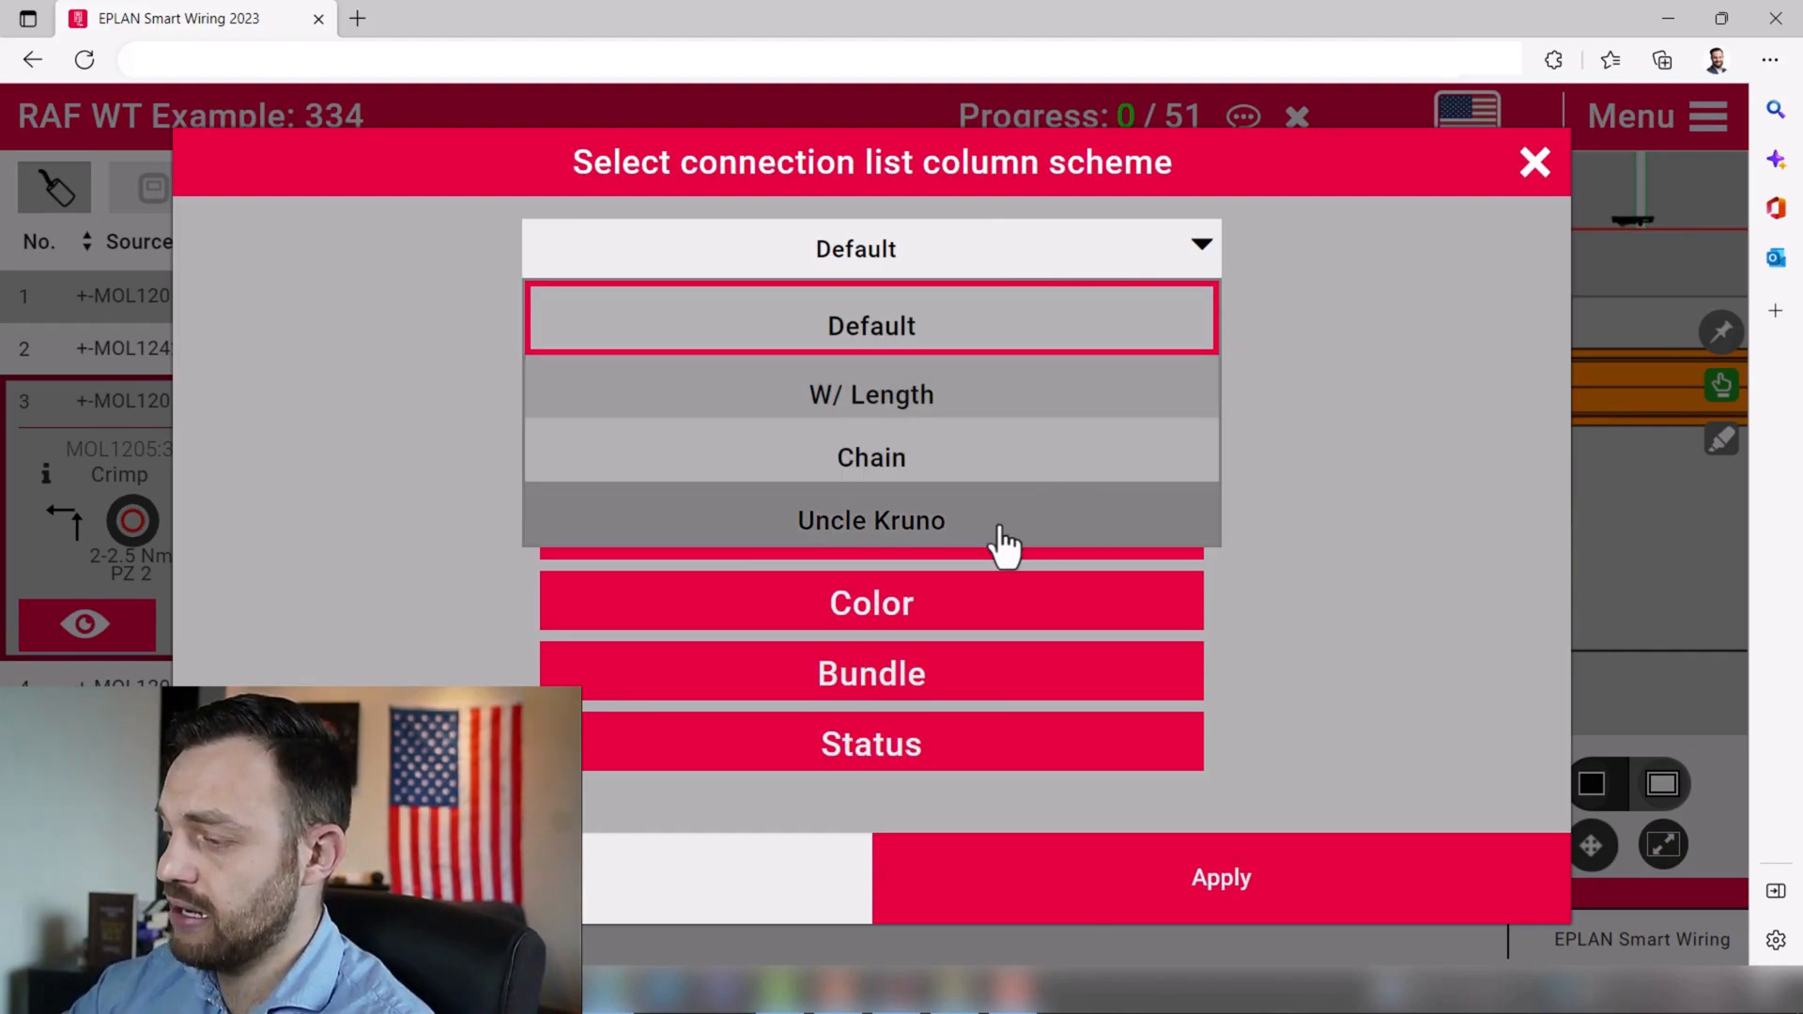
pyautogui.click(870, 520)
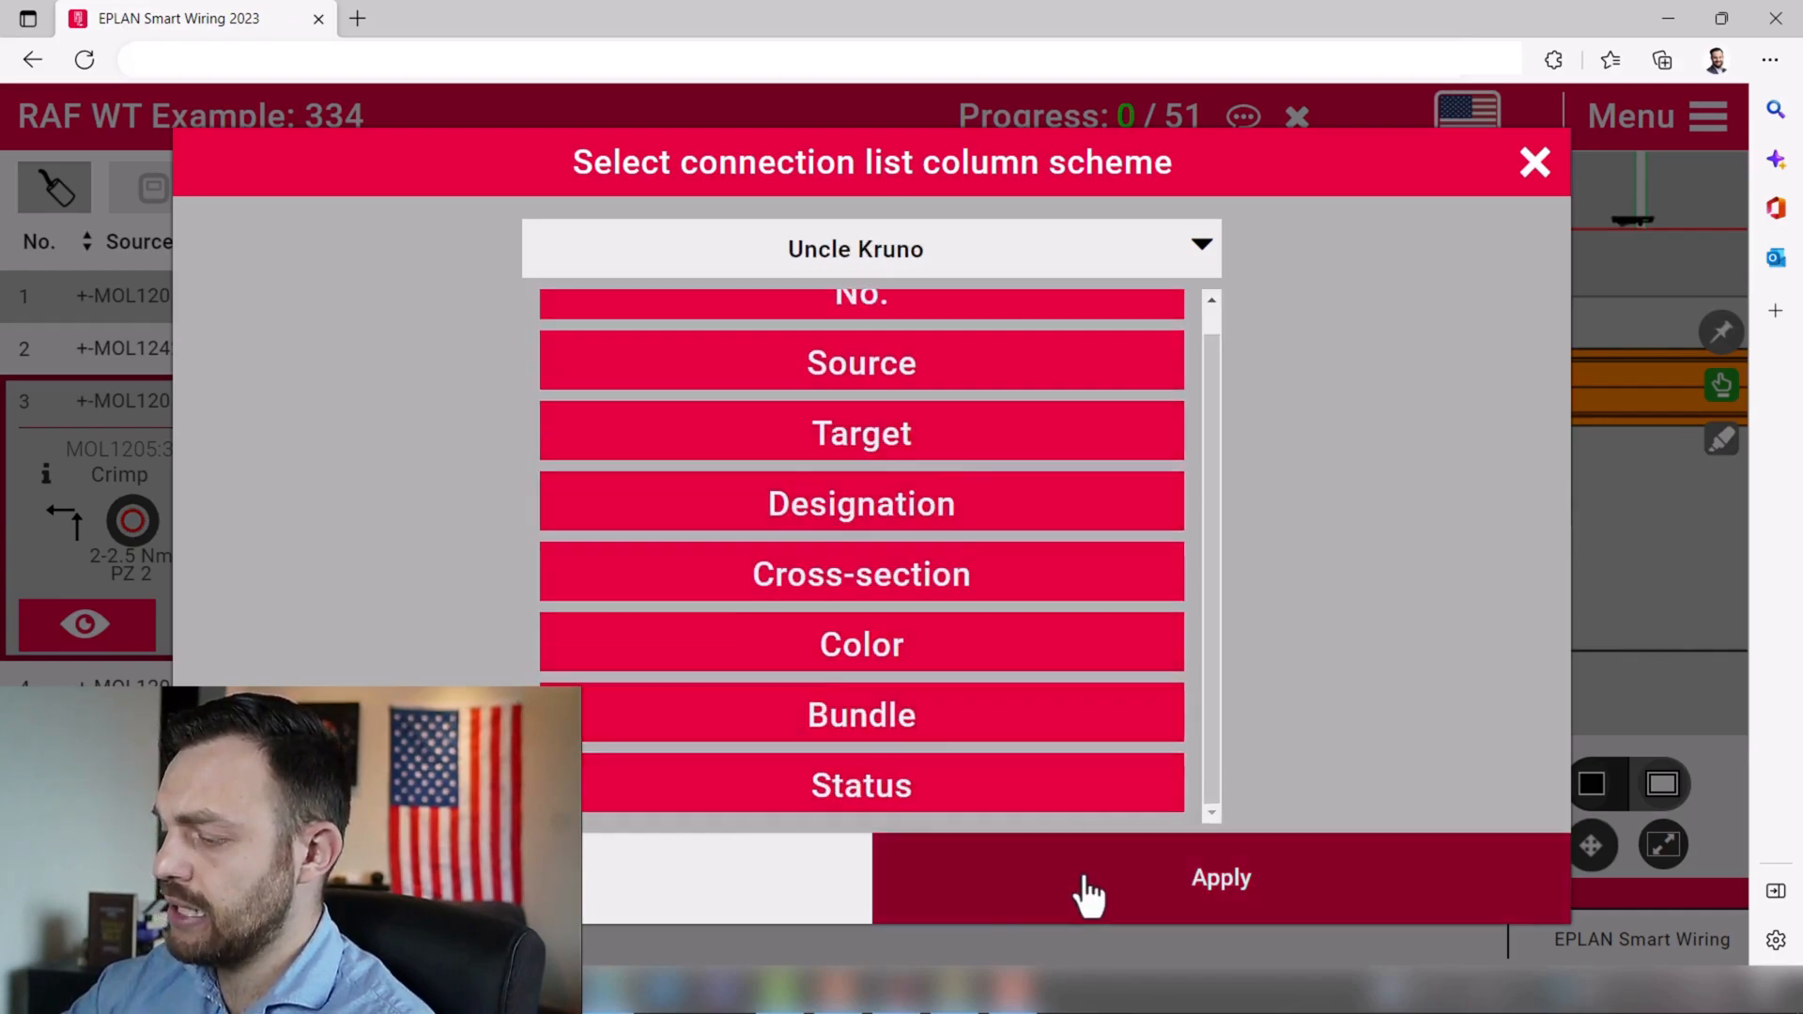
# - Apply the Uncle Kruno scheme so Designation appears after Target
pyautogui.click(1220, 877)
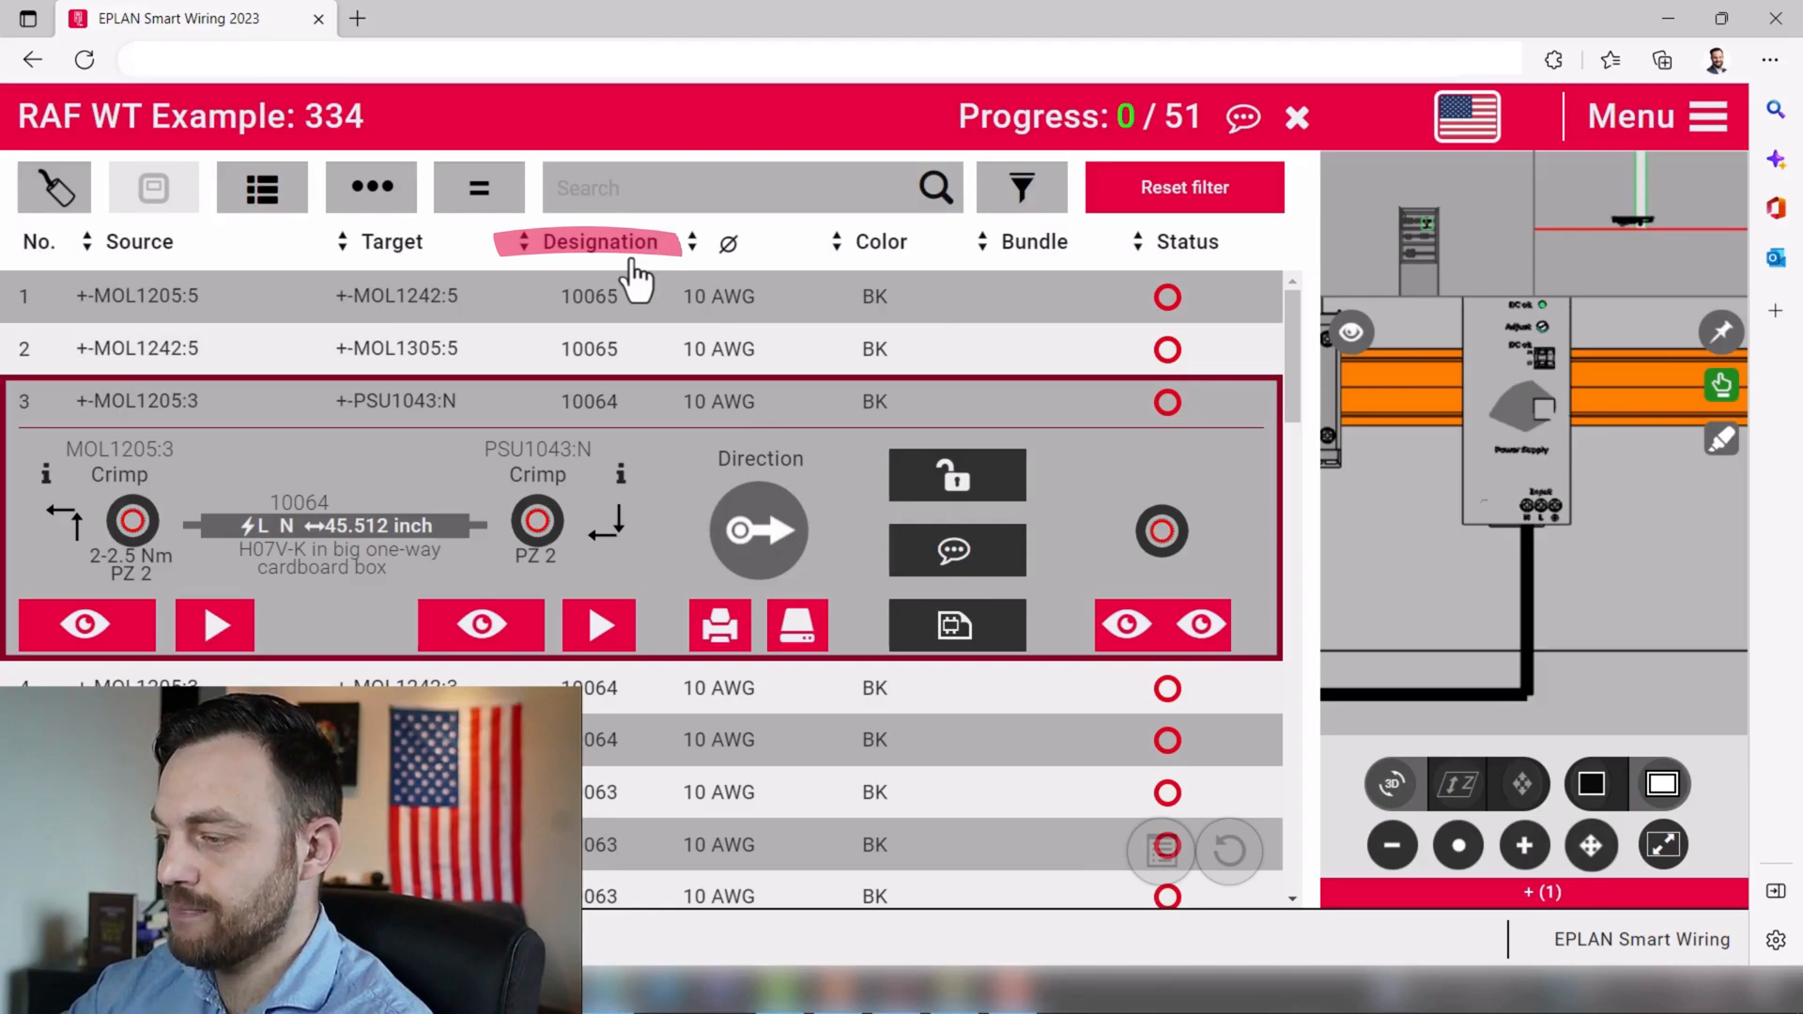
pyautogui.moveTo(627, 310)
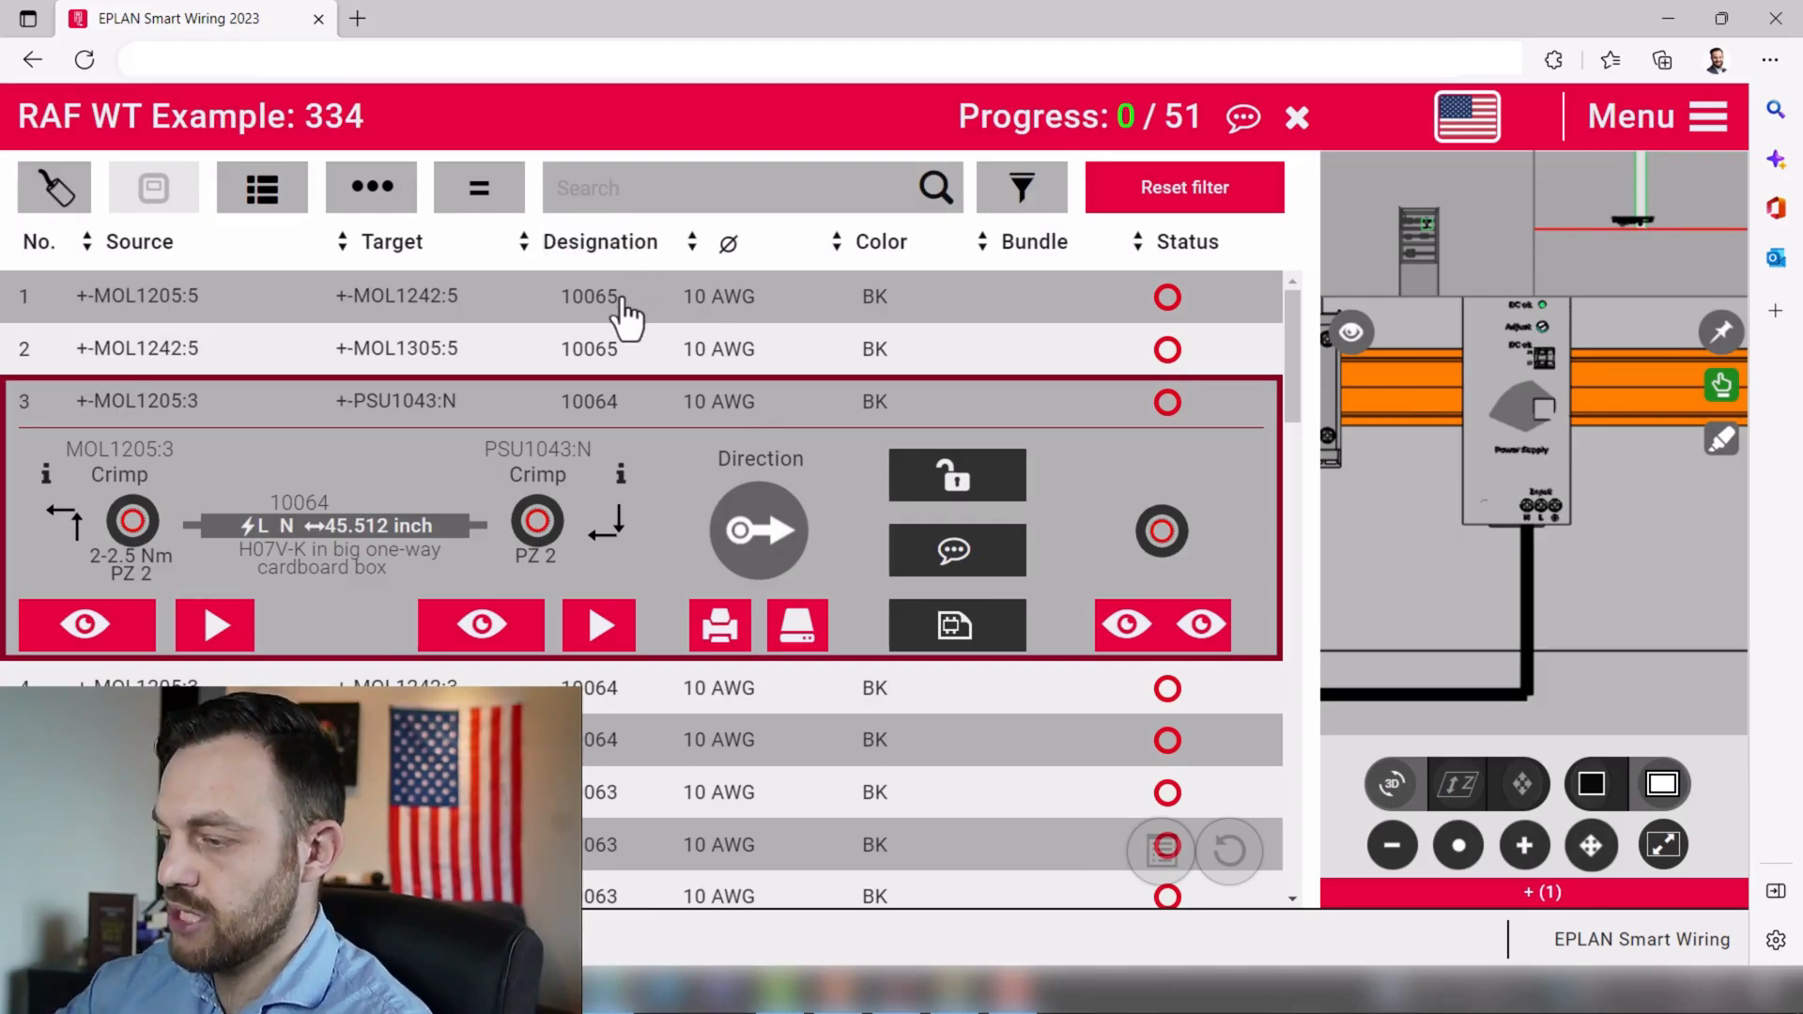